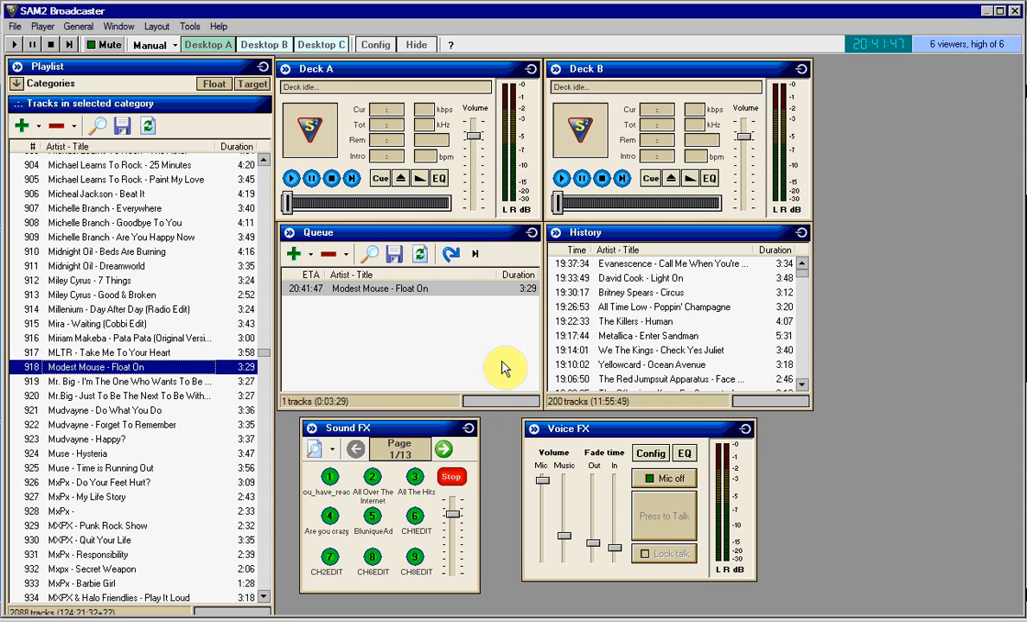
{"action": "mouse_move", "coordinate": [600, 465]}
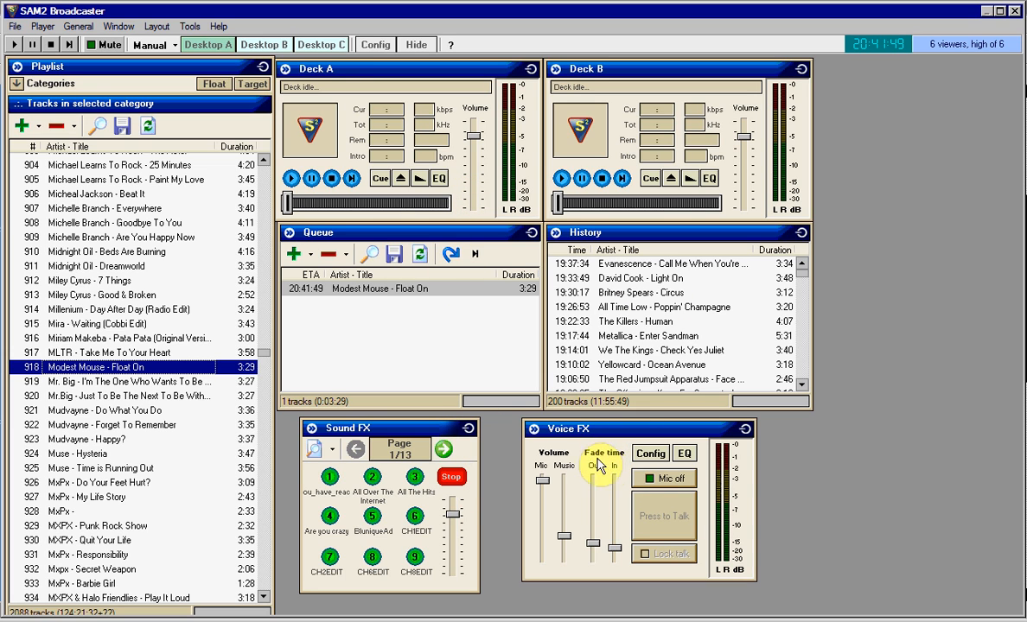
Switch between the relays-and-encoders and decks-and-playlist desktop layouts
{"action": "left_click", "coordinate": [264, 44]}
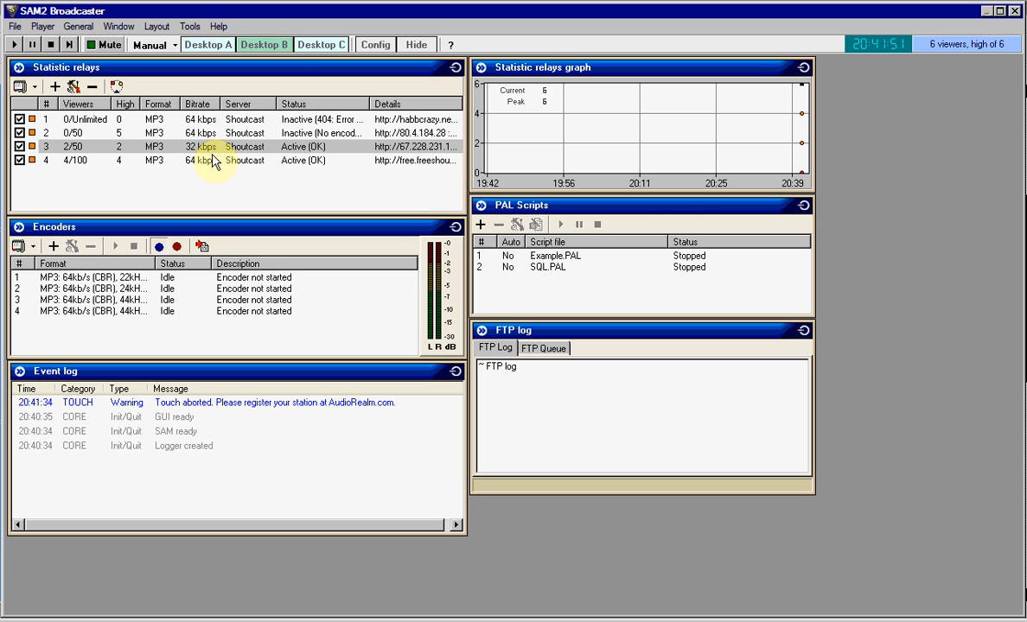
{"action": "left_click", "coordinate": [208, 44]}
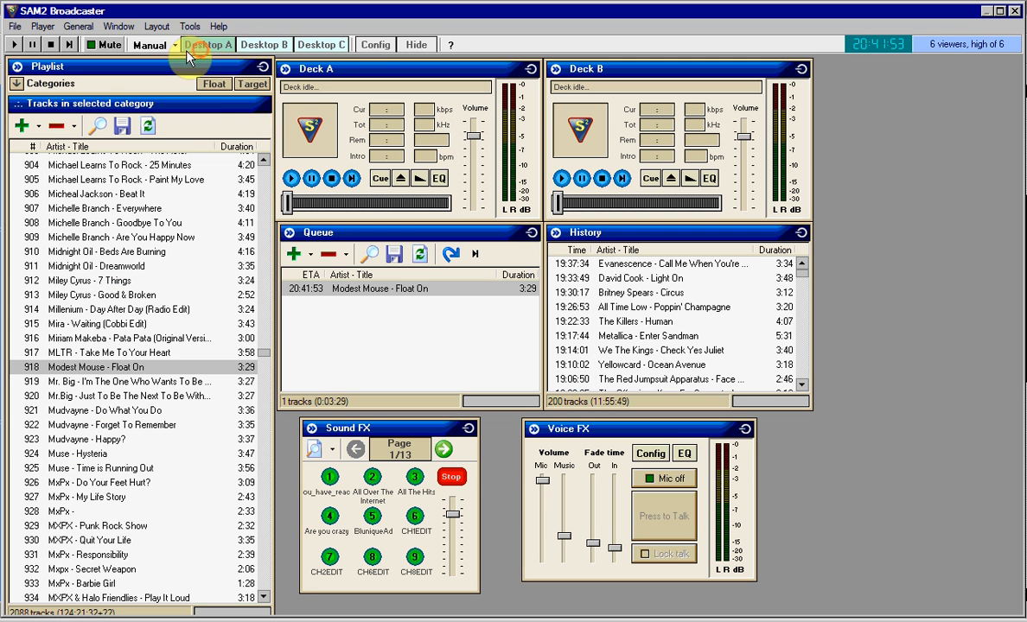
{"action": "left_click", "coordinate": [148, 44]}
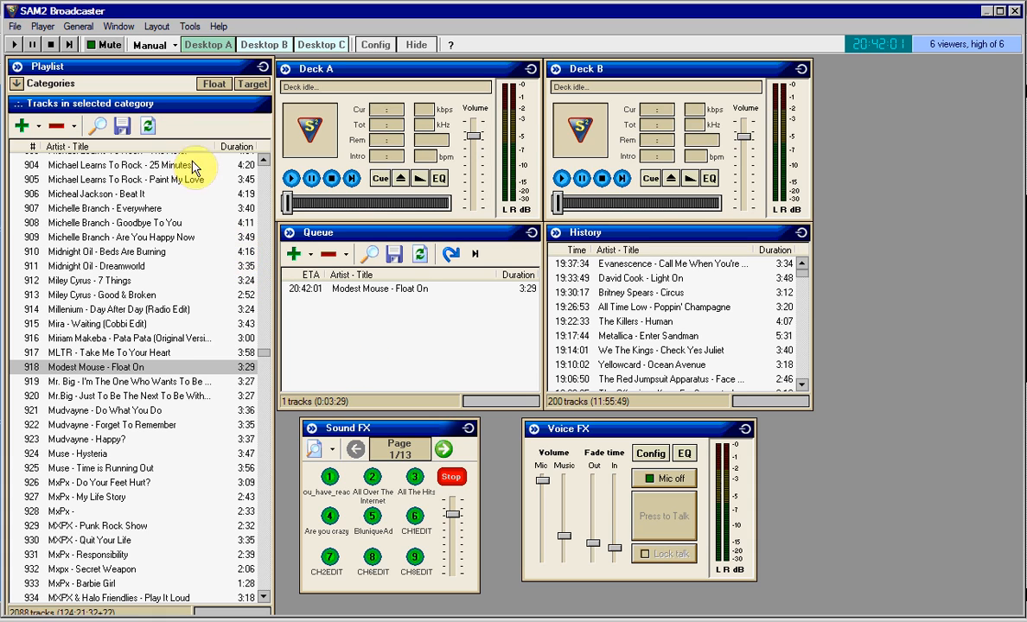
{"action": "mouse_move", "coordinate": [115, 309]}
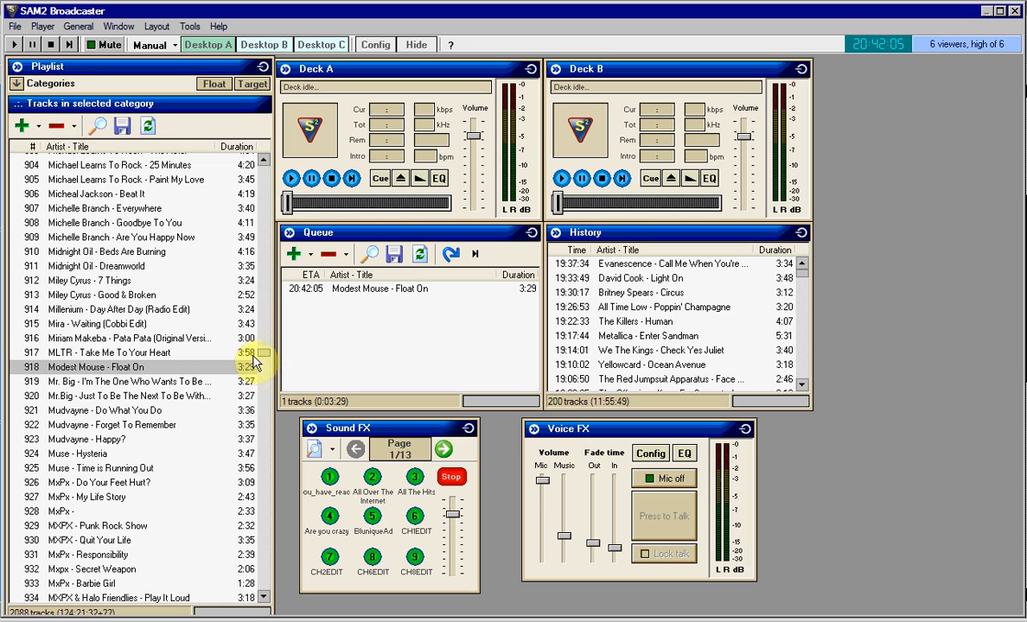
{"action": "scroll", "scroll_direction": "up", "scroll_amount": 3}
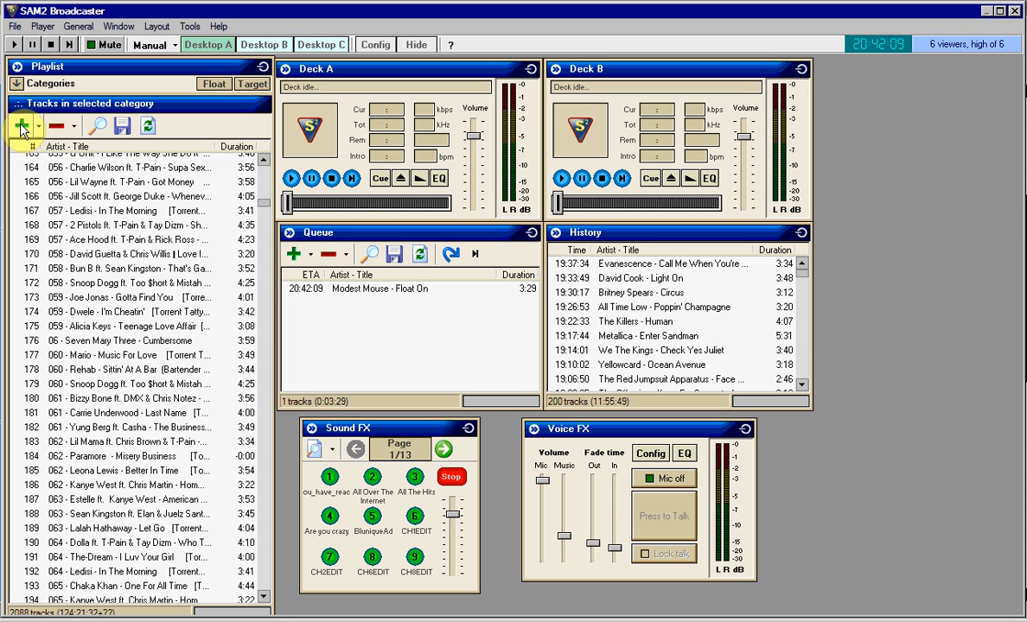
Import the MP3s from the Desktop's New Mp3s folder into the playlist library
{"action": "left_click", "coordinate": [21, 125]}
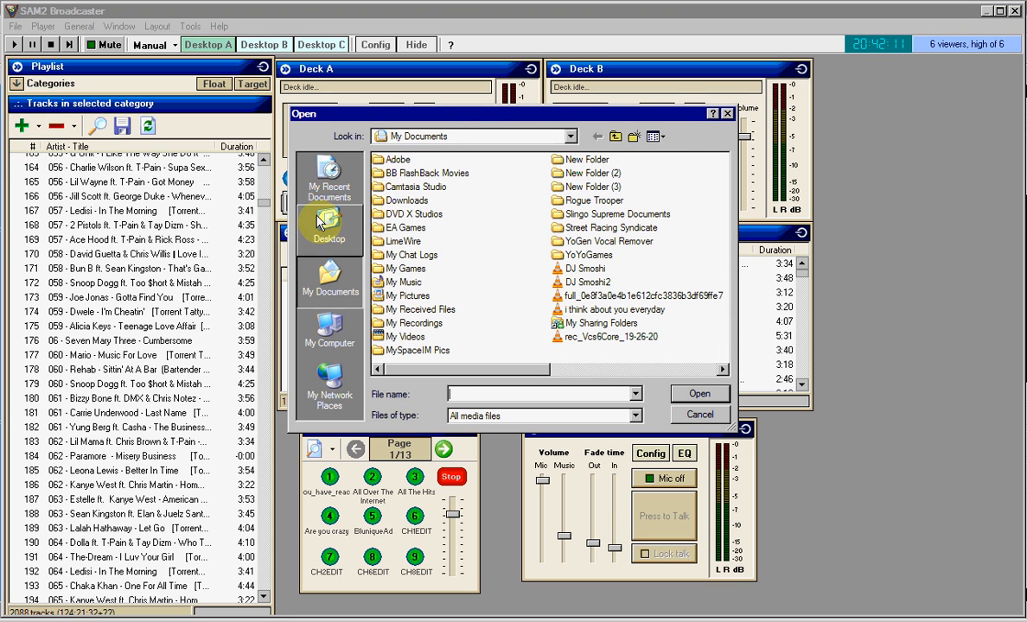
{"action": "left_click", "coordinate": [328, 229]}
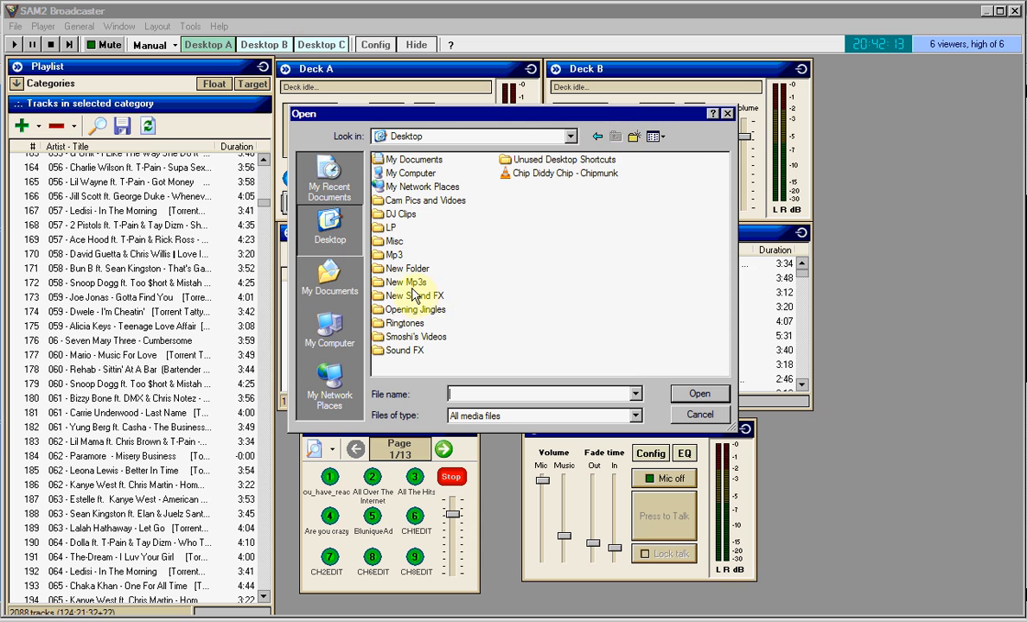
{"action": "double_click", "coordinate": [402, 282]}
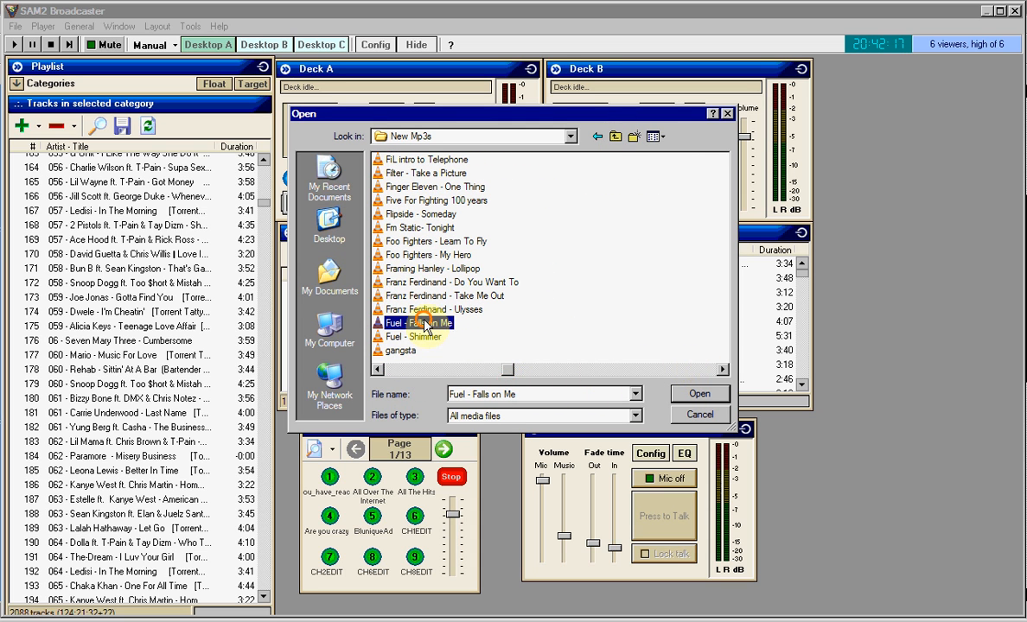
{"action": "left_click", "coordinate": [699, 394]}
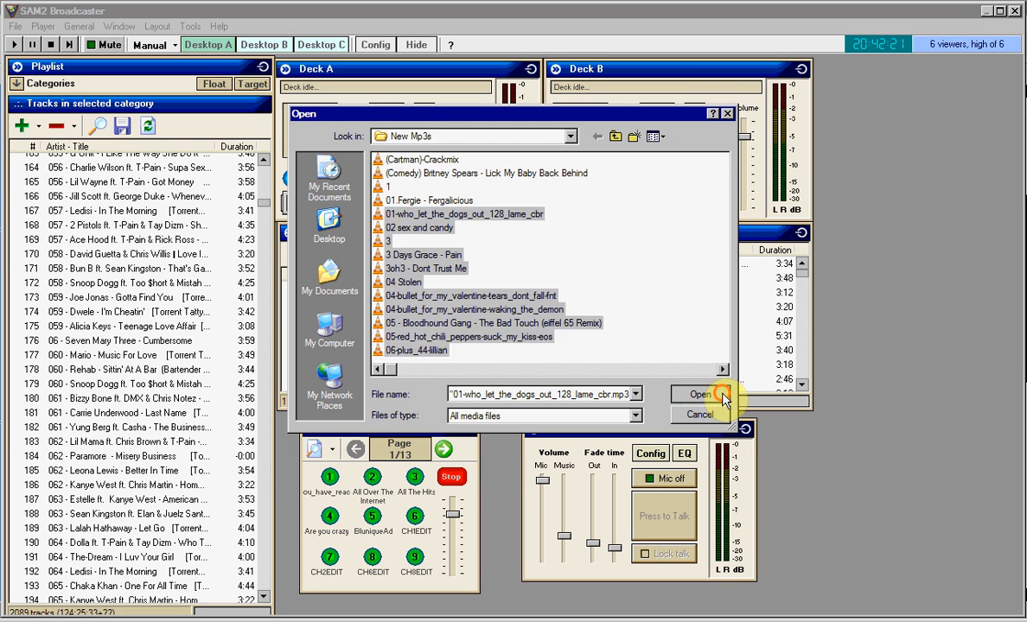
{"action": "left_click", "coordinate": [700, 394]}
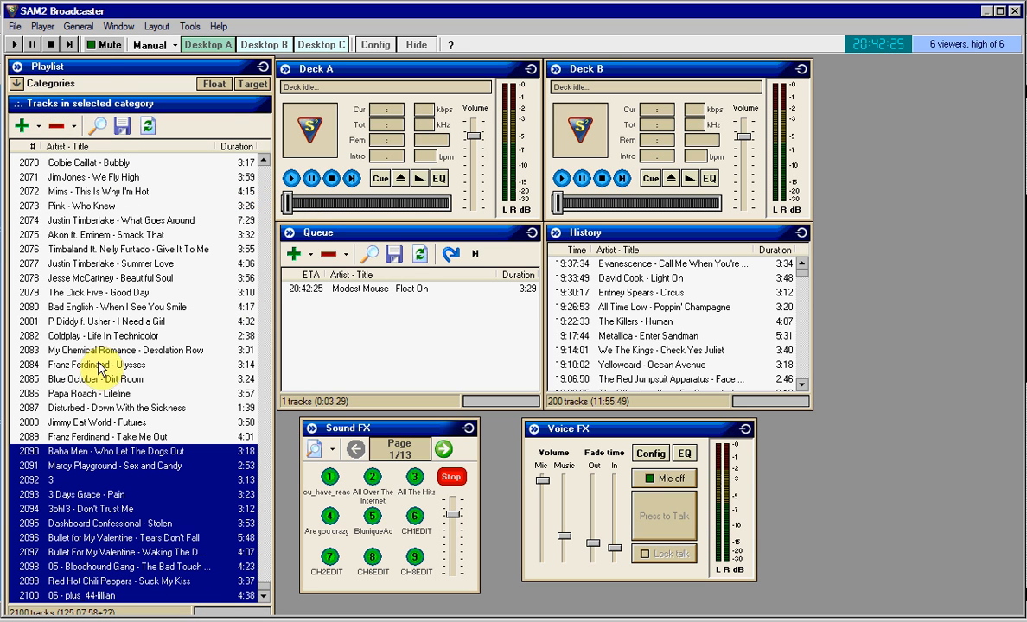
{"action": "mouse_move", "coordinate": [112, 524]}
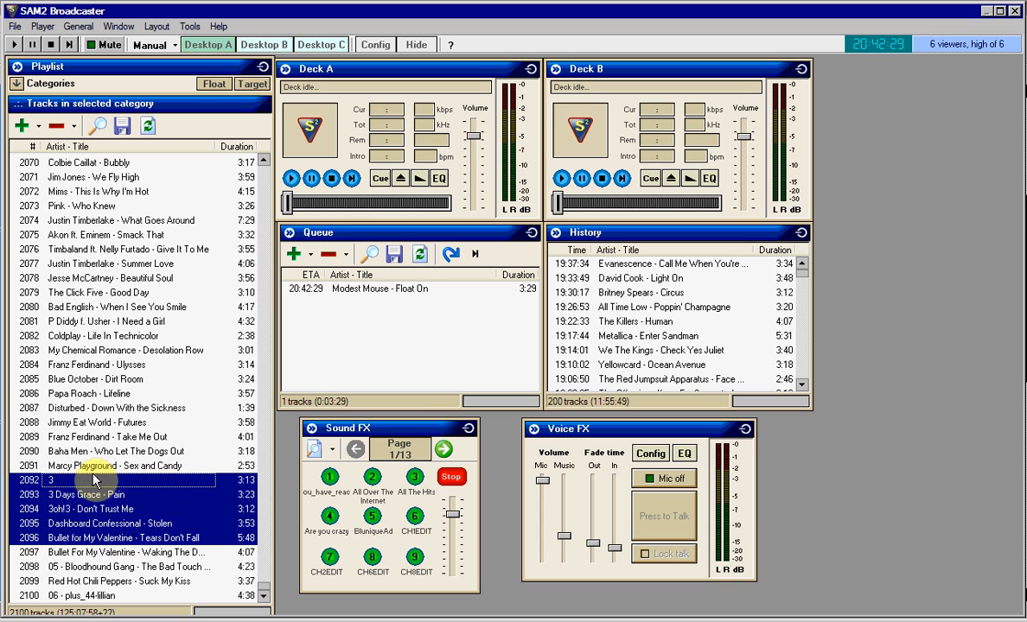
{"action": "left_click", "coordinate": [86, 494]}
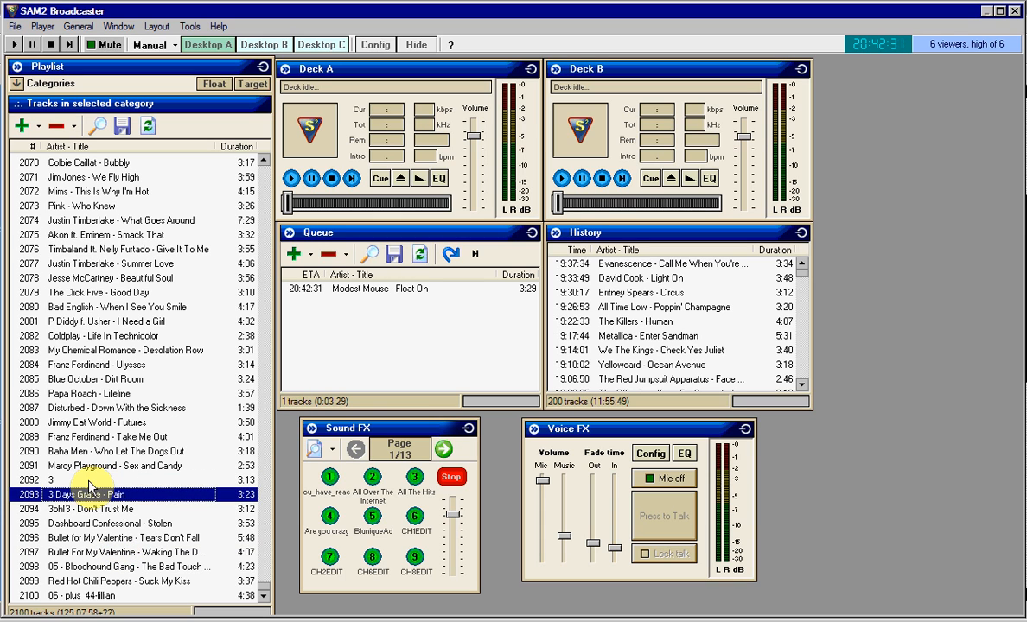
{"action": "left_click", "coordinate": [90, 479]}
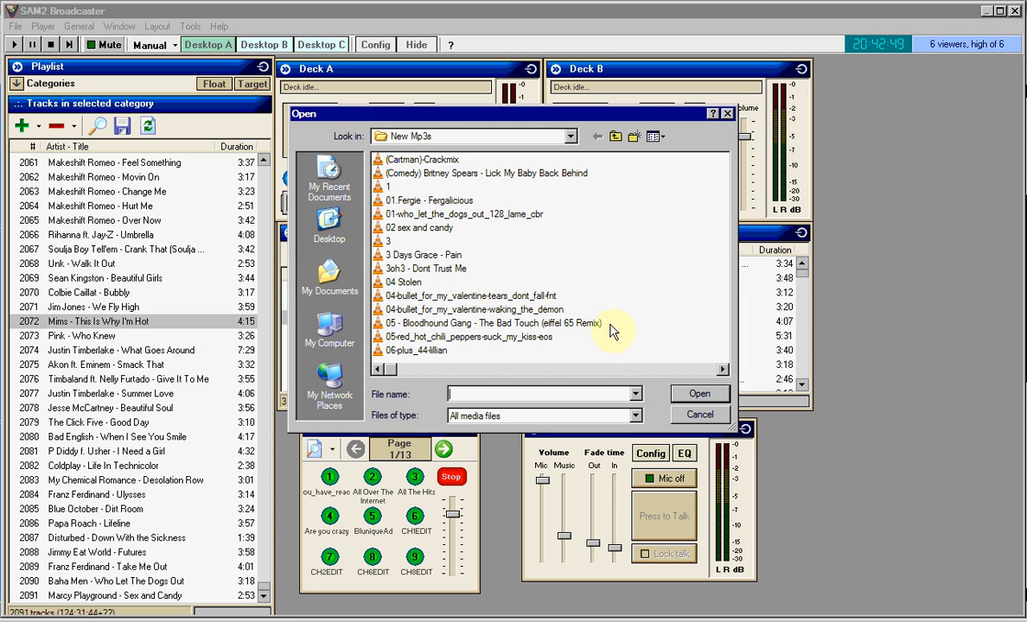
Cancel the Open dialog without importing and return focus to the Queue window
{"action": "left_click", "coordinate": [700, 414]}
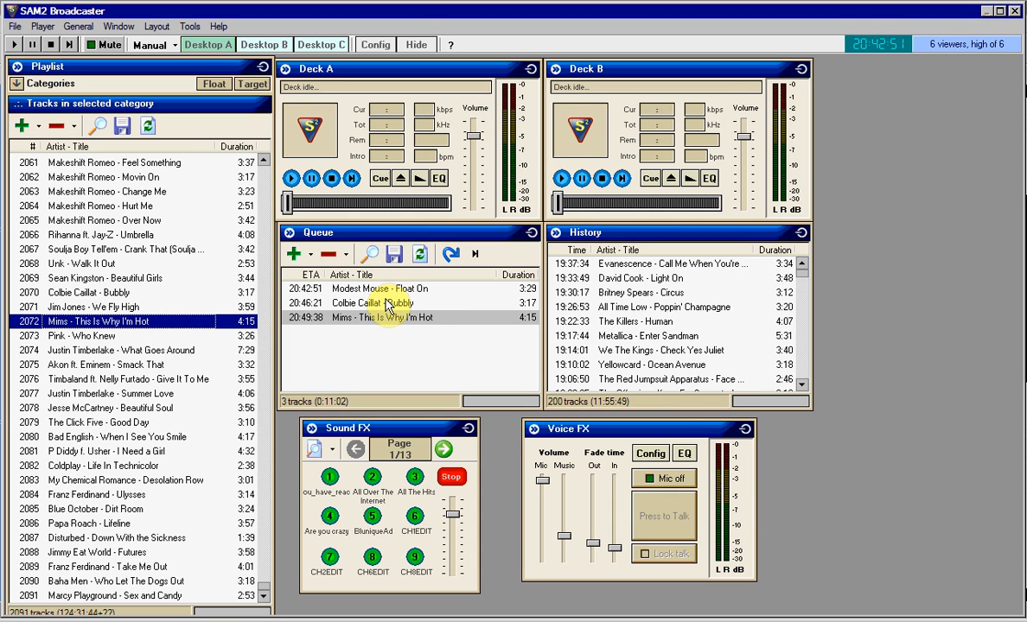
{"action": "left_click", "coordinate": [372, 304]}
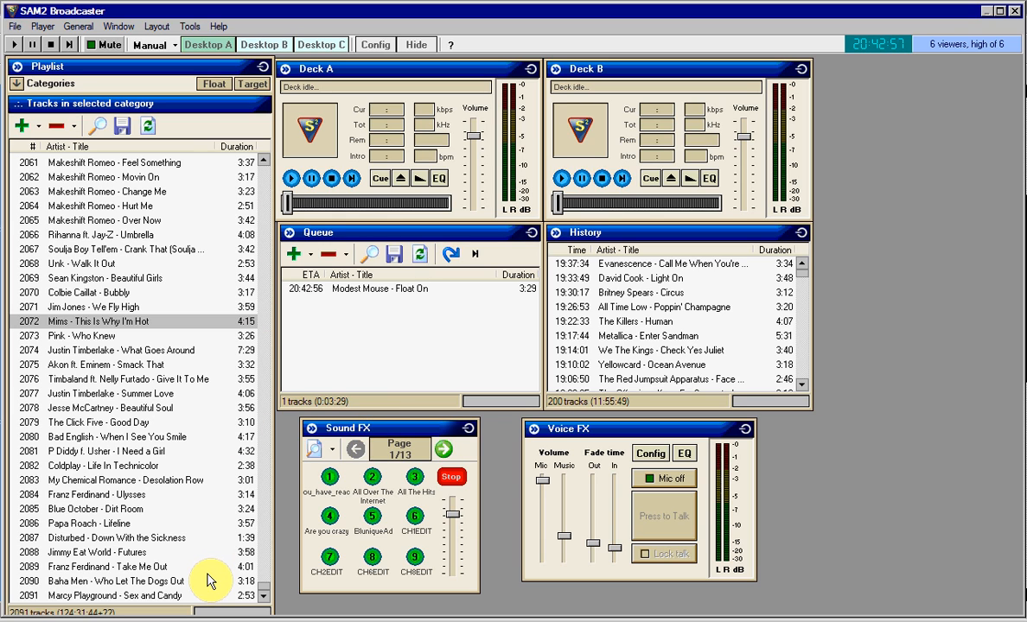
{"action": "mouse_move", "coordinate": [303, 445]}
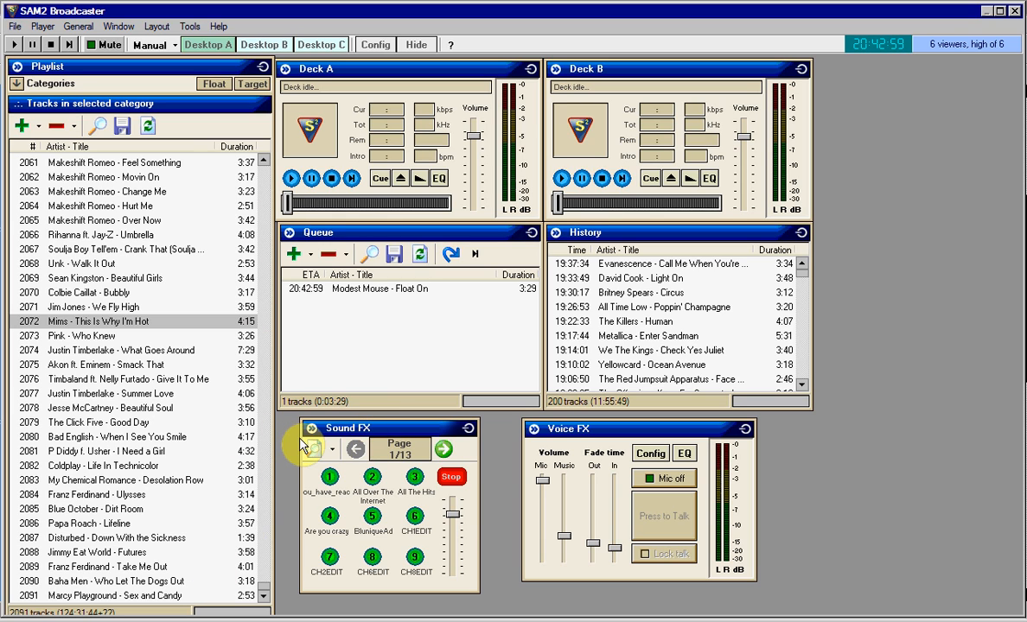
Page the Sound FX pad forward to page 5/13 and scroll the playlist up to the jingles
{"action": "left_click", "coordinate": [444, 449]}
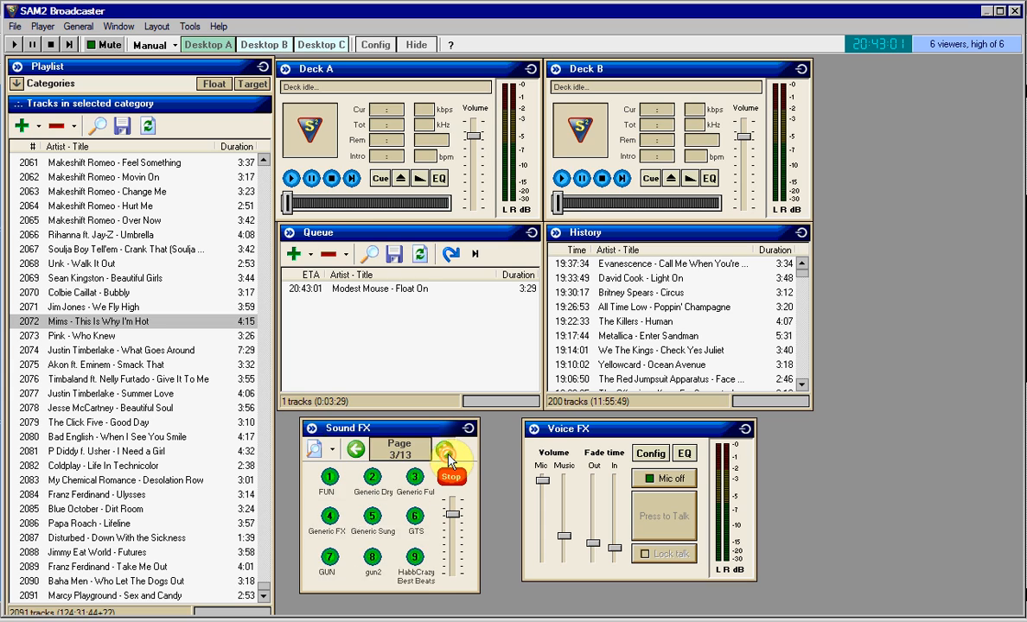
{"action": "left_click", "coordinate": [443, 449]}
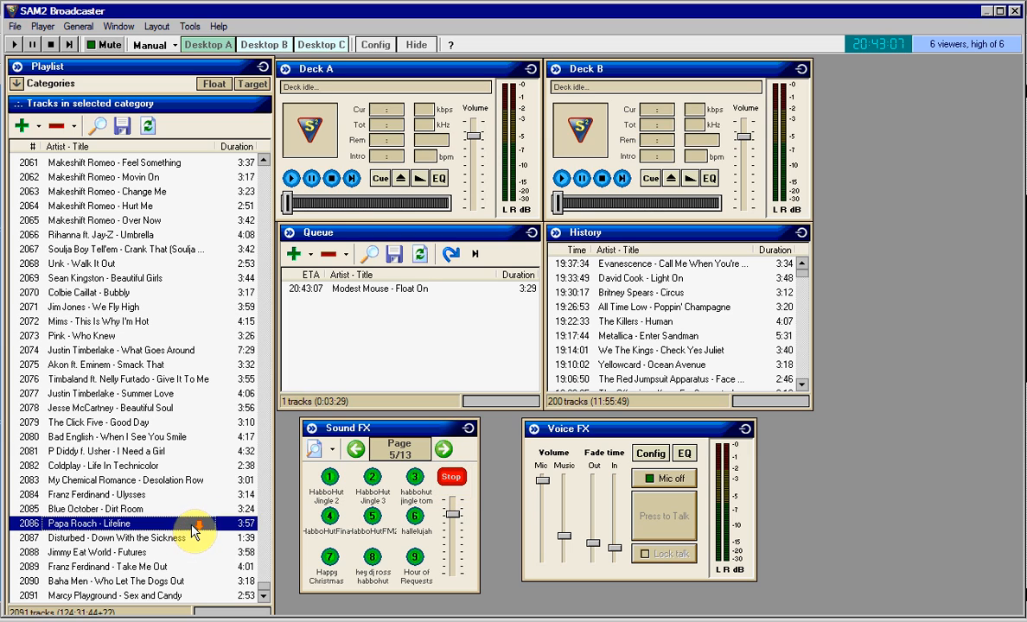
{"action": "scroll", "scroll_direction": "up", "scroll_amount": 3}
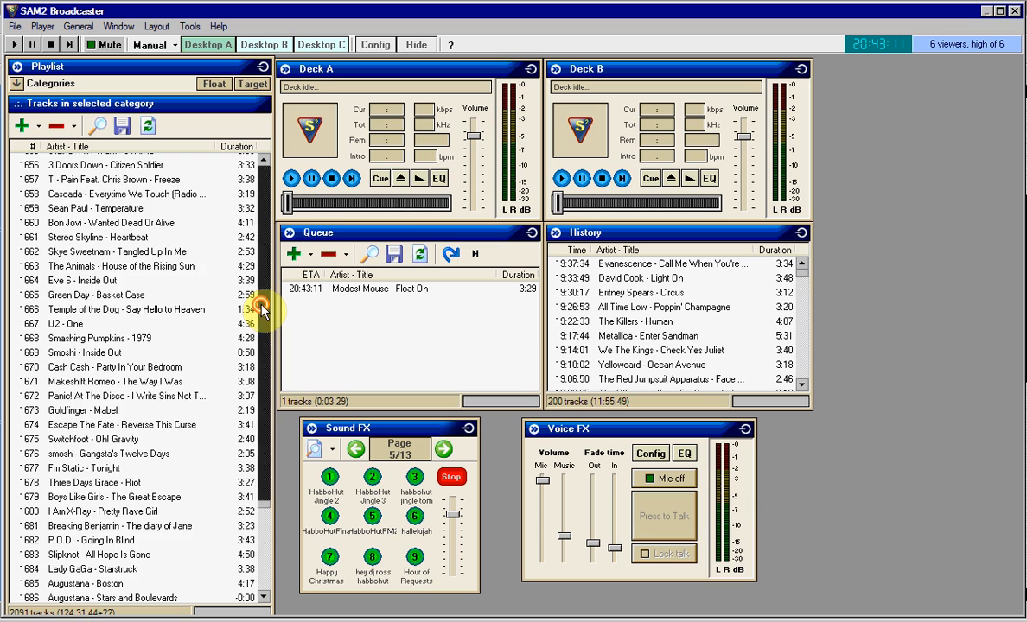
{"action": "scroll", "scroll_direction": "up", "scroll_amount": 3}
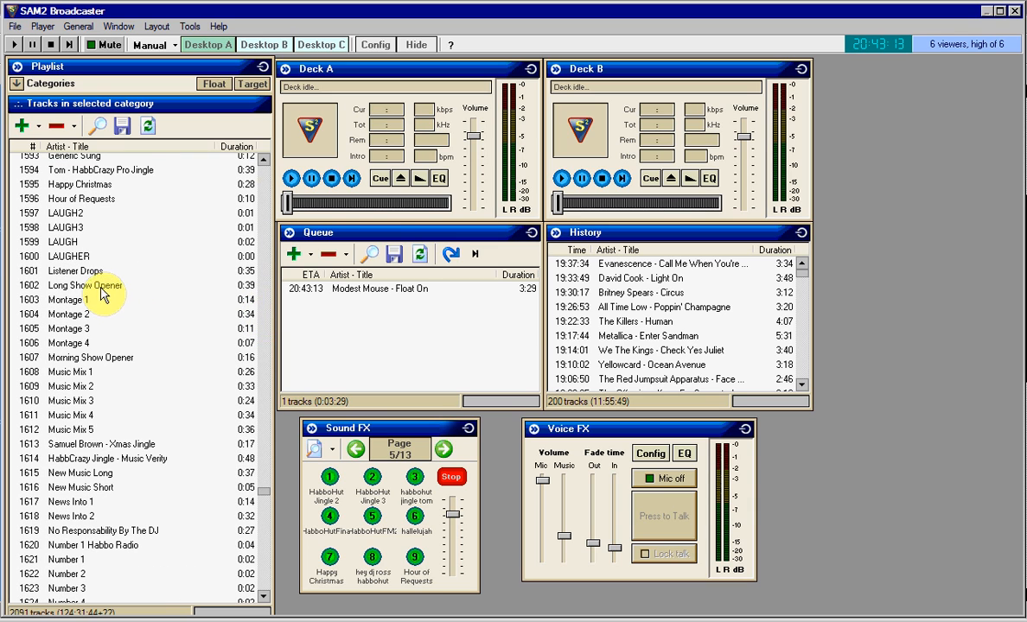
Set a track type for 'Hour of Requests' in its song information editor
{"action": "left_click", "coordinate": [80, 199]}
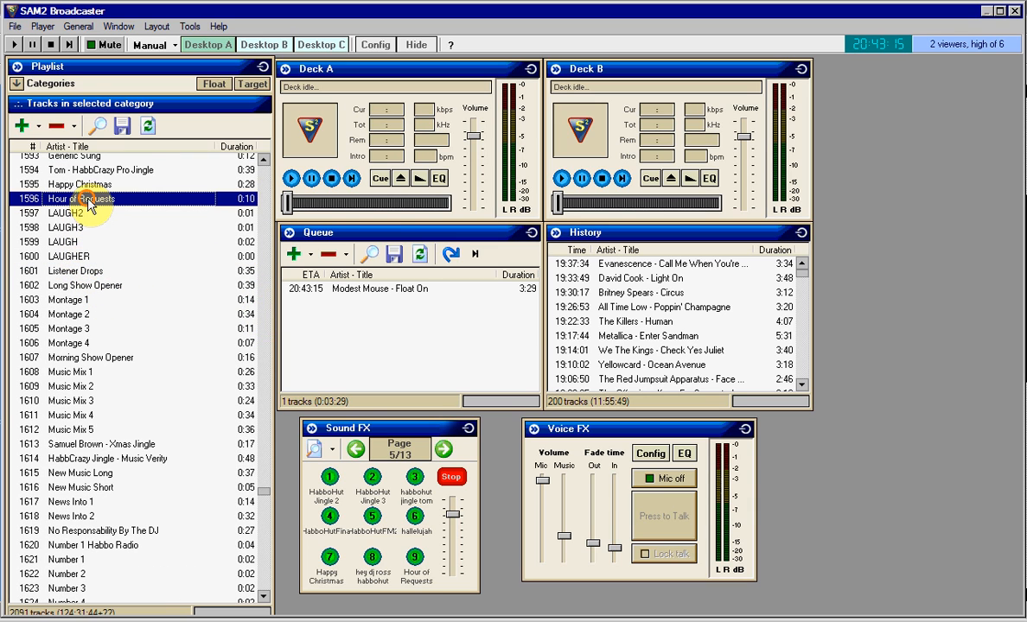
{"action": "right_click", "coordinate": [80, 199]}
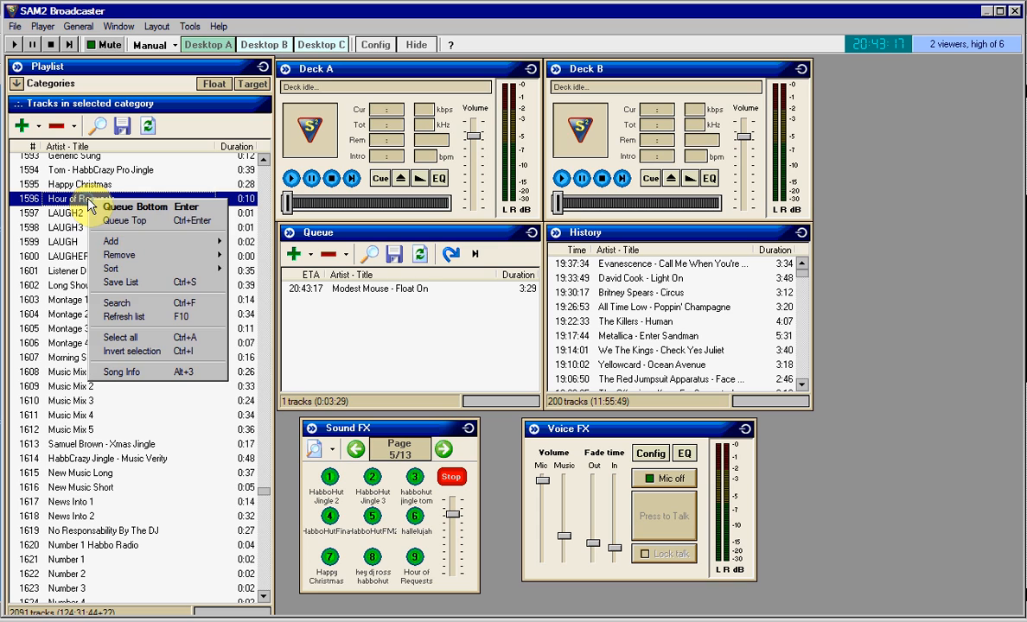
{"action": "left_click", "coordinate": [121, 371]}
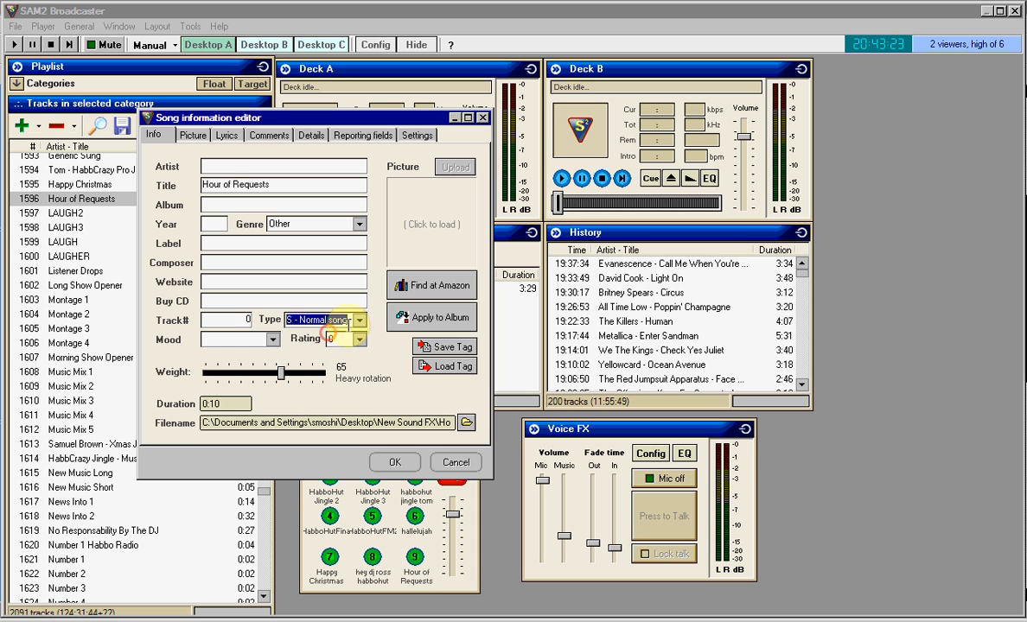
{"action": "left_click", "coordinate": [360, 320]}
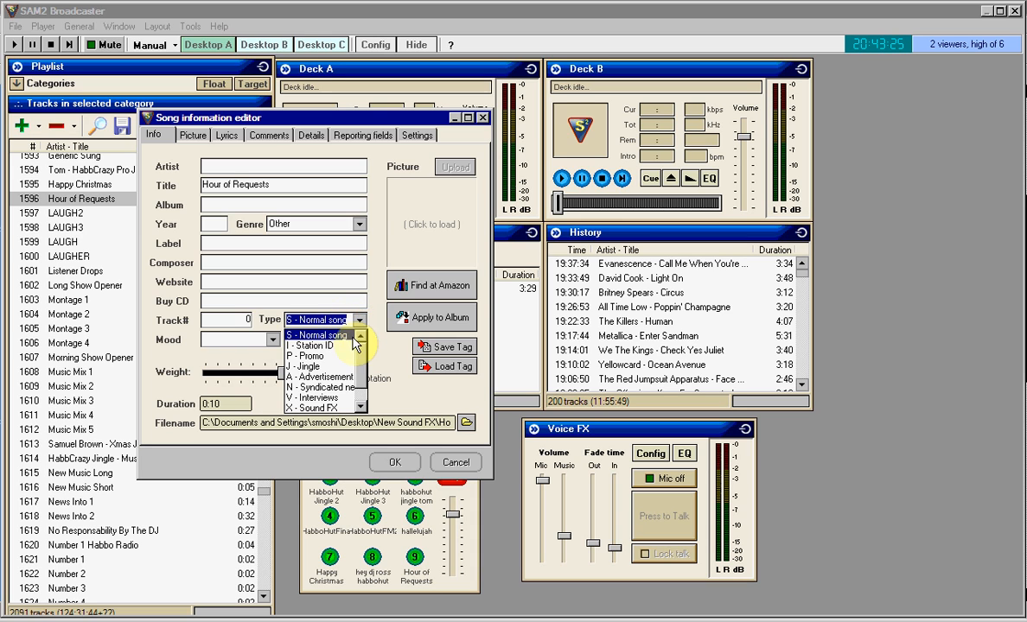
{"action": "left_click", "coordinate": [320, 407]}
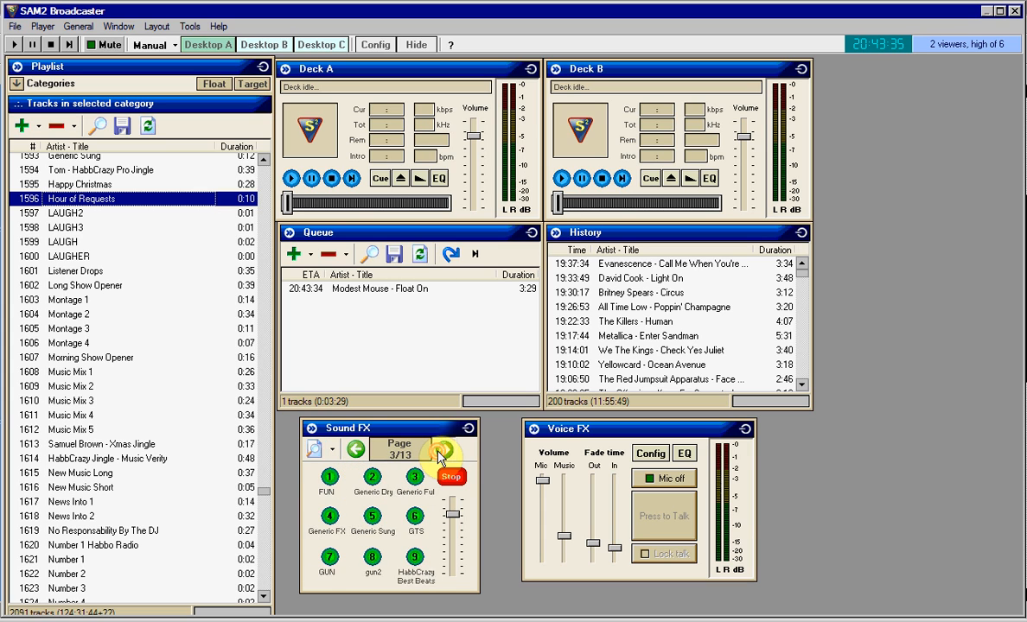
Page Sound FX to page 5 and play the 'Hour of Requests' jingle pad
{"action": "left_click", "coordinate": [443, 450]}
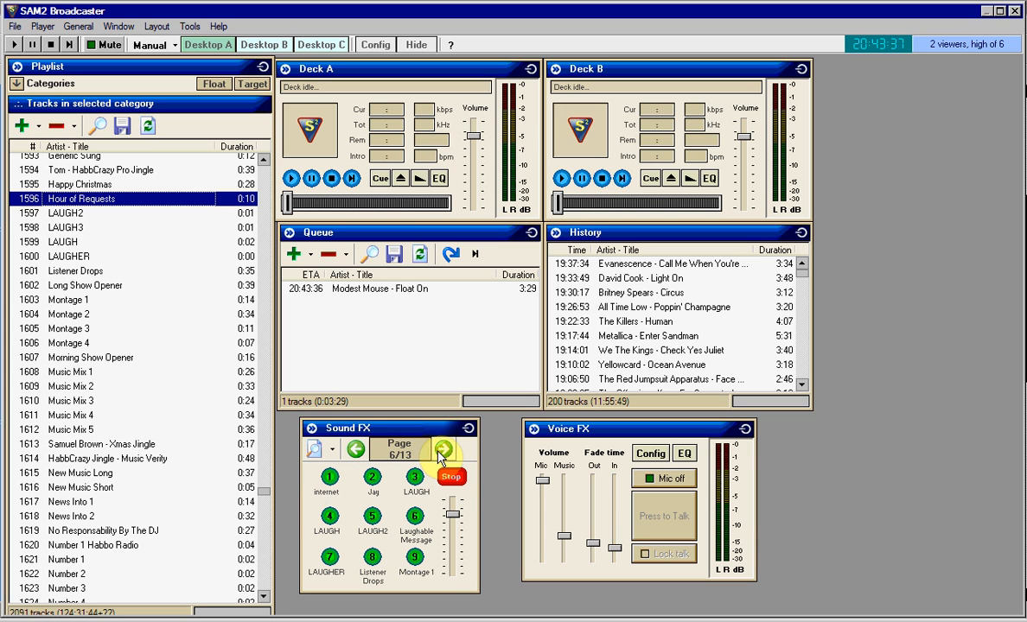
{"action": "left_click", "coordinate": [442, 449]}
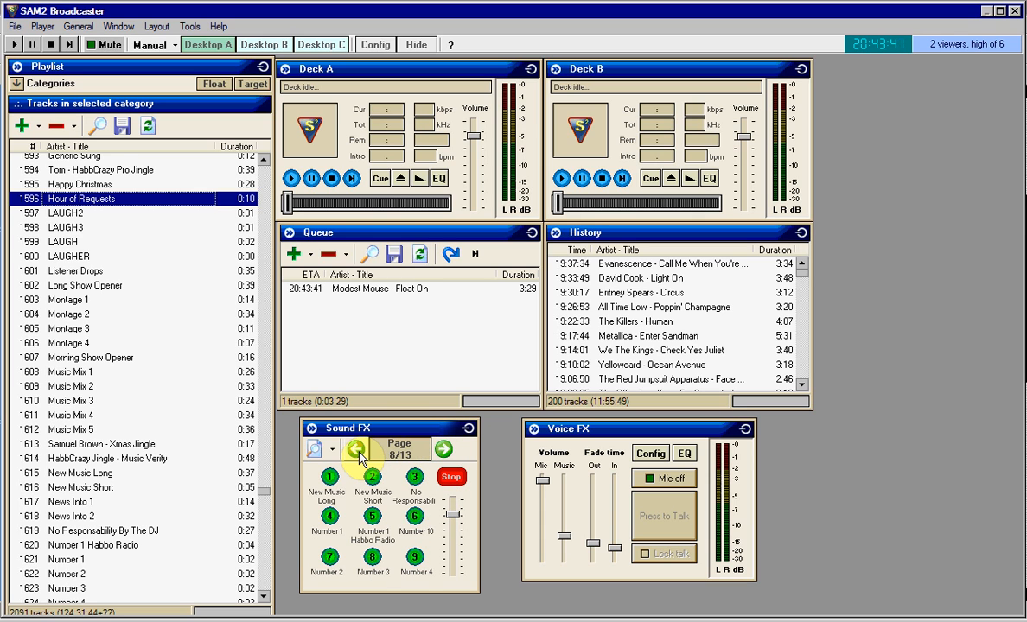
{"action": "left_click", "coordinate": [355, 448]}
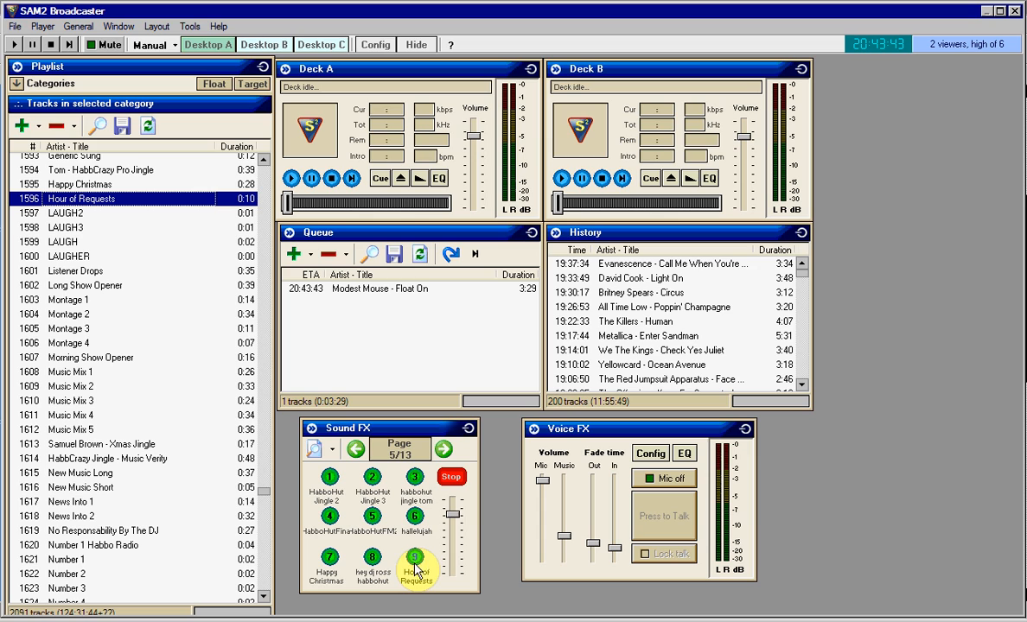
{"action": "left_click", "coordinate": [450, 476]}
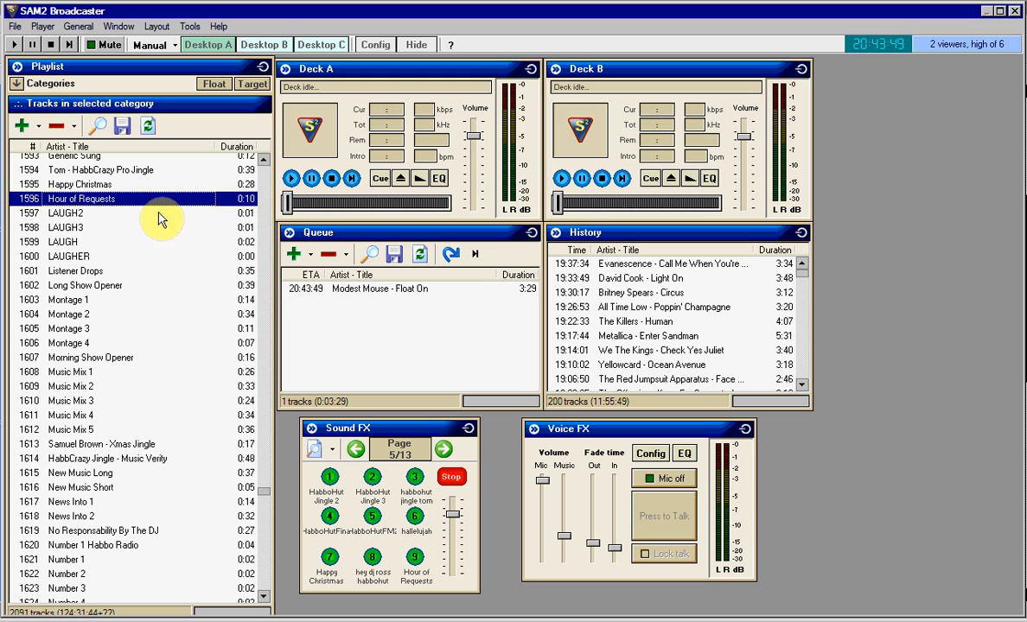
{"action": "double_click", "coordinate": [82, 198]}
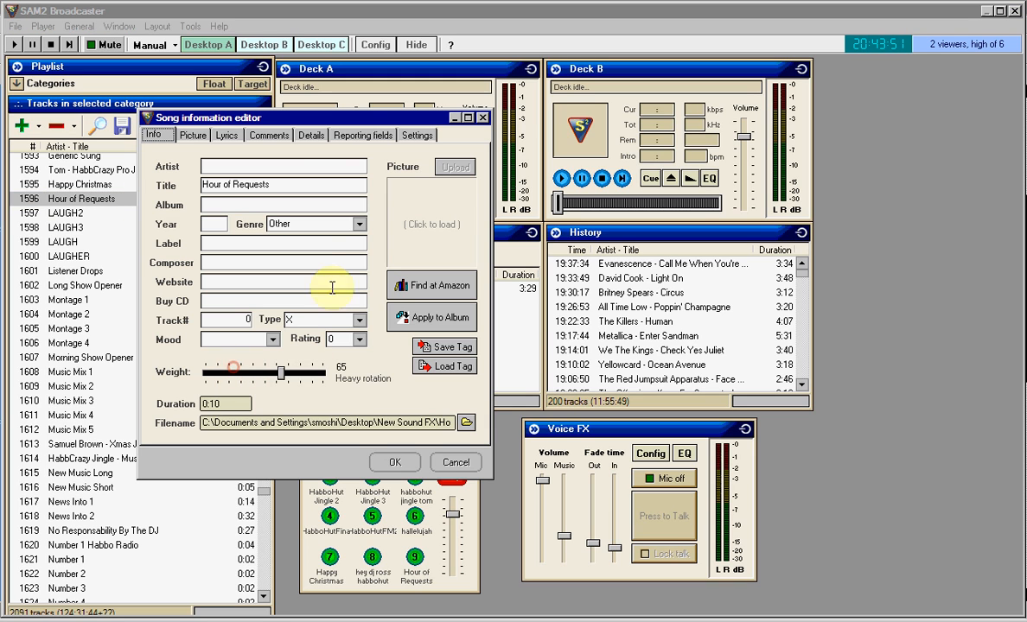
{"action": "mouse_move", "coordinate": [363, 398]}
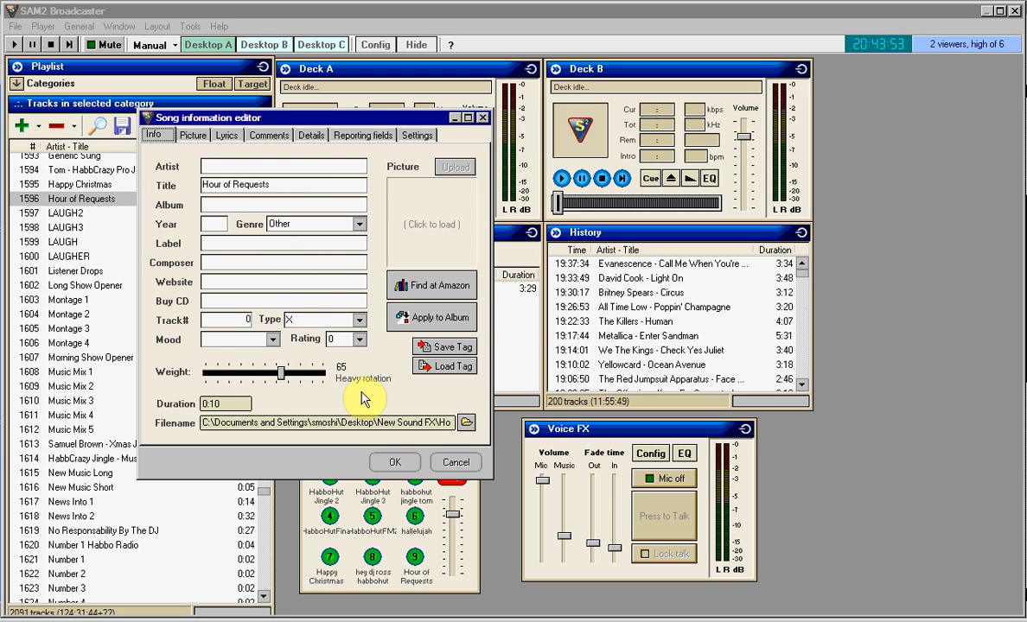
{"action": "mouse_move", "coordinate": [392, 214]}
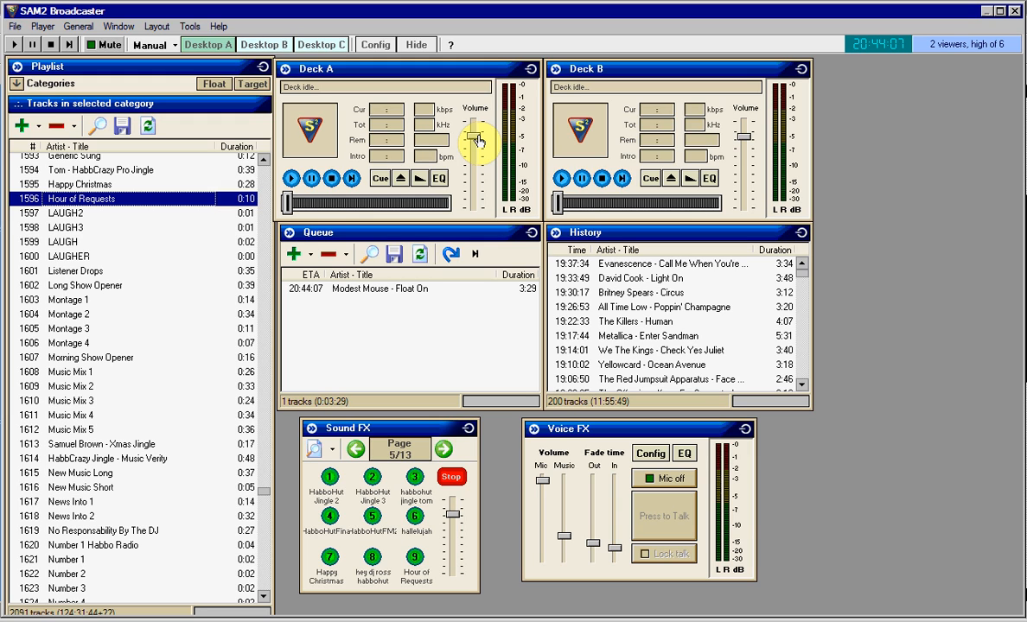
{"action": "mouse_move", "coordinate": [439, 178]}
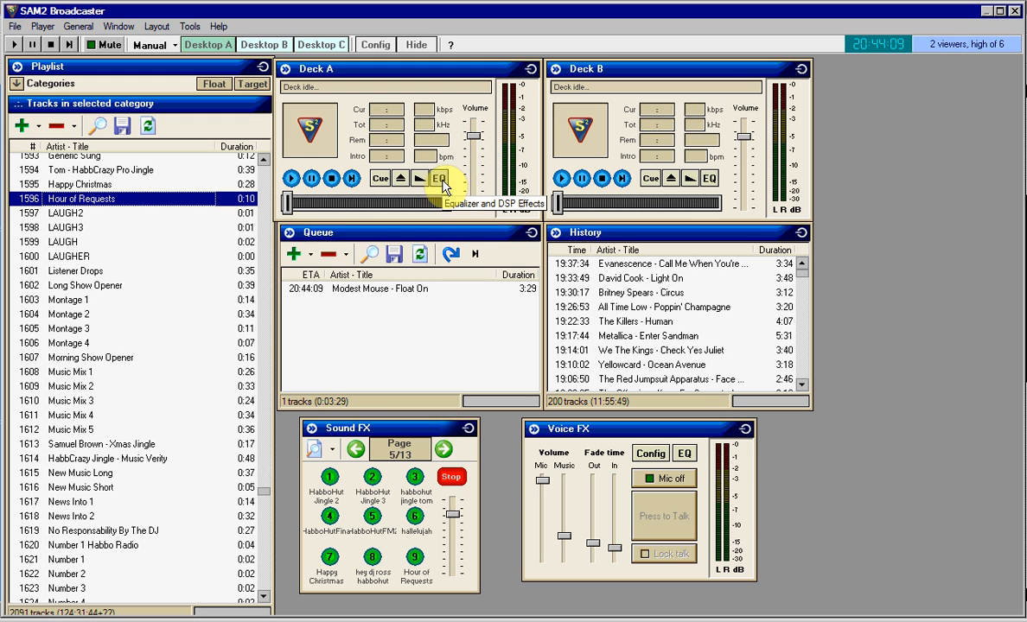
Open Deck A's Equalizer & DSP Effects, browse the Sound FX and Deck B tabs, and apply a preset
{"action": "left_click", "coordinate": [439, 179]}
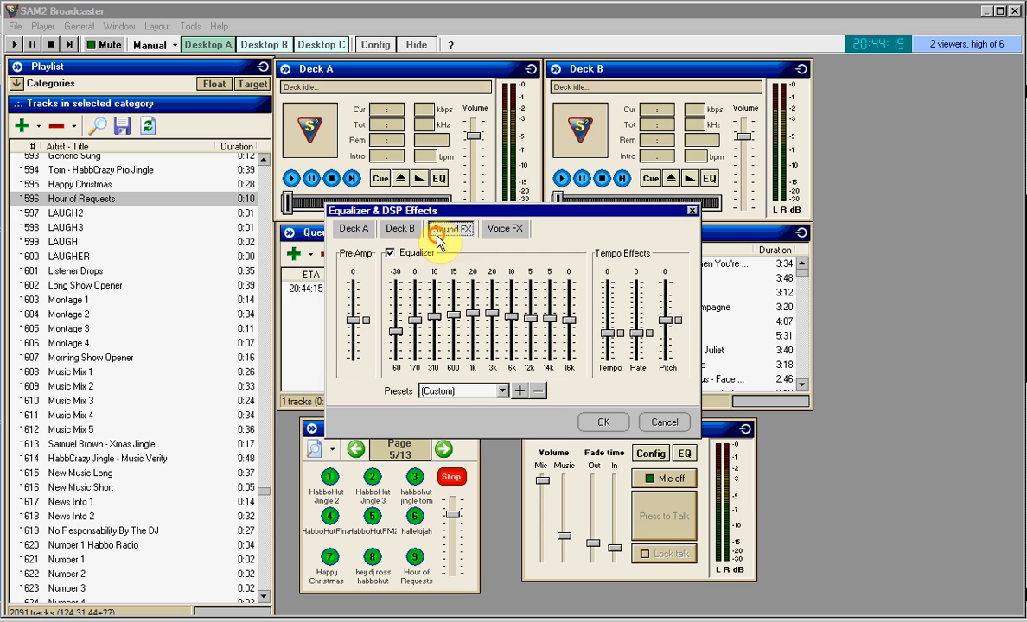
{"action": "left_click", "coordinate": [353, 228]}
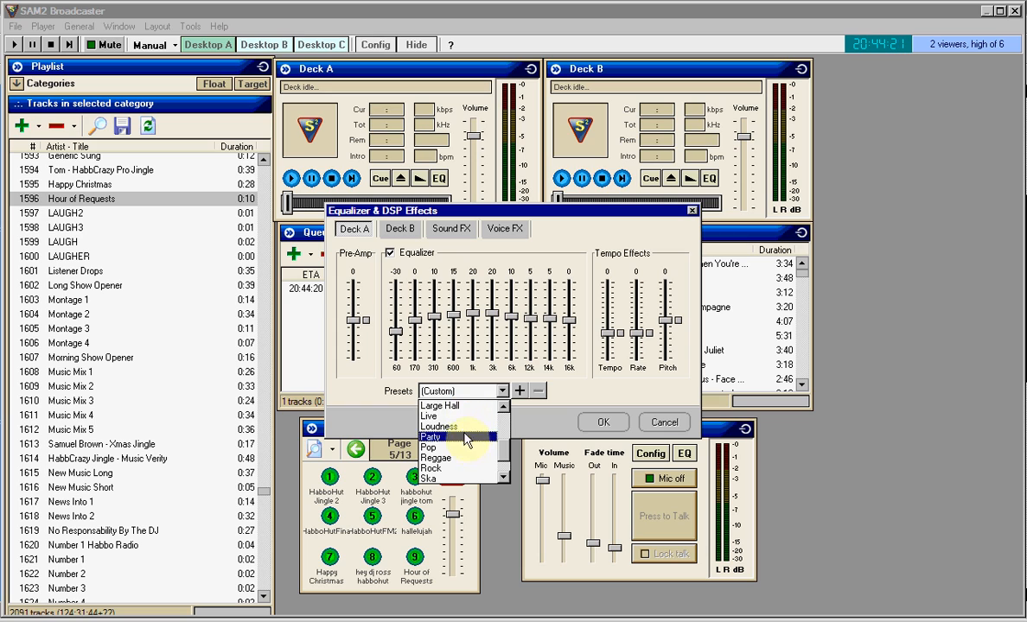
{"action": "left_click", "coordinate": [429, 416]}
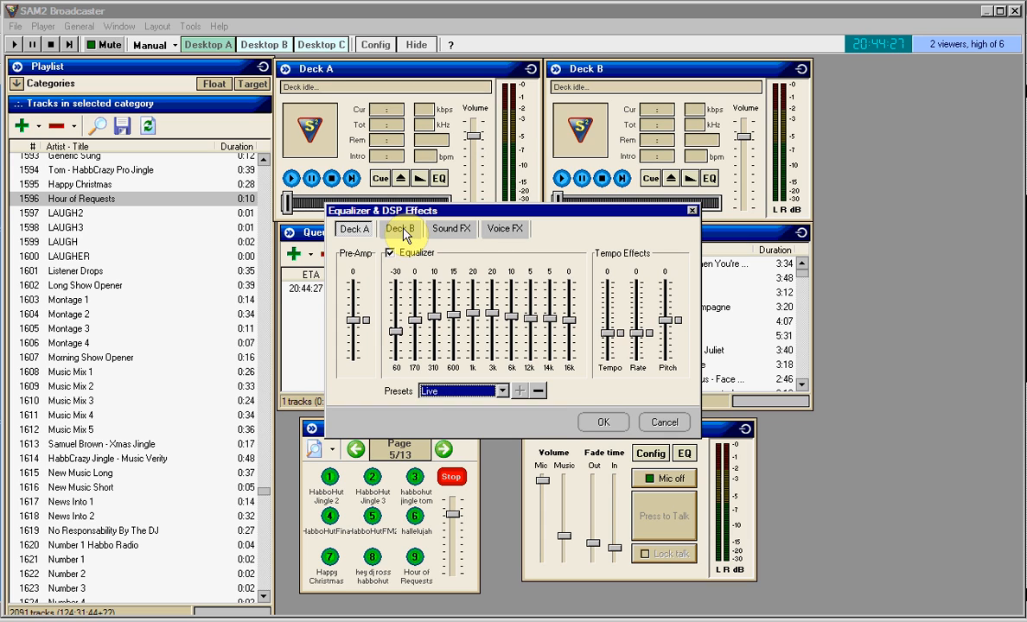
{"action": "left_click", "coordinate": [353, 228]}
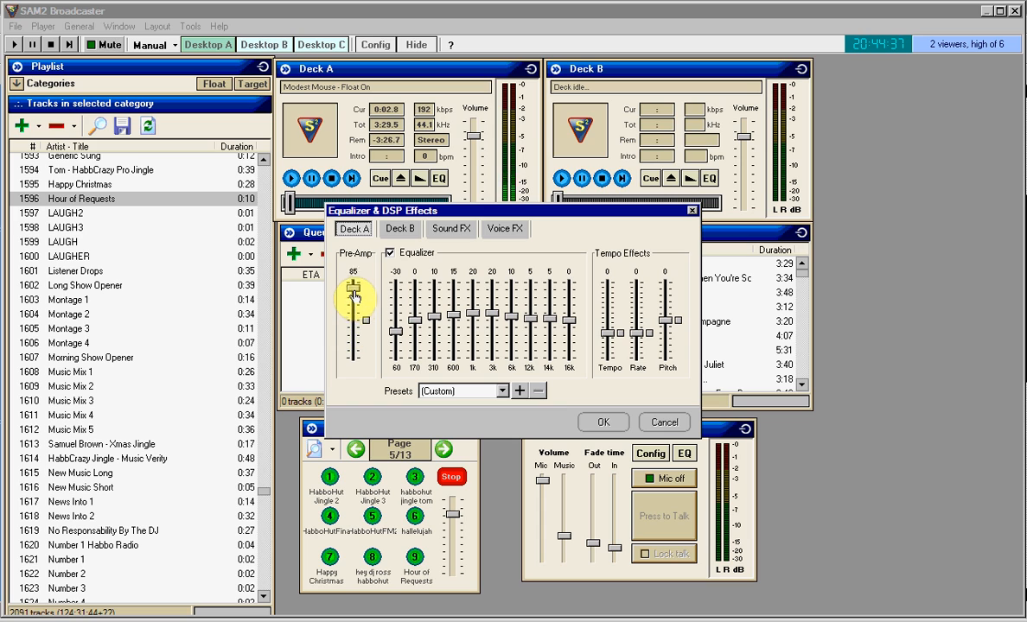
Drop Deck A's pre-amp down, bring it back to 0, and close the equalizer
{"action": "left_click_drag", "start_coordinate": [354, 294], "coordinate": [355, 350]}
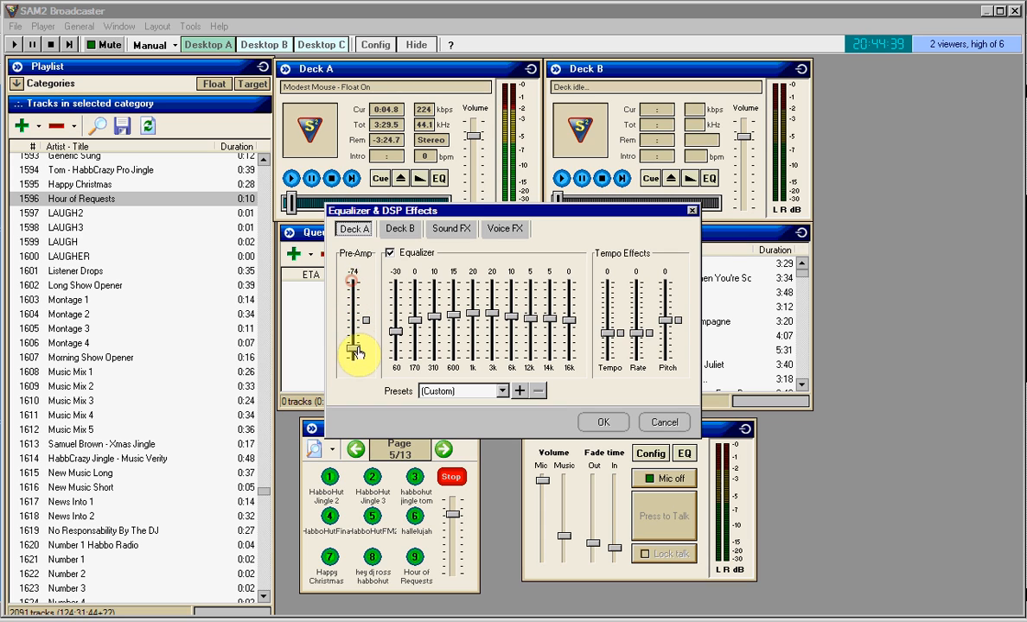
{"action": "left_click_drag", "start_coordinate": [355, 350], "coordinate": [355, 302]}
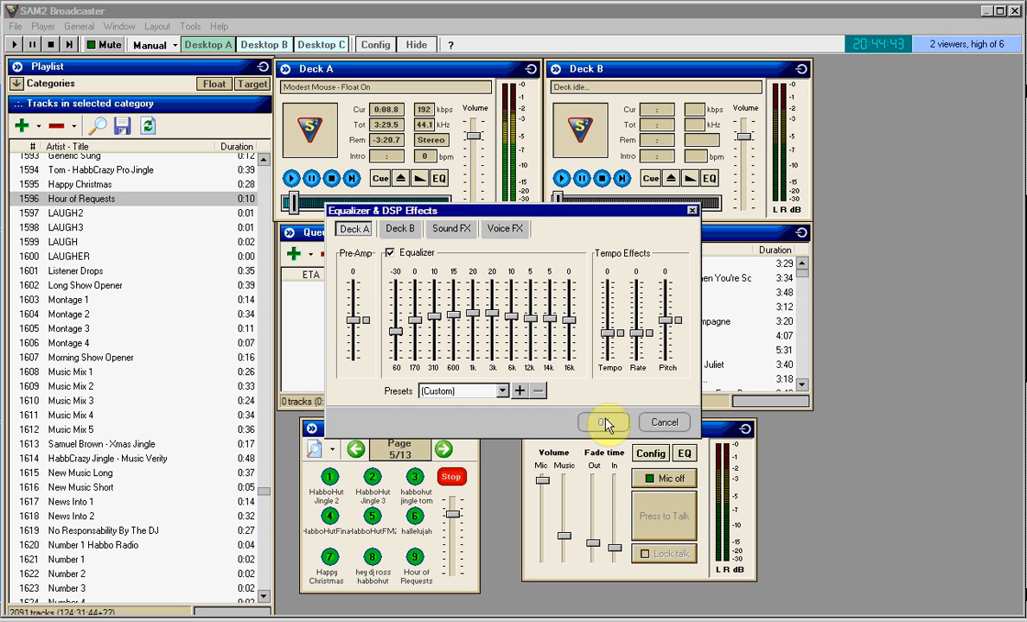
{"action": "left_click", "coordinate": [604, 421]}
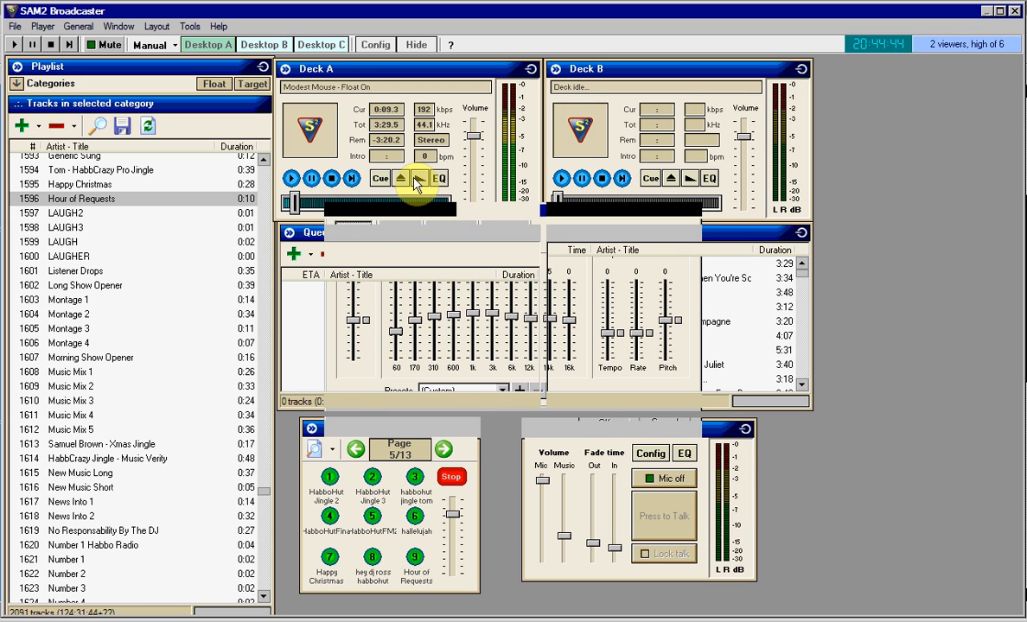
{"action": "left_click", "coordinate": [439, 178]}
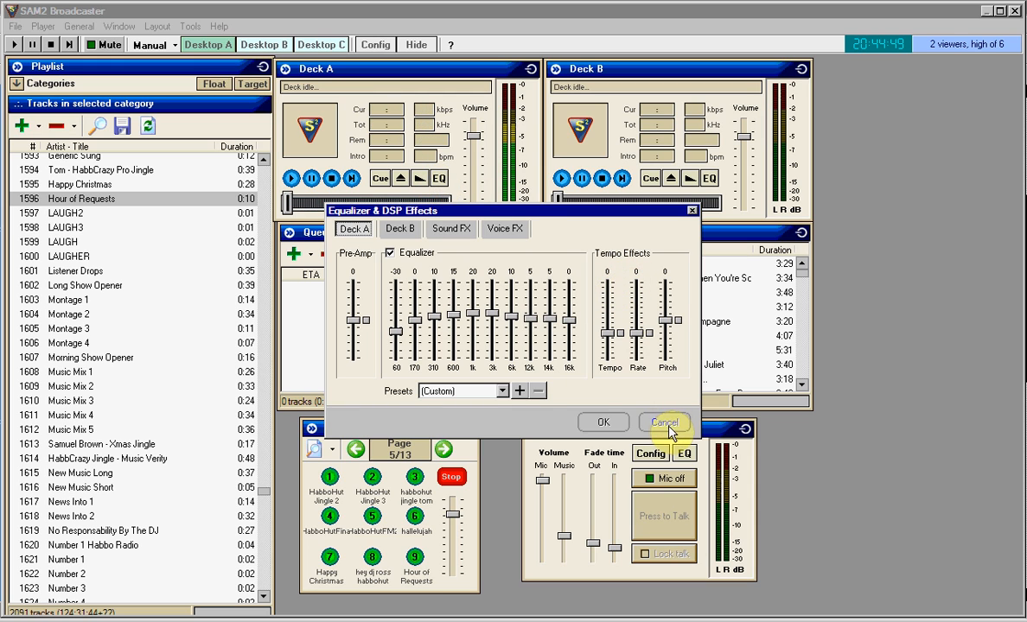
{"action": "left_click", "coordinate": [663, 422]}
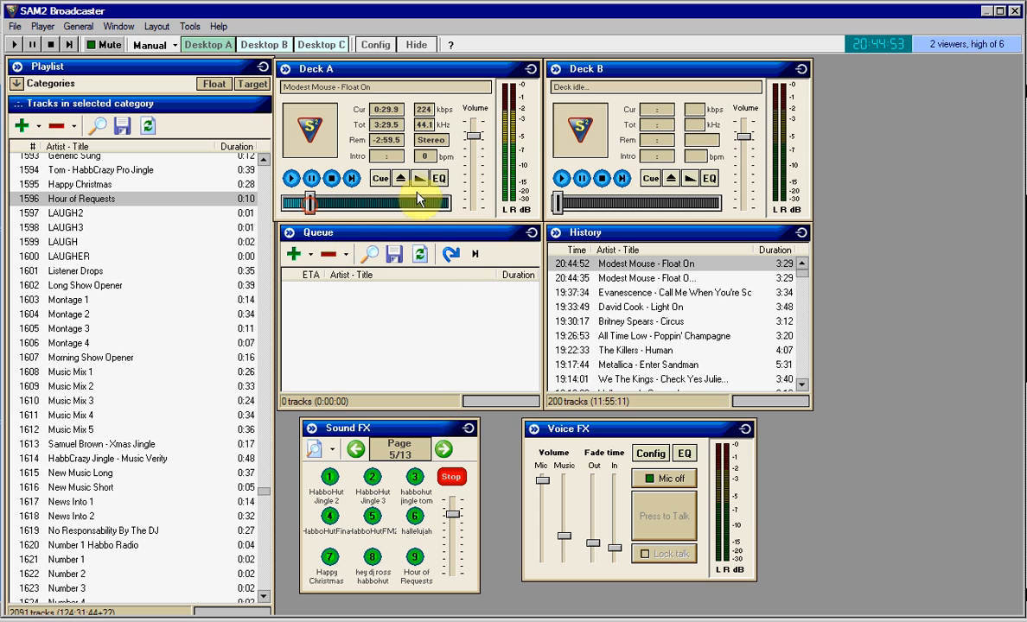
Test Deck A's tempo, rate and pitch sliders, reset them to 0, and confirm
{"action": "left_click", "coordinate": [439, 177]}
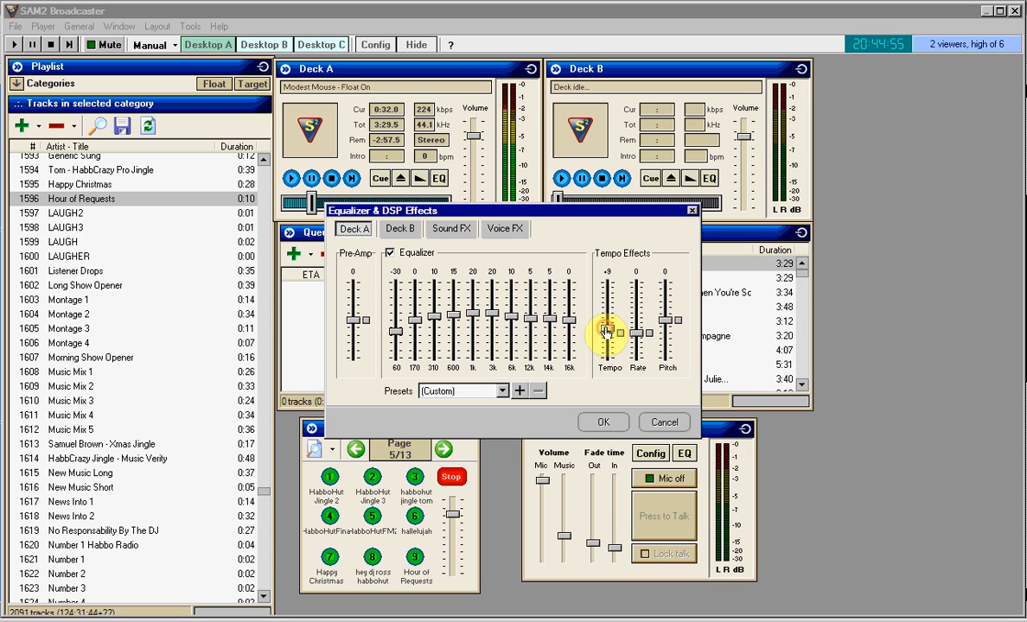
{"action": "left_click_drag", "start_coordinate": [608, 333], "coordinate": [609, 298]}
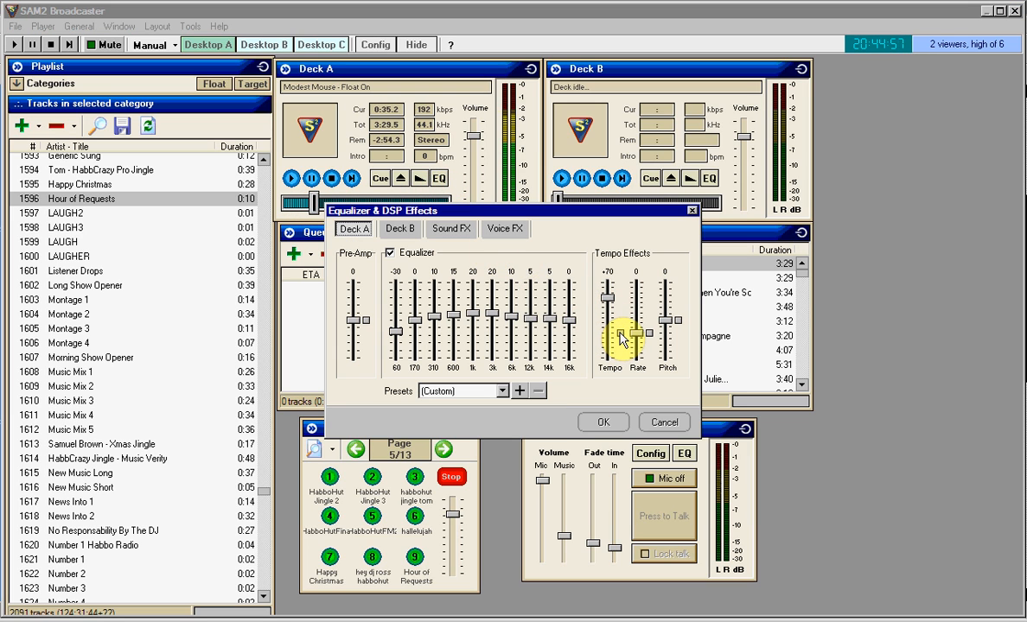
{"action": "left_click_drag", "start_coordinate": [622, 337], "coordinate": [638, 333]}
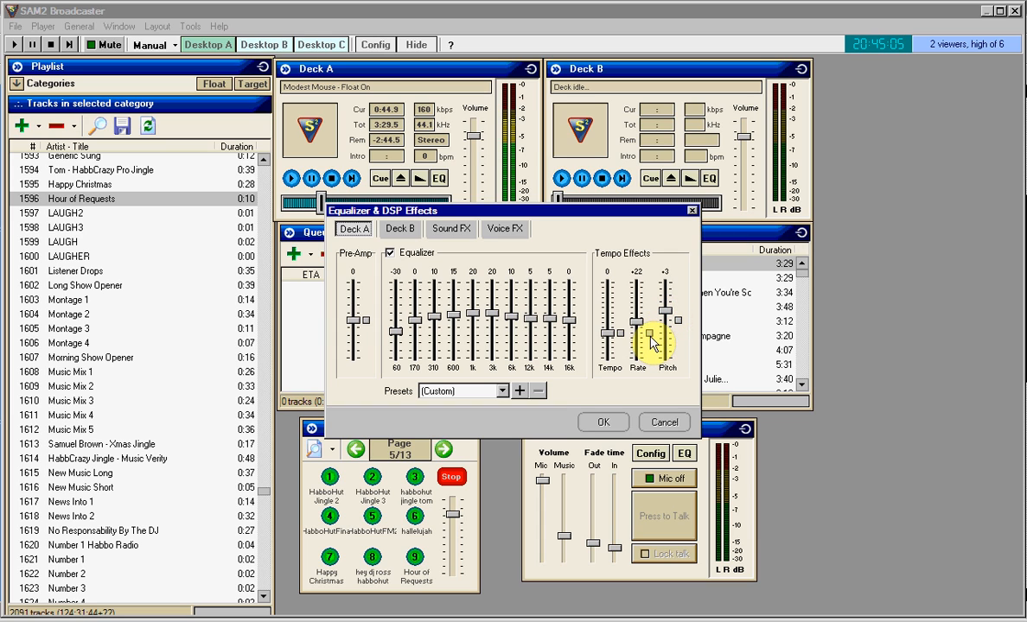
{"action": "left_click_drag", "start_coordinate": [650, 335], "coordinate": [617, 333]}
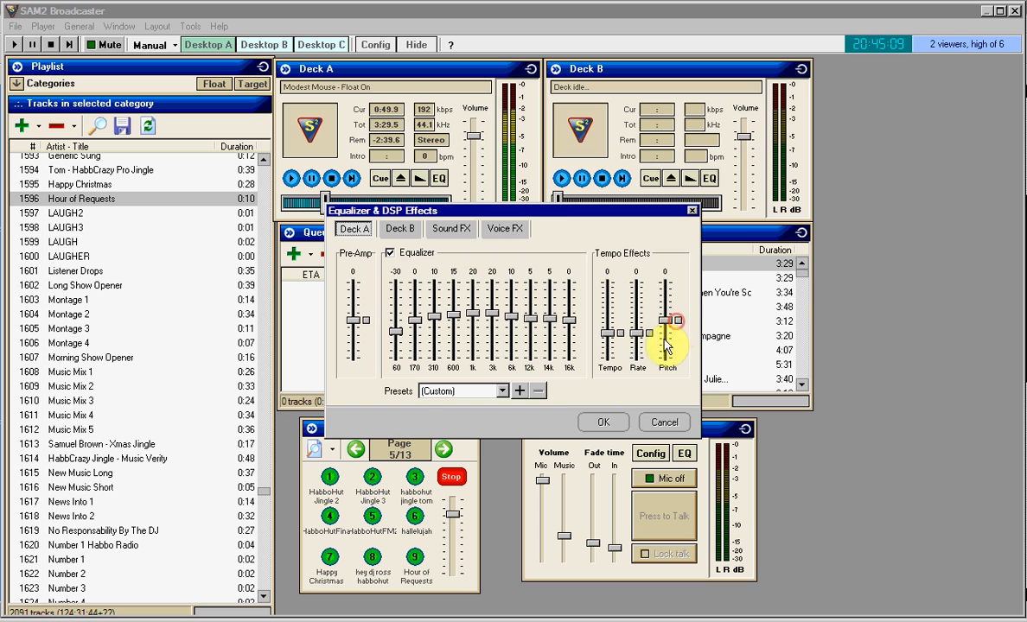
{"action": "left_click", "coordinate": [603, 422]}
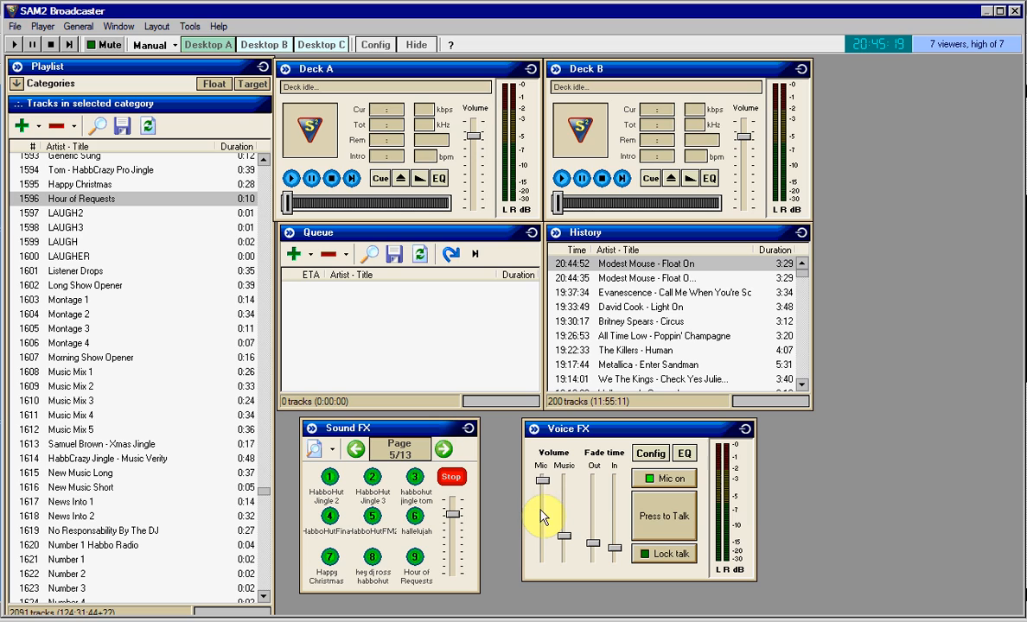
Go live on the mic with talk locked over Float On and adjust the voice fade-out and fade-in times
{"action": "left_click_drag", "start_coordinate": [542, 509], "coordinate": [542, 478]}
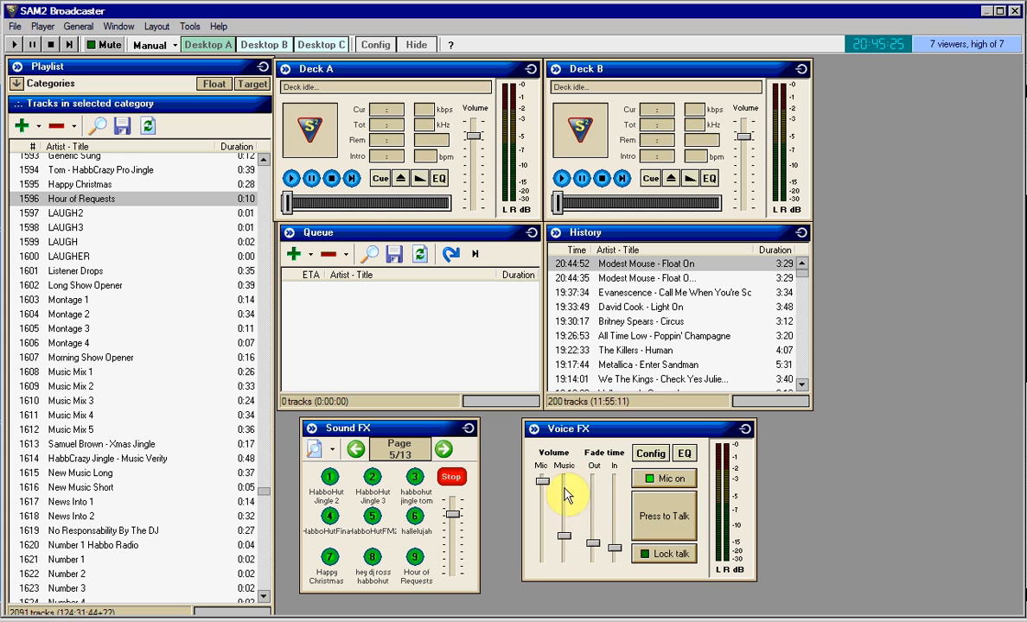
{"action": "left_click", "coordinate": [663, 516]}
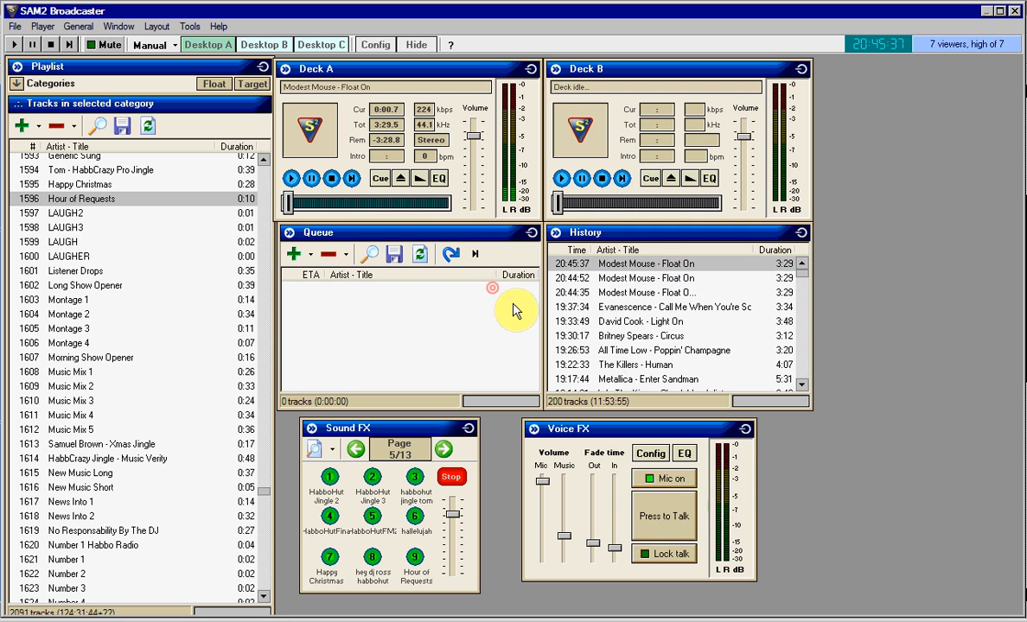
{"action": "left_click", "coordinate": [663, 516]}
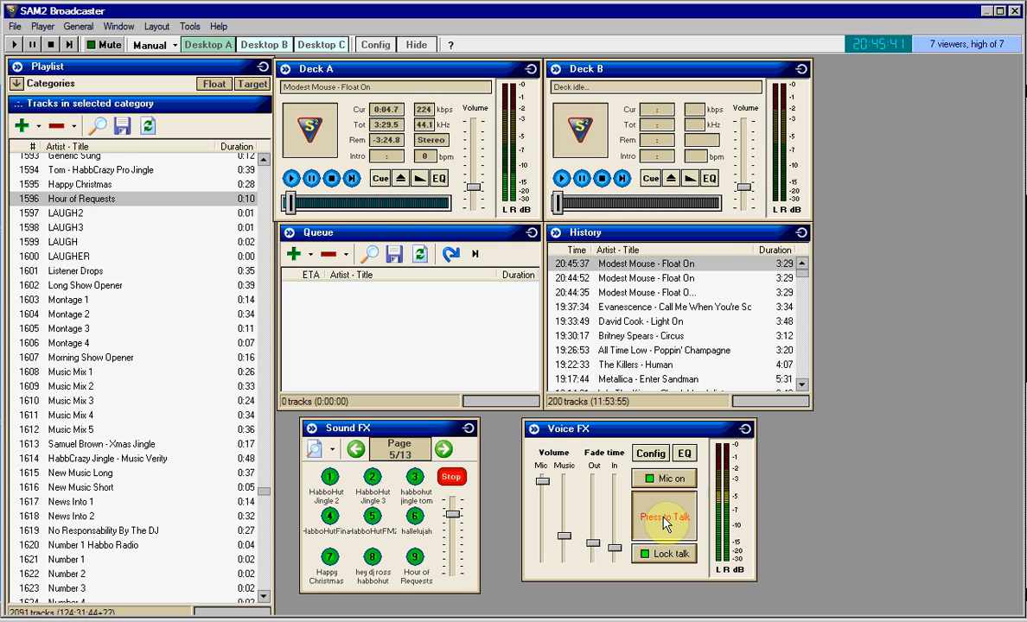
{"action": "left_click", "coordinate": [664, 515]}
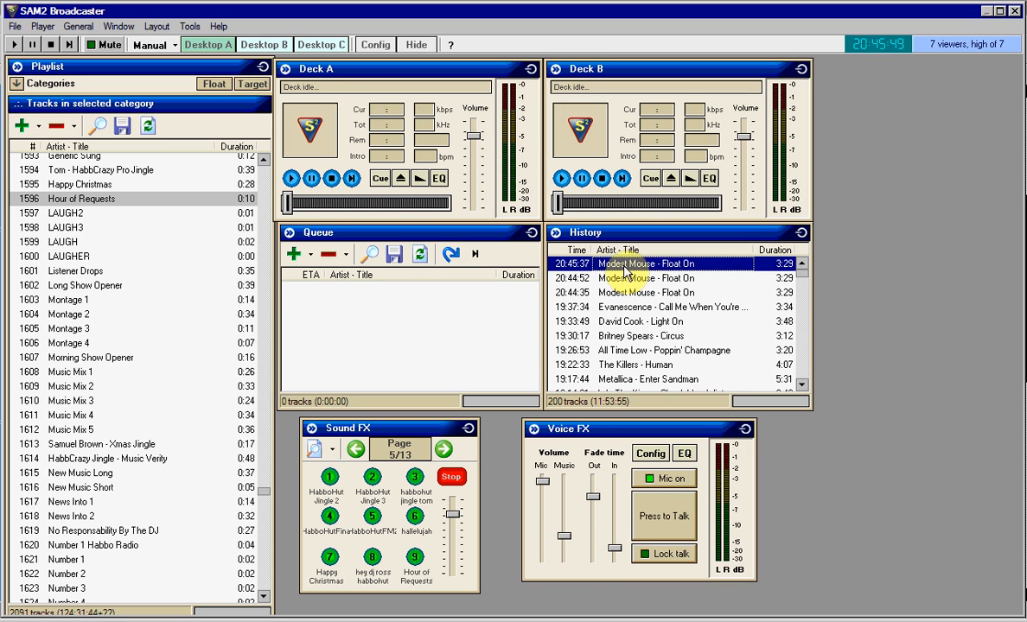
{"action": "left_click", "coordinate": [663, 516]}
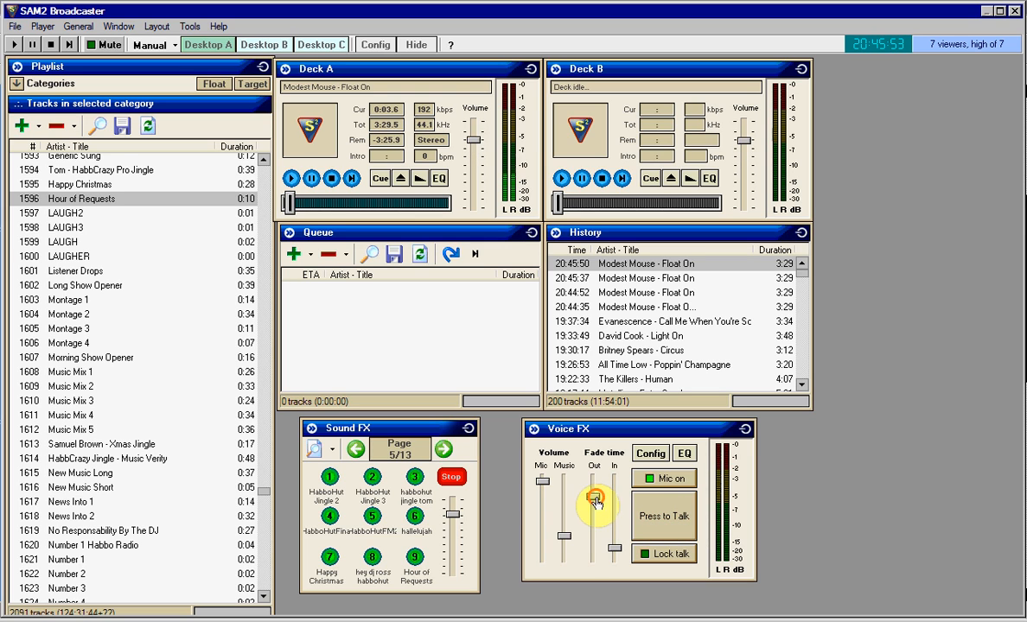
{"action": "left_click", "coordinate": [664, 516]}
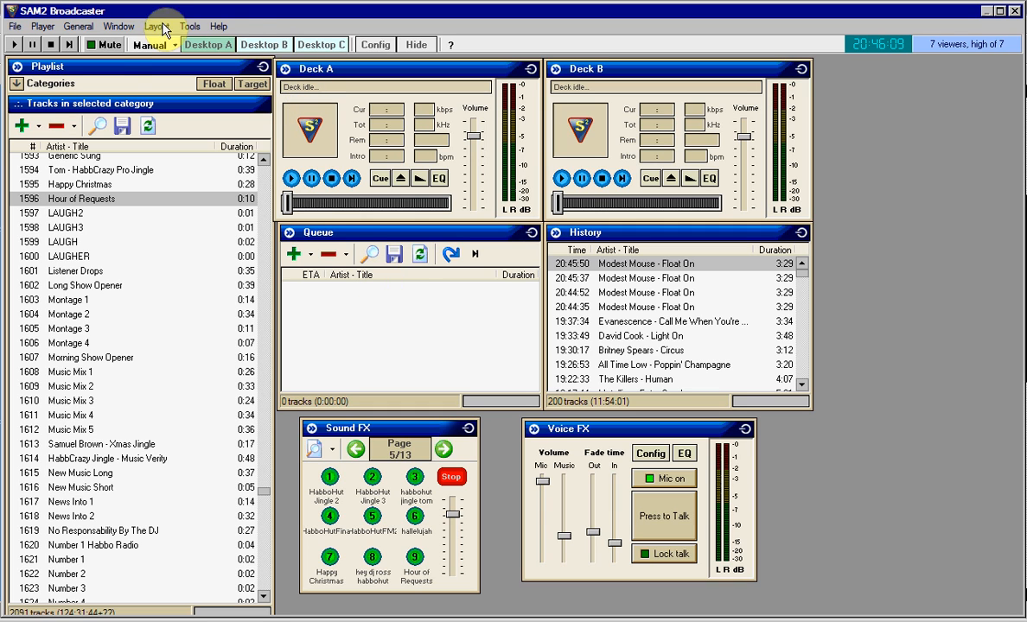
View the Registration Key page in Config, then cancel an Audio Mixer Pipeline output filter dialog
{"action": "left_click", "coordinate": [15, 26]}
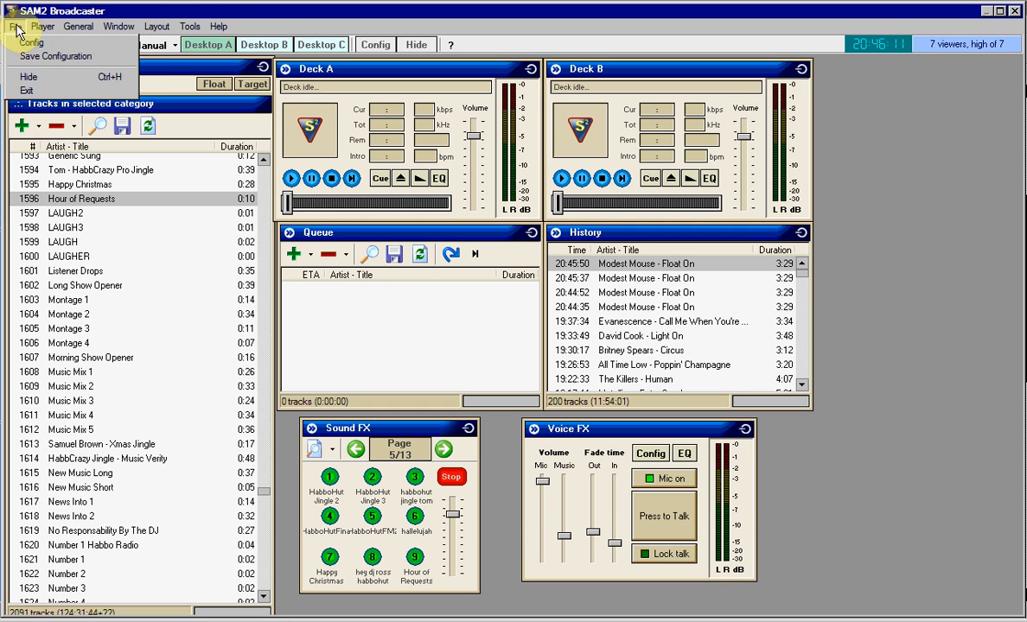
{"action": "left_click", "coordinate": [32, 43]}
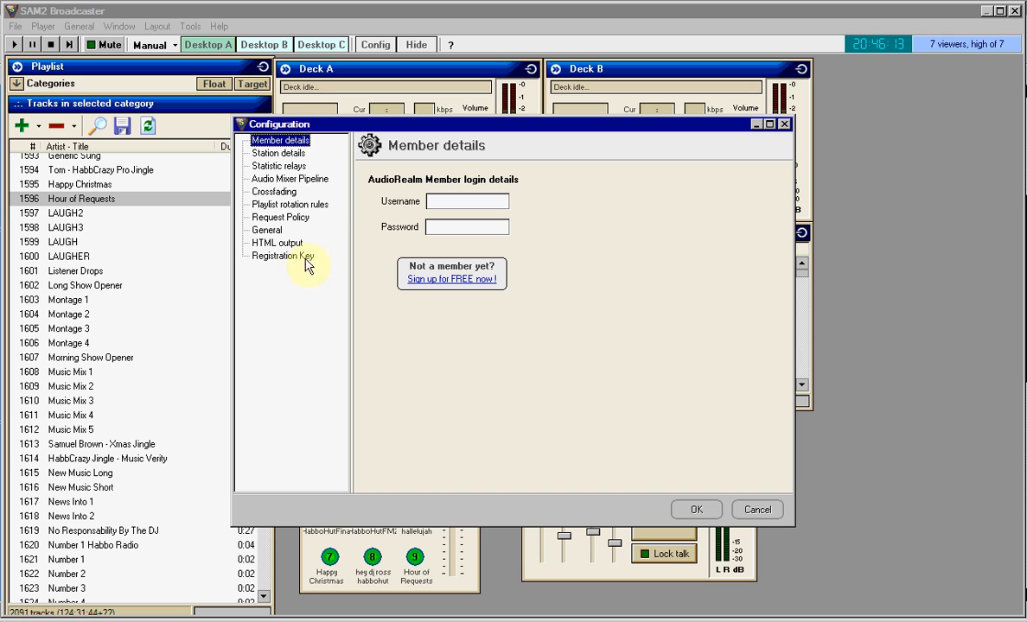
{"action": "left_click", "coordinate": [283, 256]}
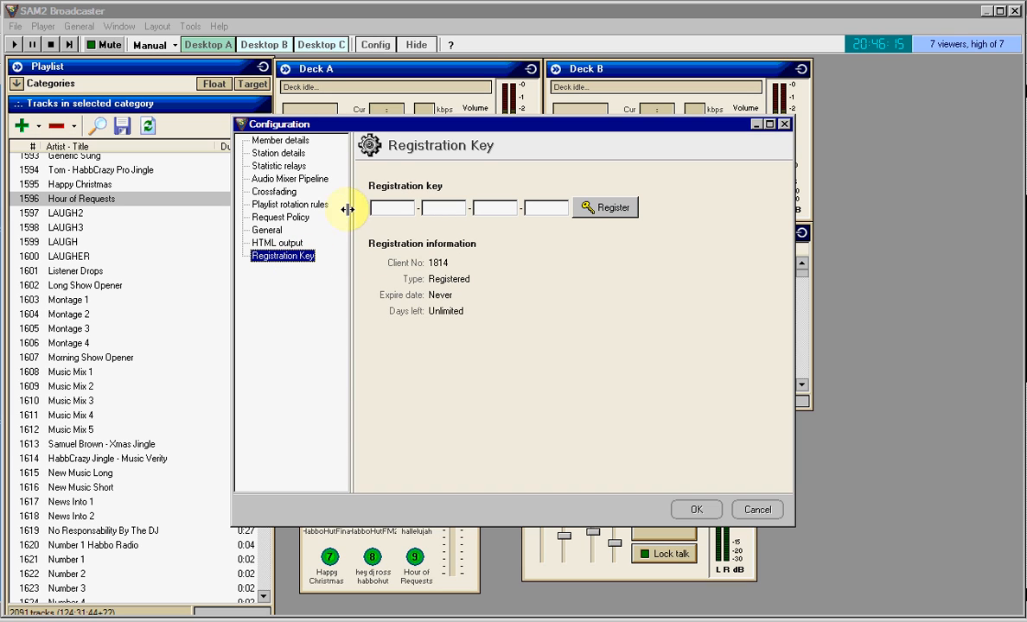
{"action": "left_click", "coordinate": [290, 179]}
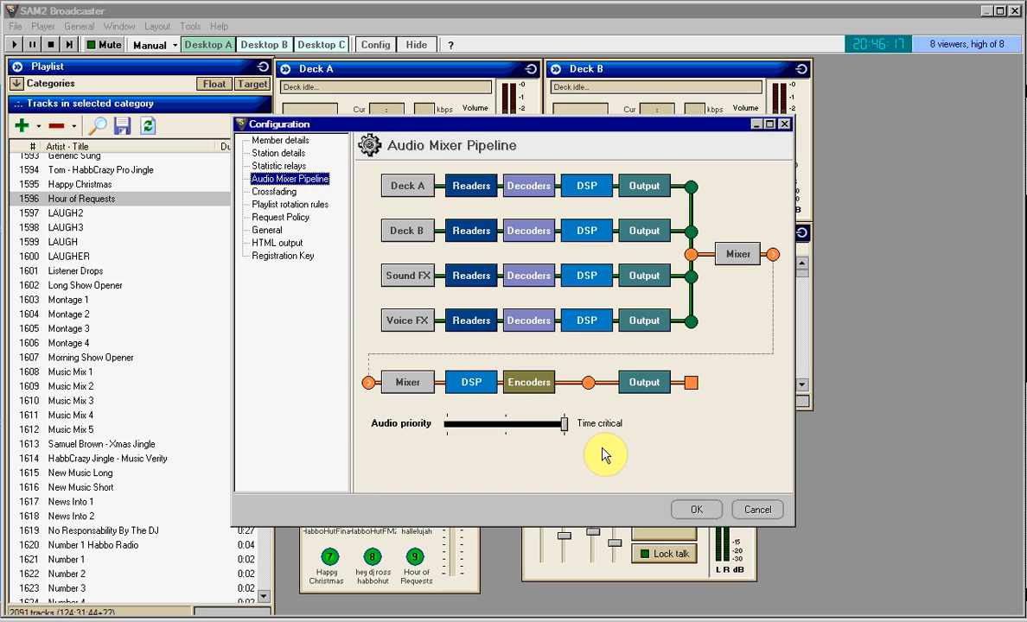
{"action": "mouse_move", "coordinate": [565, 211]}
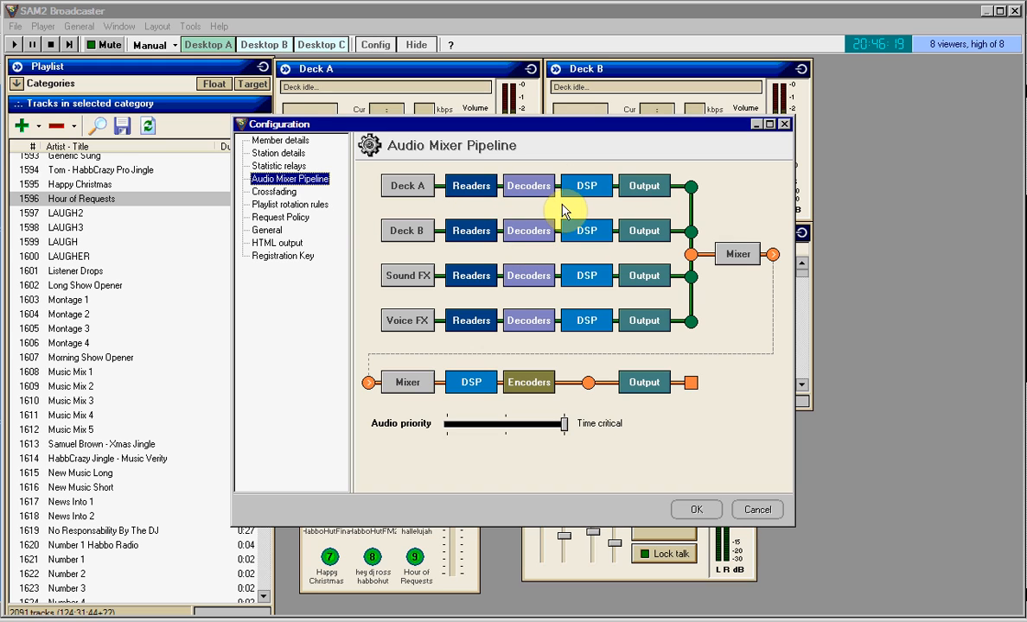
{"action": "mouse_move", "coordinate": [643, 185]}
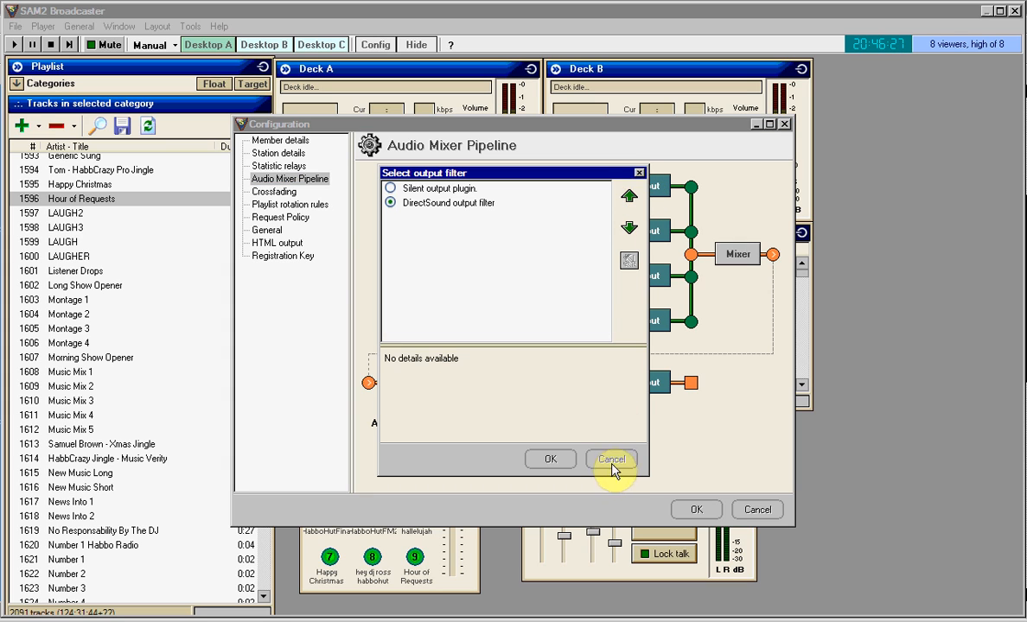
{"action": "left_click", "coordinate": [611, 459]}
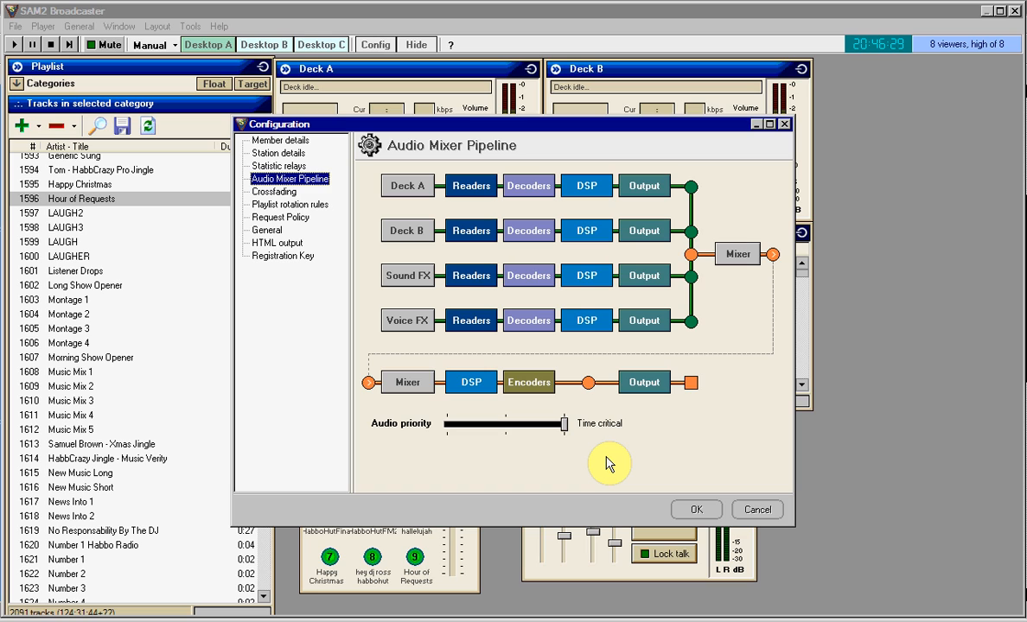
{"action": "mouse_move", "coordinate": [623, 230]}
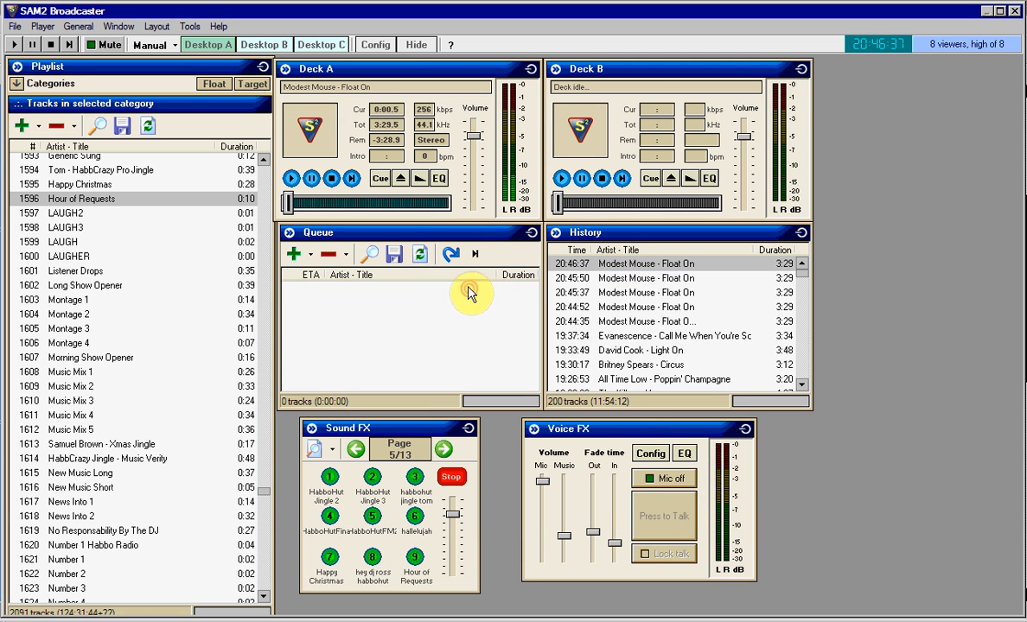
Route the final Output through the Silent output plugin in the Audio Mixer Pipeline
{"action": "left_click", "coordinate": [15, 26]}
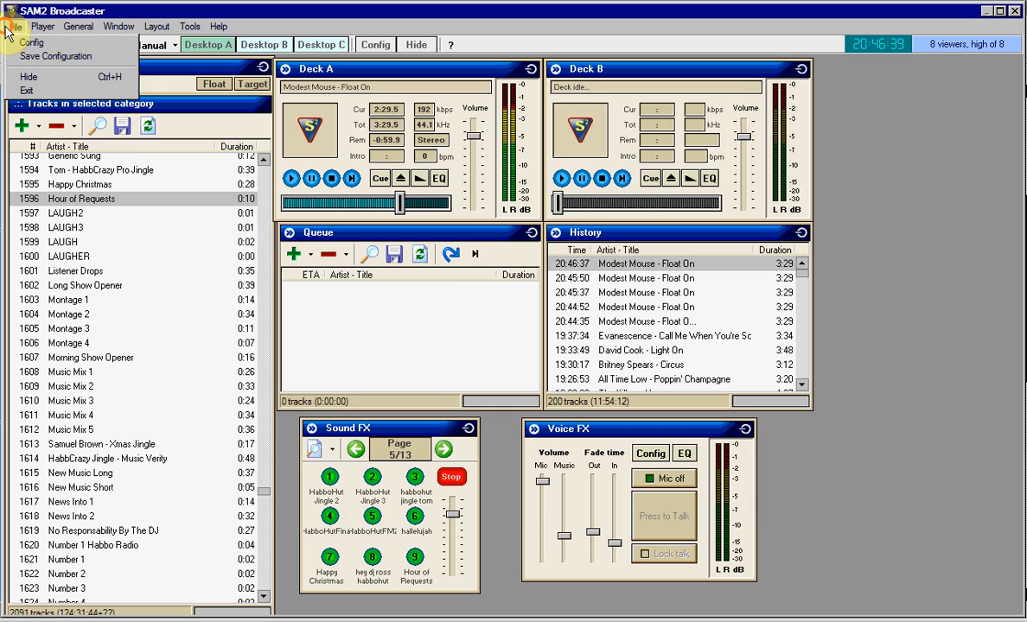
{"action": "left_click", "coordinate": [32, 42]}
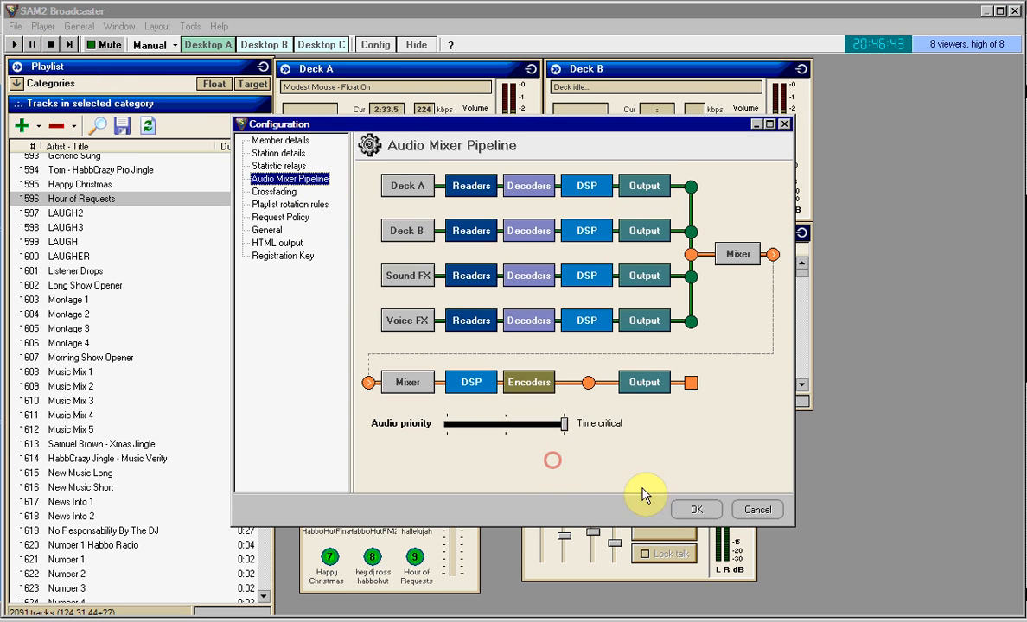
{"action": "left_click", "coordinate": [695, 509]}
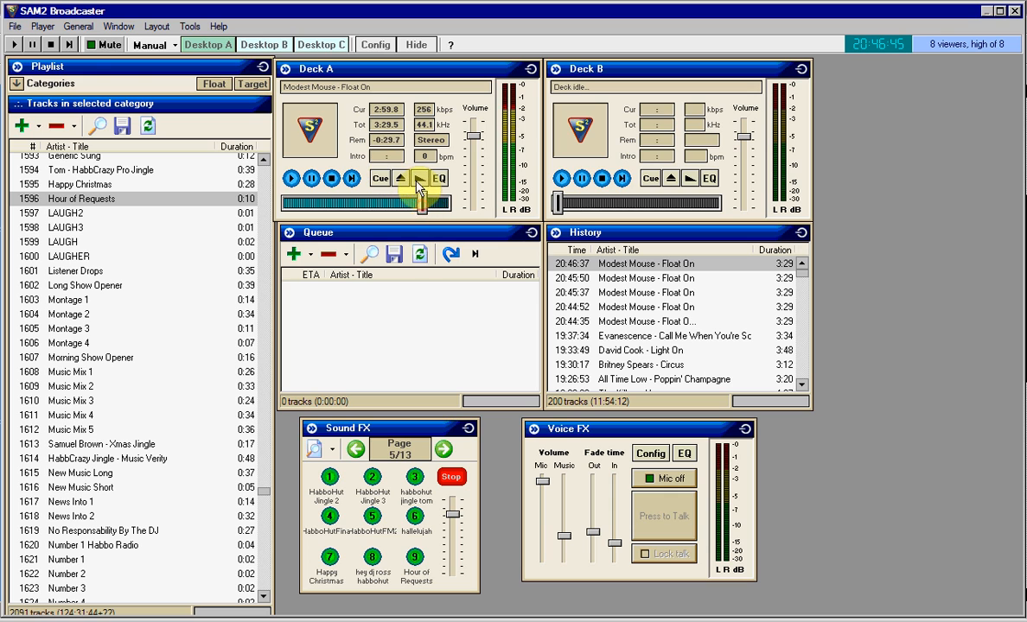
{"action": "left_click", "coordinate": [374, 44]}
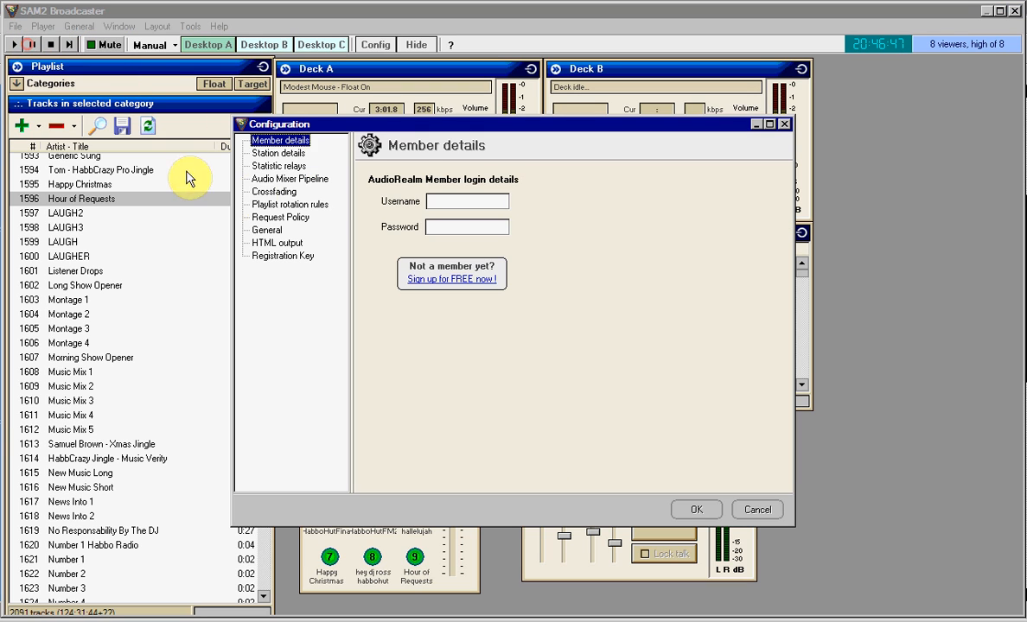
{"action": "left_click", "coordinate": [289, 178]}
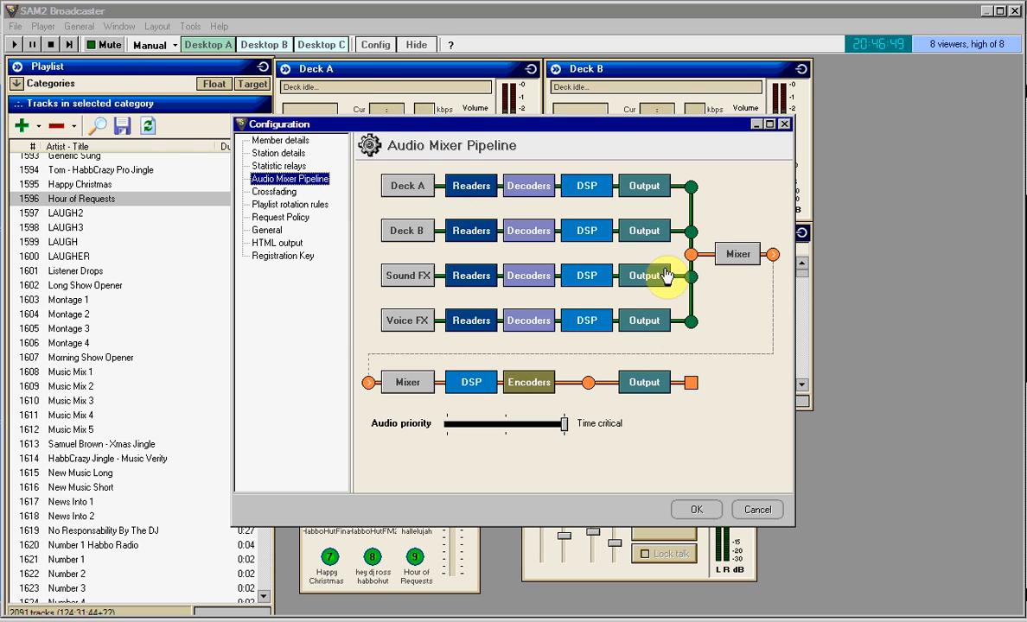
{"action": "mouse_move", "coordinate": [657, 275]}
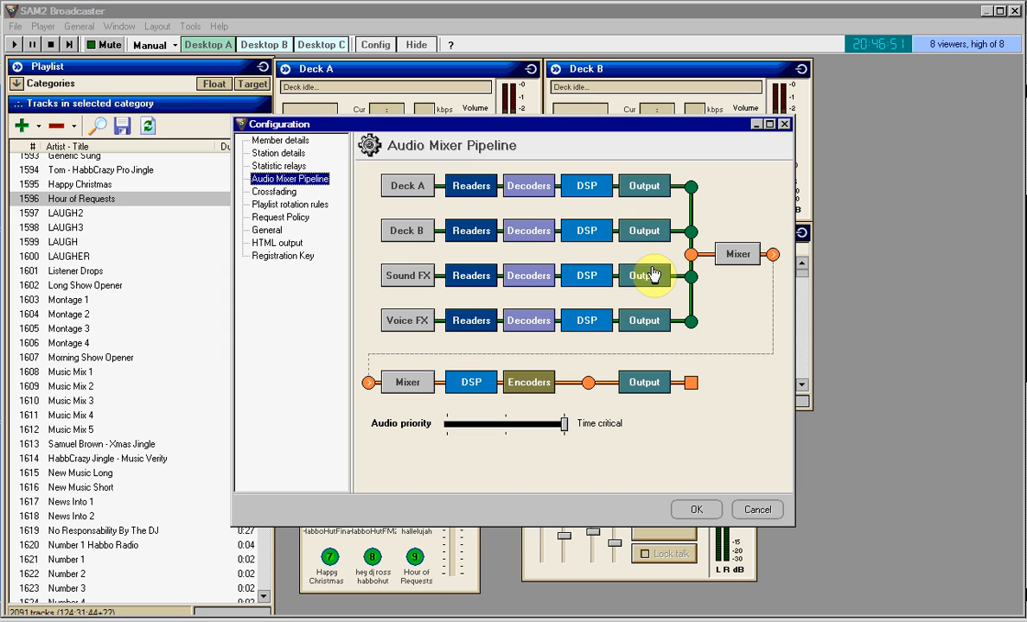
{"action": "mouse_move", "coordinate": [647, 212]}
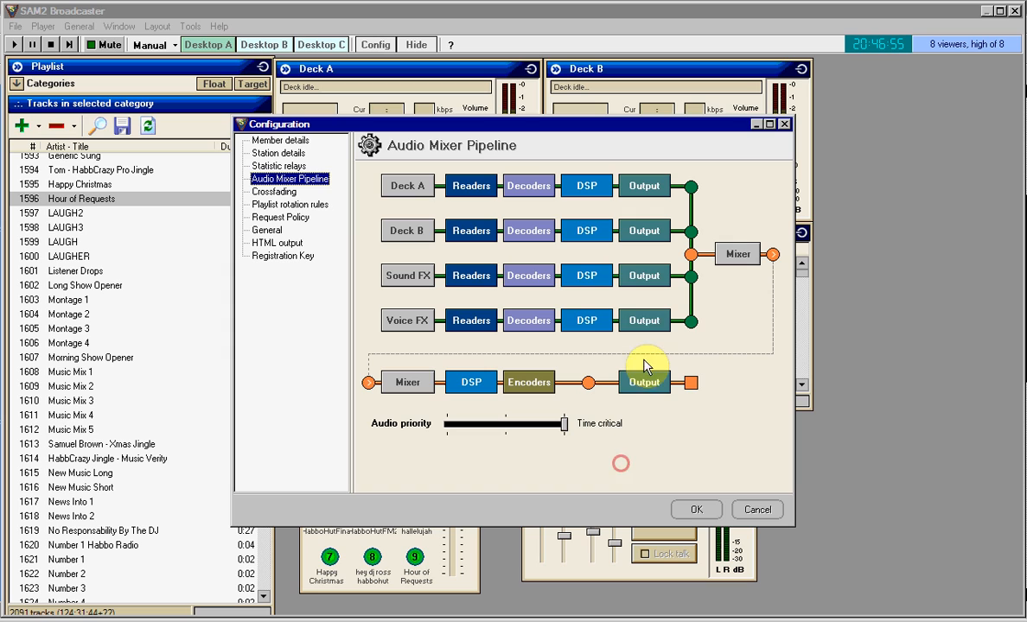
{"action": "mouse_move", "coordinate": [424, 294]}
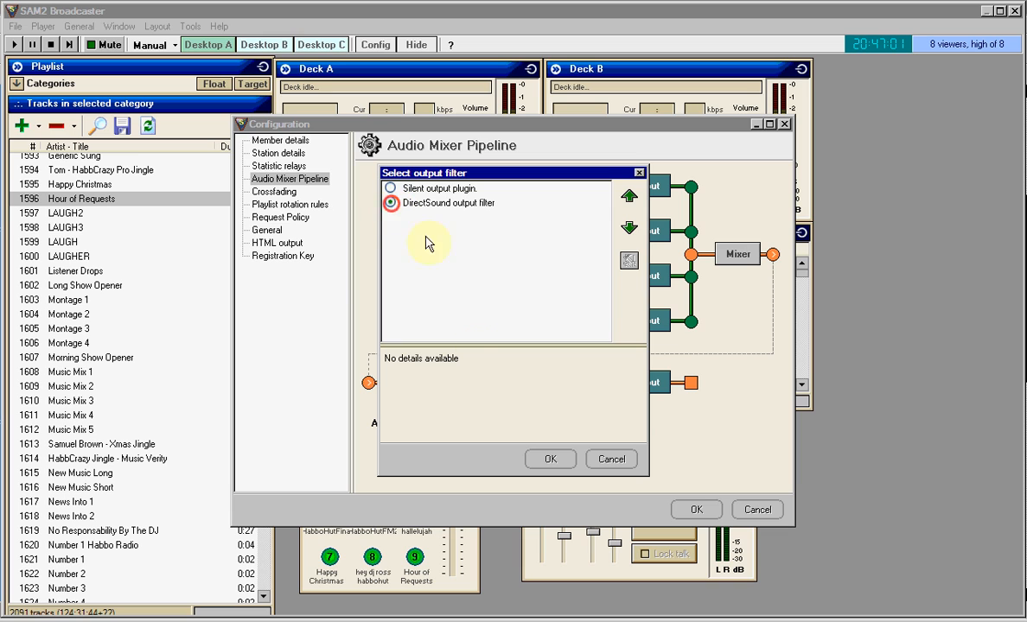
{"action": "left_click", "coordinate": [550, 459]}
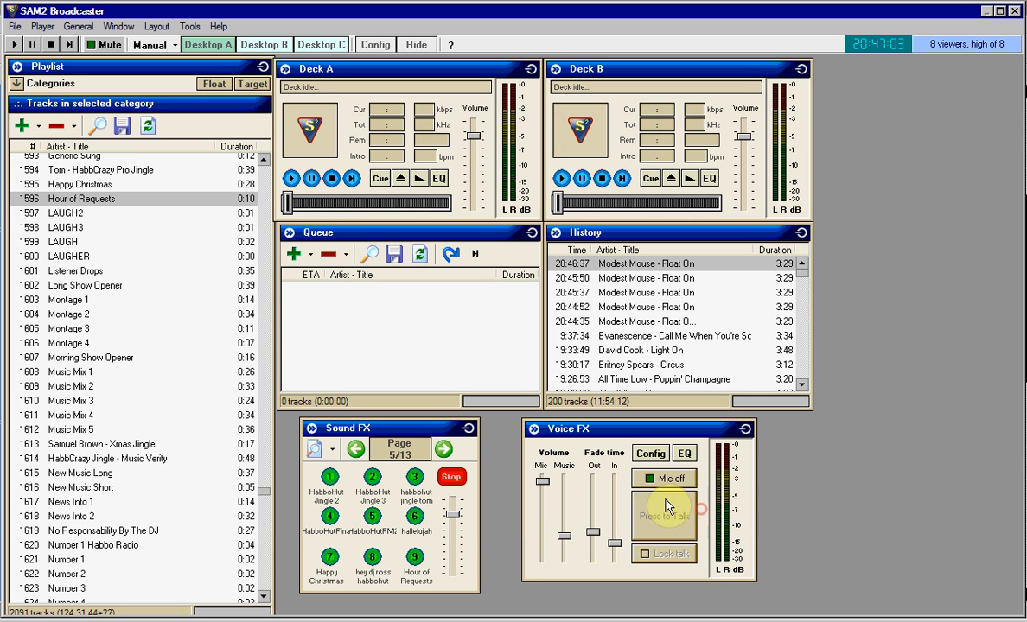
Toggle Press to Talk on and off, revisit the Configuration window, and close it
{"action": "left_click", "coordinate": [663, 515]}
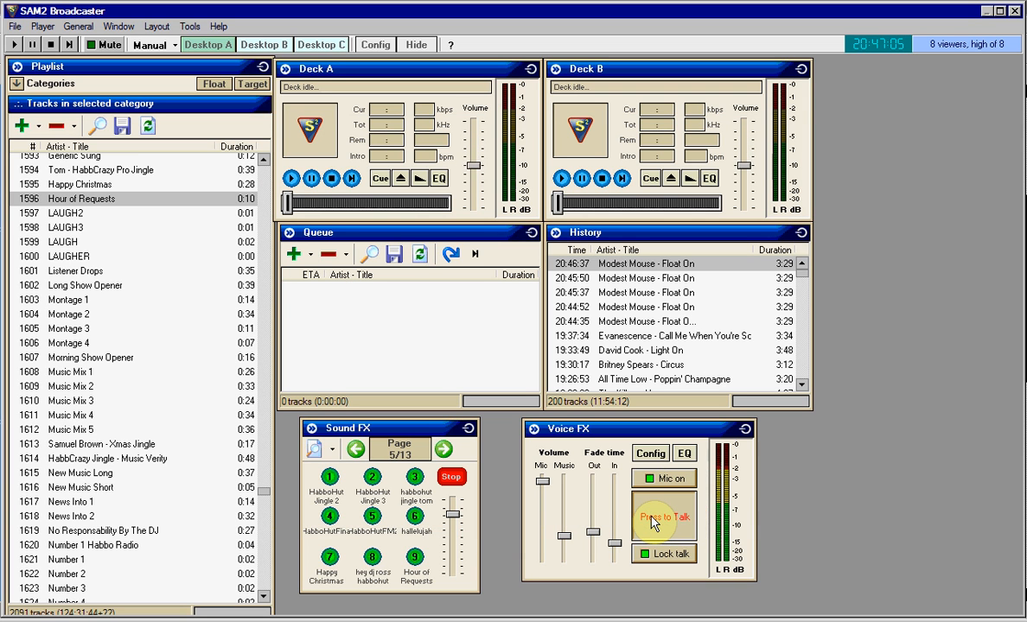
{"action": "left_click", "coordinate": [663, 516]}
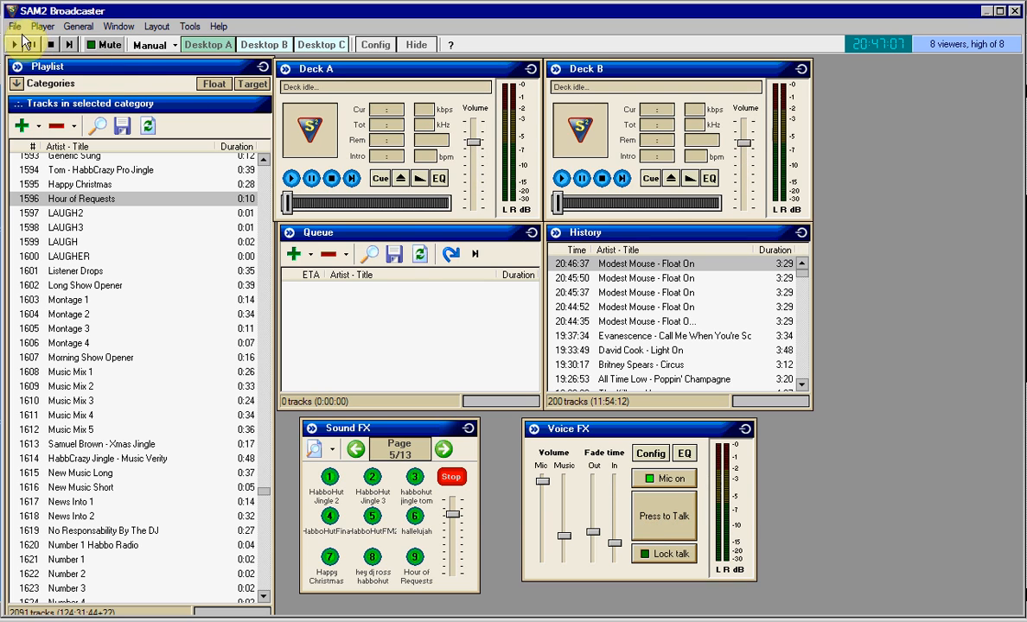
{"action": "left_click", "coordinate": [375, 44]}
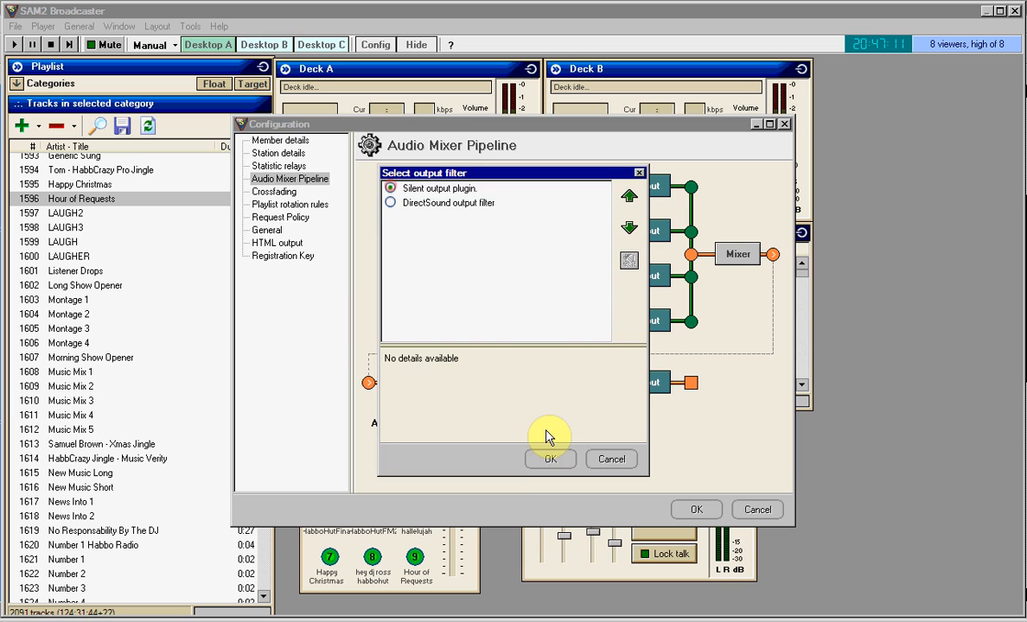
{"action": "mouse_move", "coordinate": [569, 430]}
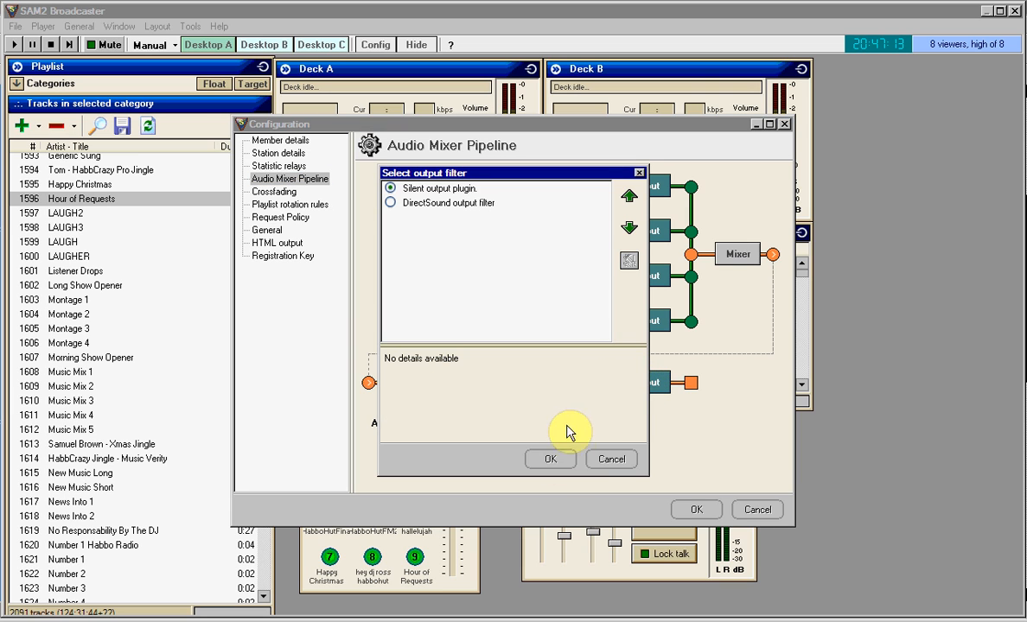
{"action": "mouse_move", "coordinate": [391, 205]}
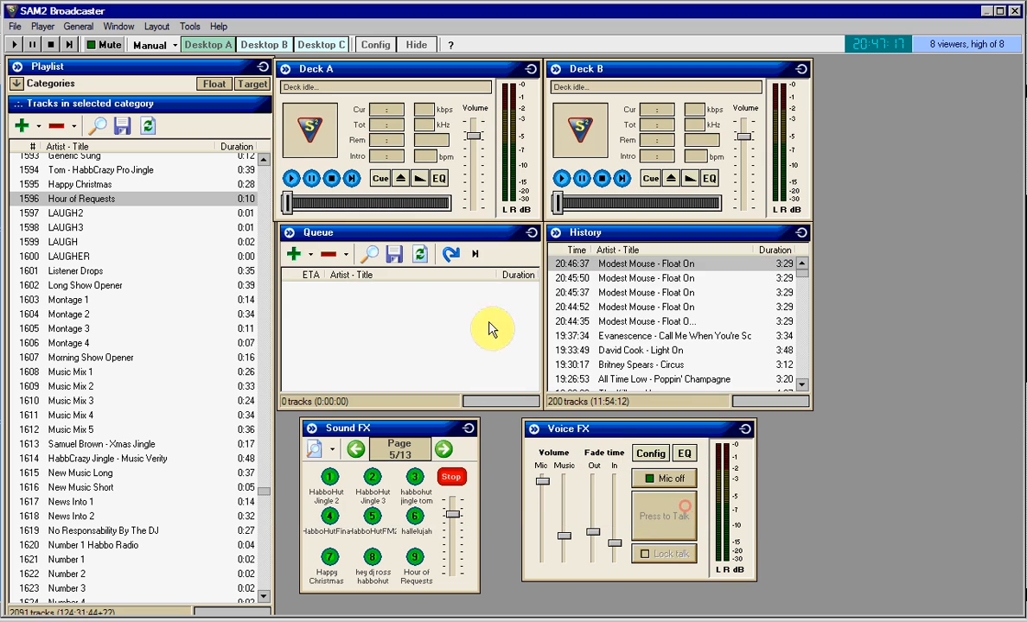
{"action": "left_click", "coordinate": [291, 178]}
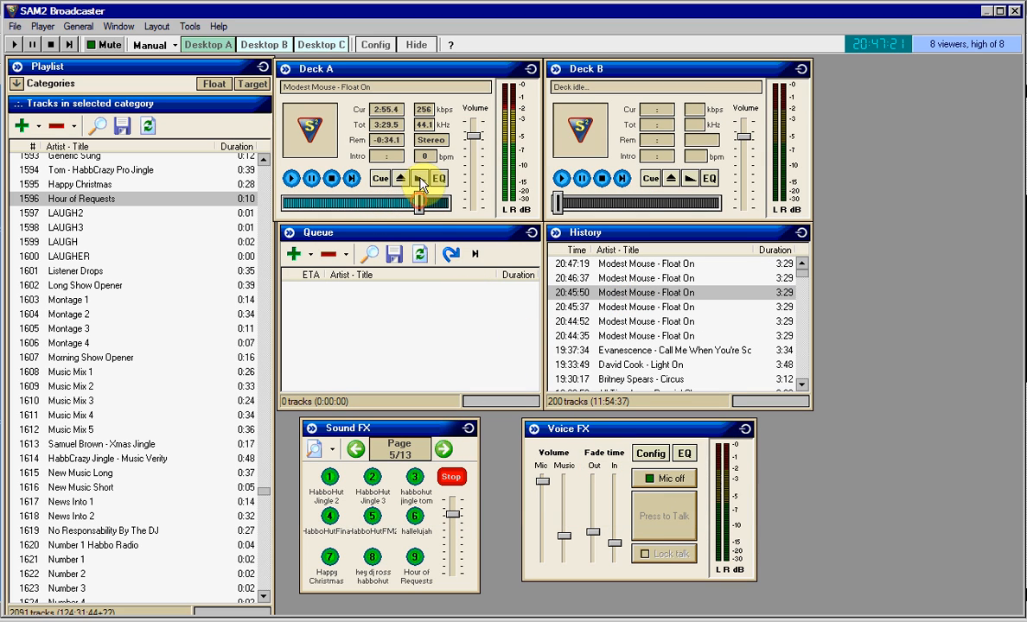
{"action": "left_click", "coordinate": [14, 26]}
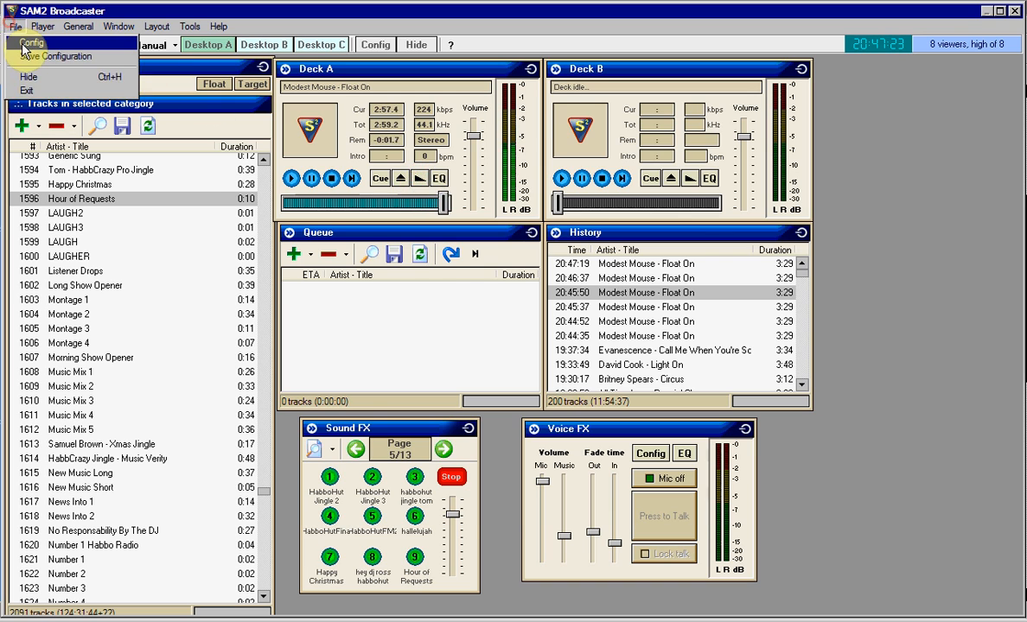
{"action": "left_click", "coordinate": [66, 56]}
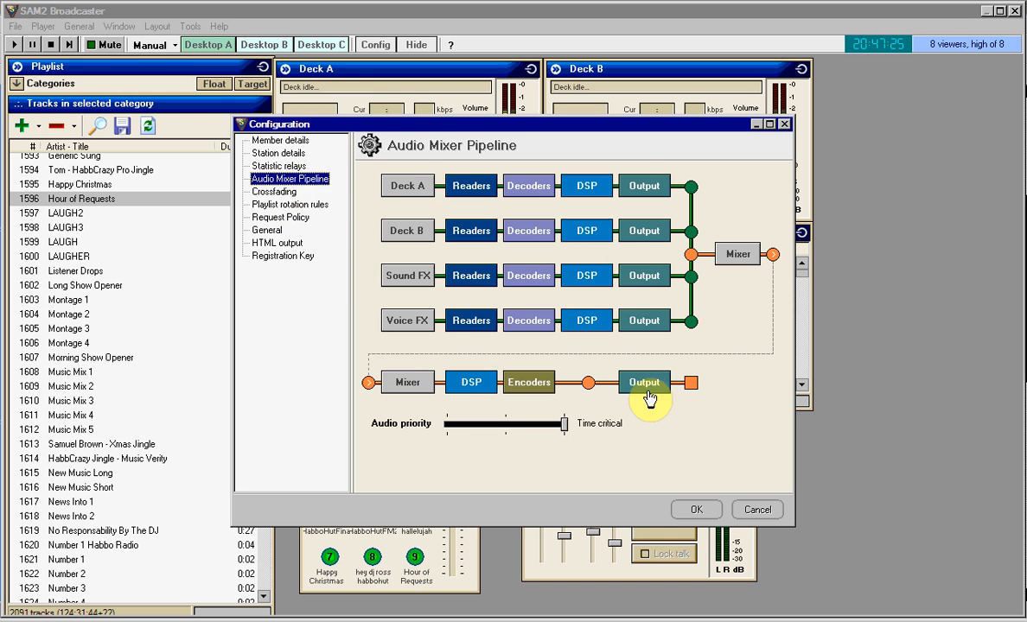
{"action": "mouse_move", "coordinate": [575, 462]}
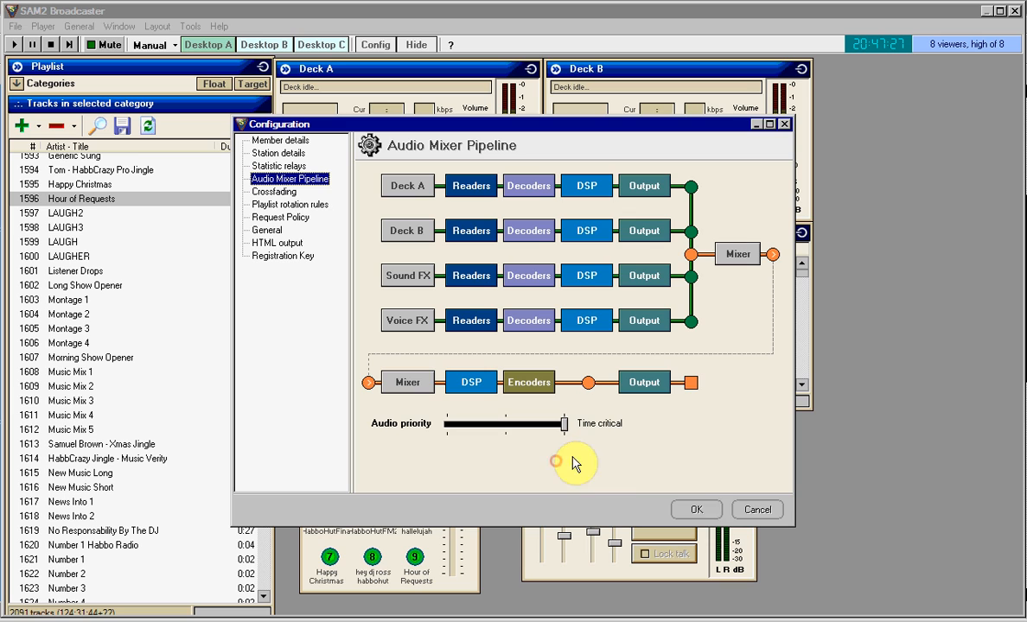
{"action": "left_click", "coordinate": [696, 509]}
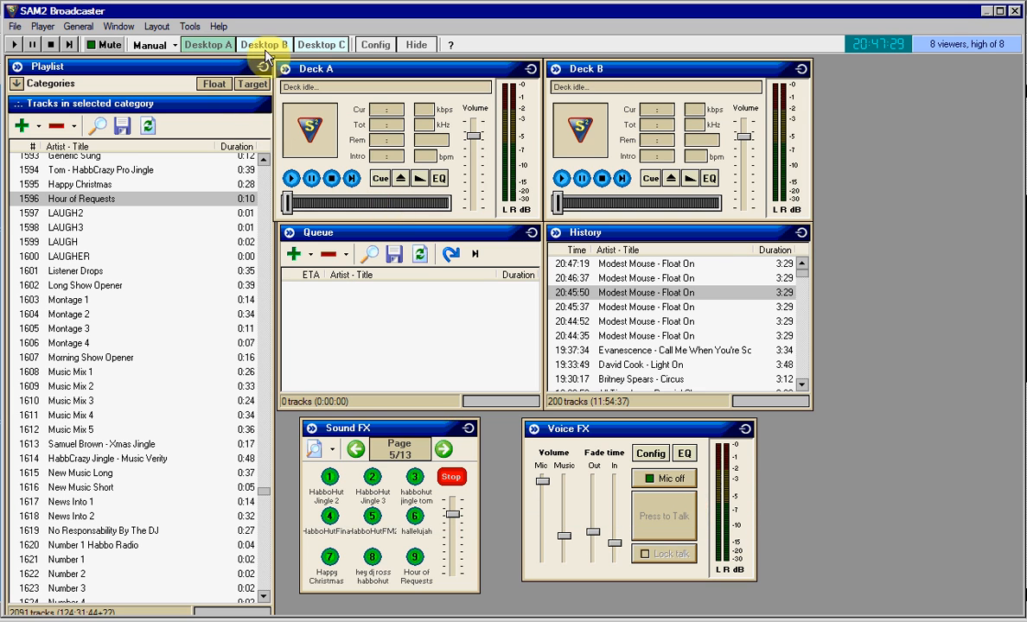
Switch to the relays-and-encoders desktop and add an 'MP3 and mp3PRO' encoder
{"action": "left_click", "coordinate": [264, 44]}
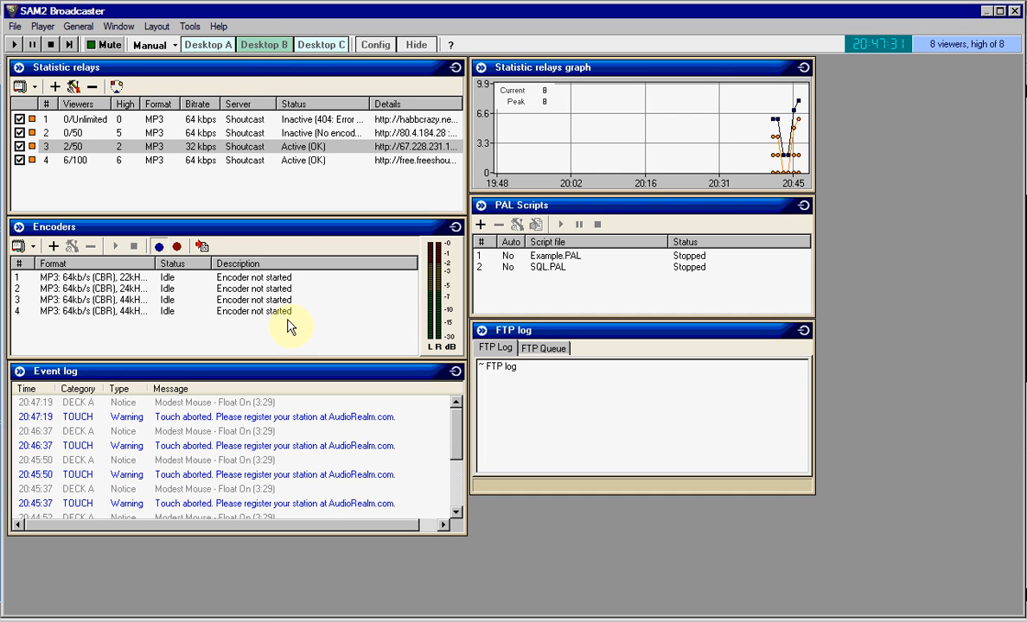
{"action": "mouse_move", "coordinate": [39, 192]}
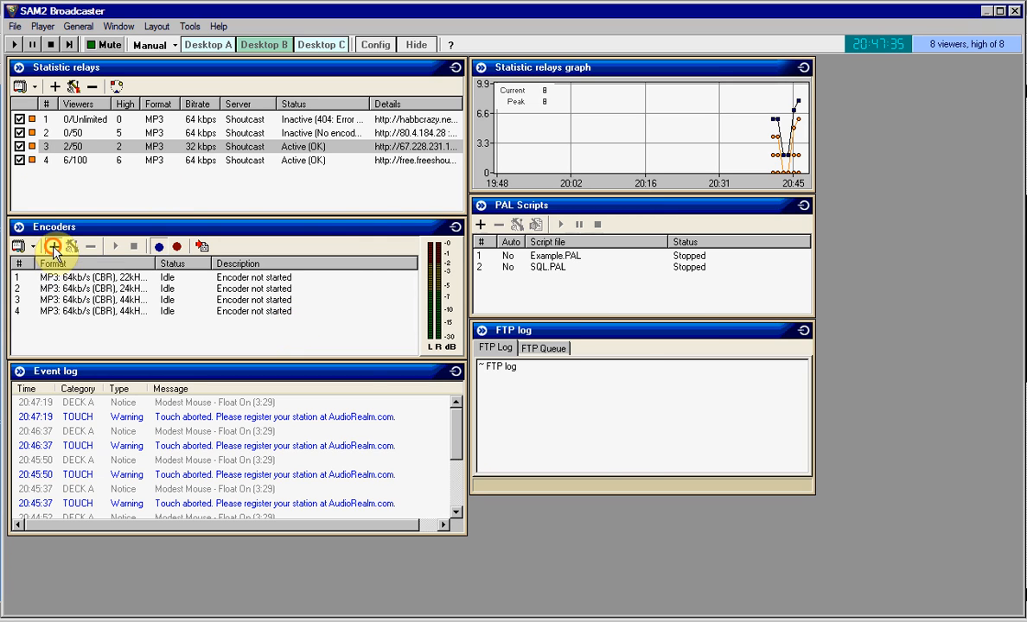
{"action": "left_click", "coordinate": [53, 246]}
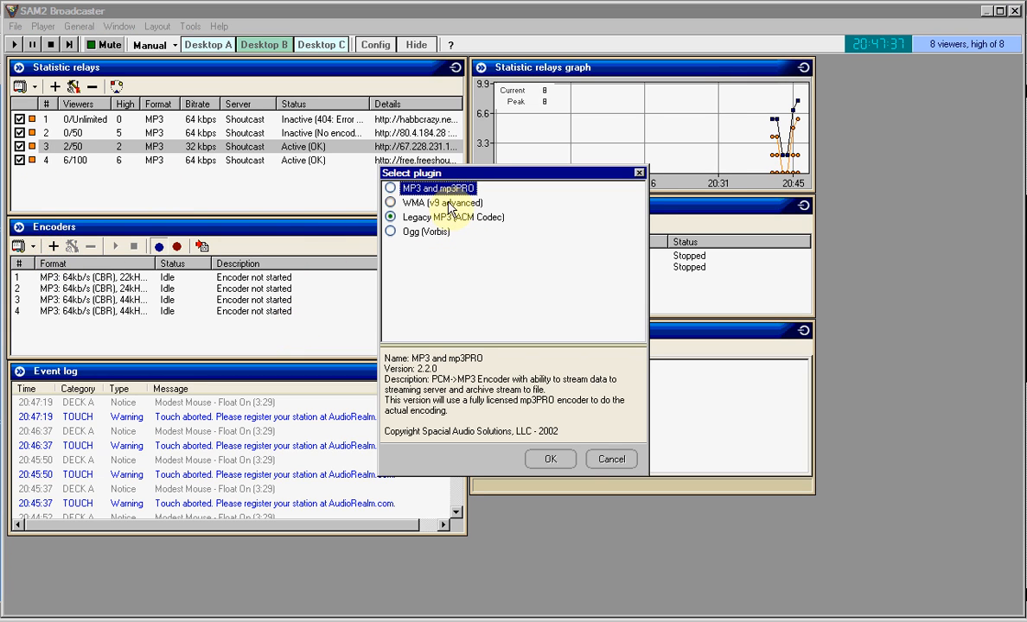
{"action": "mouse_move", "coordinate": [552, 432]}
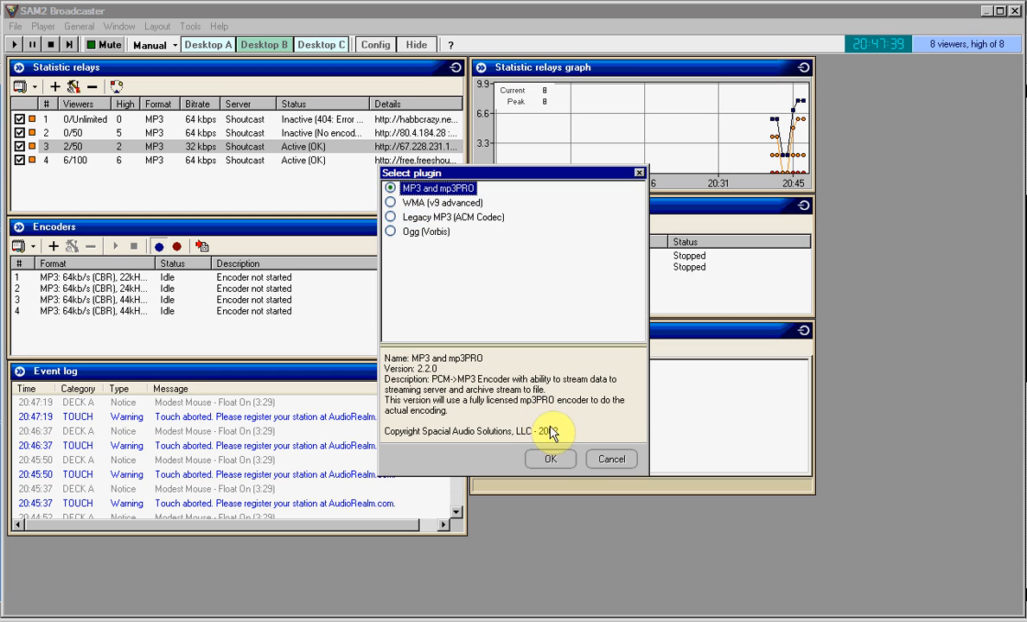
{"action": "left_click", "coordinate": [551, 458]}
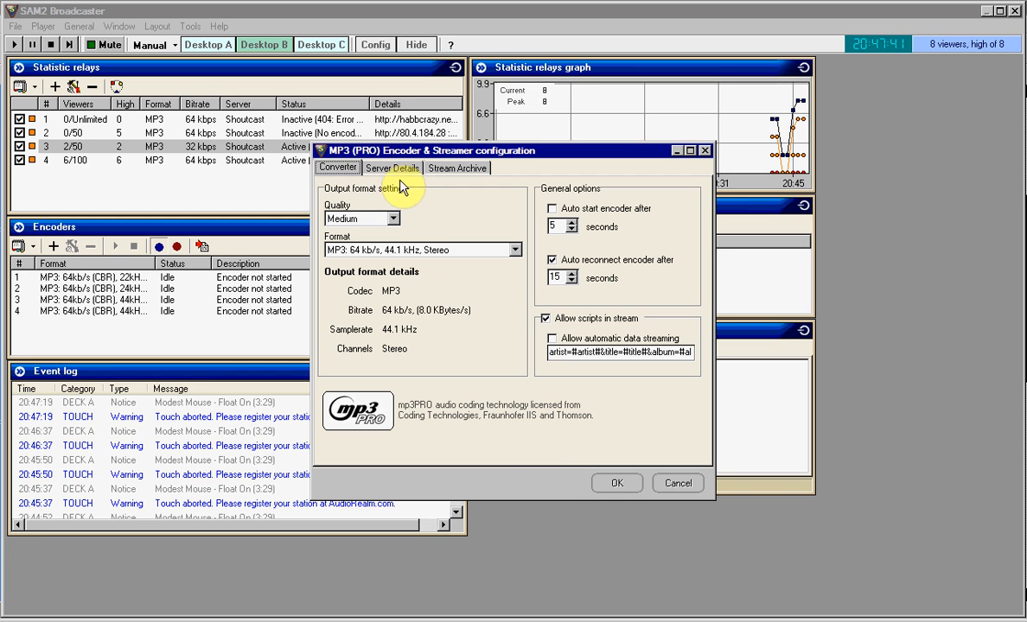
On the Converter tab, choose High Quality, keep MP3 64 kb/s 44.1 kHz Stereo, and allow automatic data streaming
{"action": "left_click", "coordinate": [457, 168]}
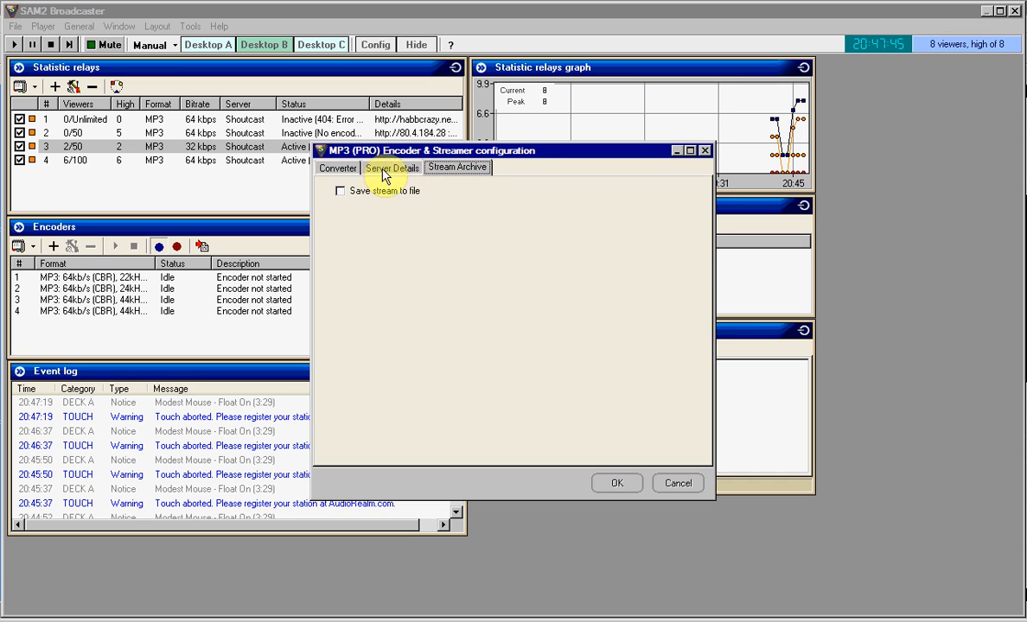
{"action": "left_click", "coordinate": [338, 168]}
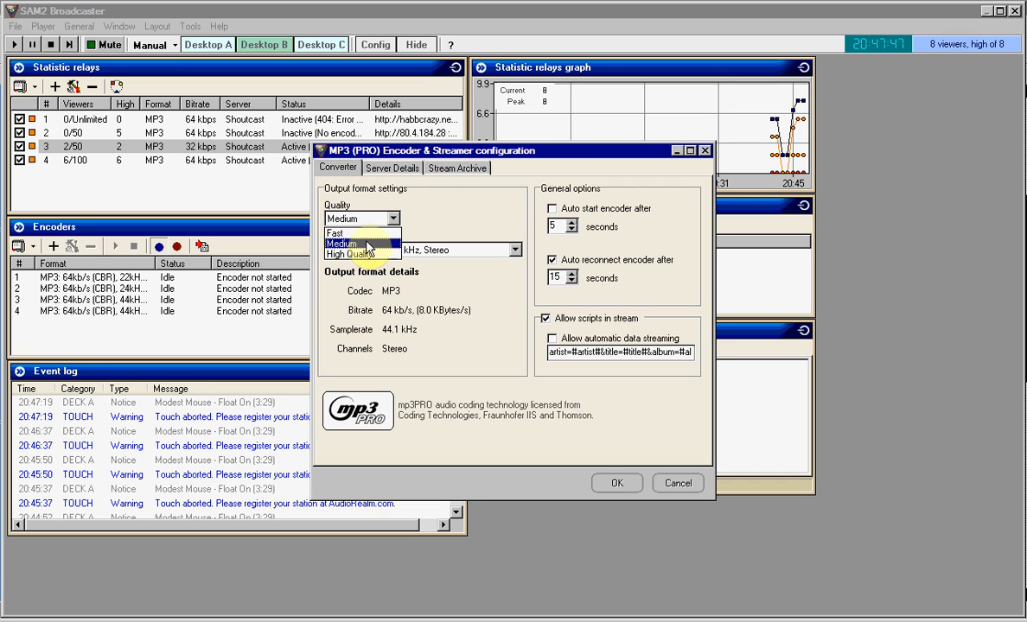
{"action": "left_click", "coordinate": [349, 254]}
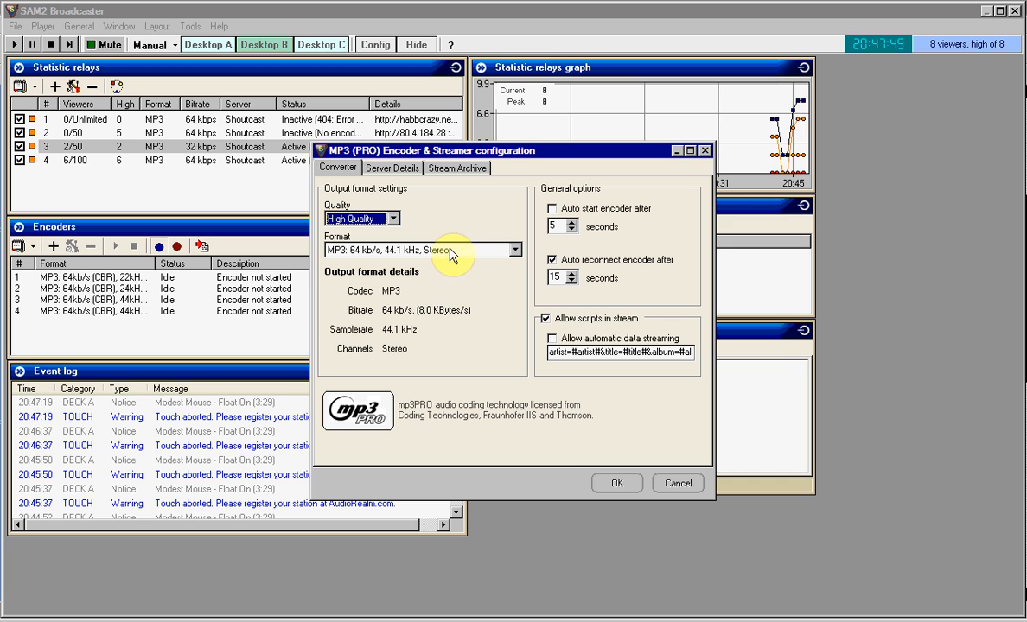
{"action": "left_click", "coordinate": [515, 250]}
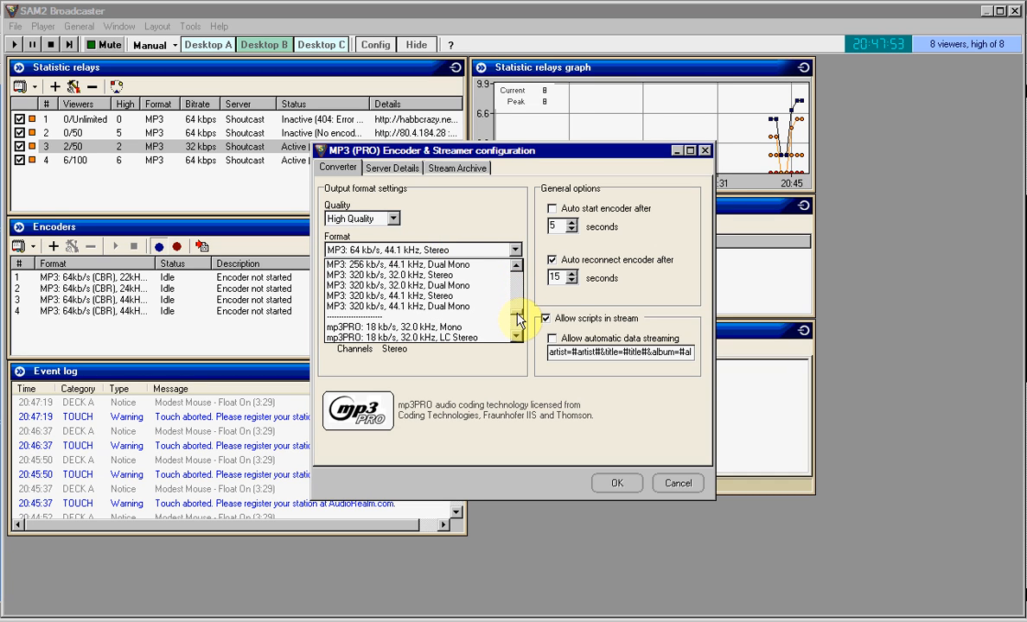
{"action": "left_click", "coordinate": [398, 264]}
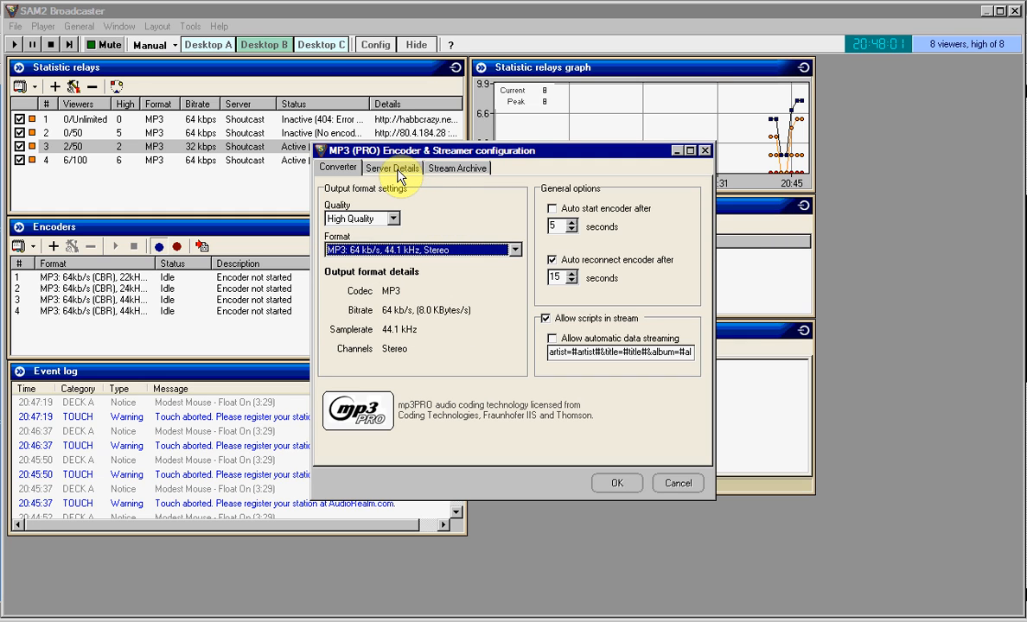
{"action": "left_click", "coordinate": [514, 250]}
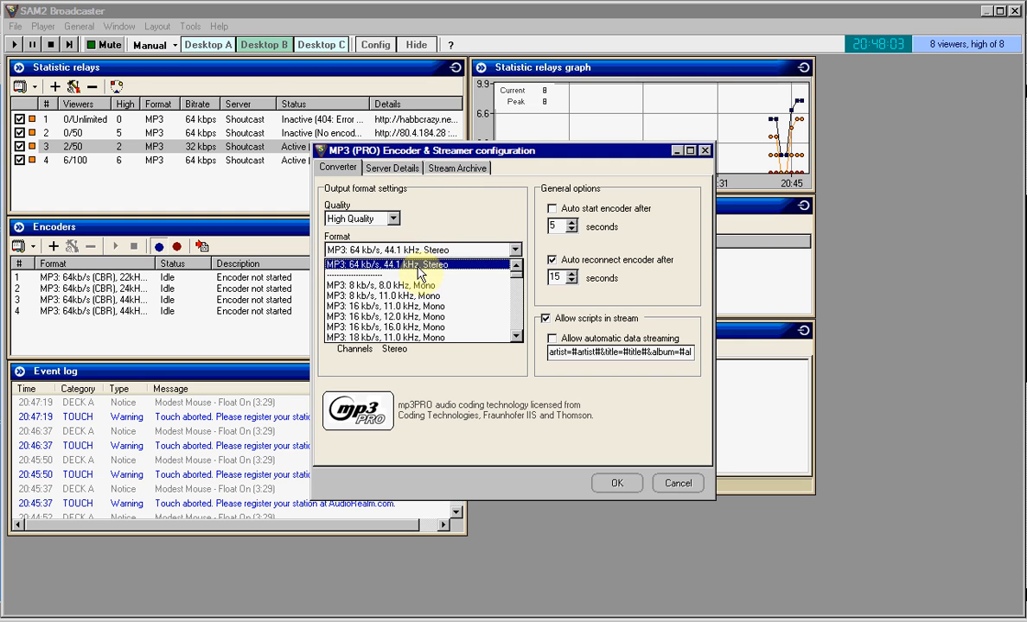
{"action": "mouse_move", "coordinate": [450, 219]}
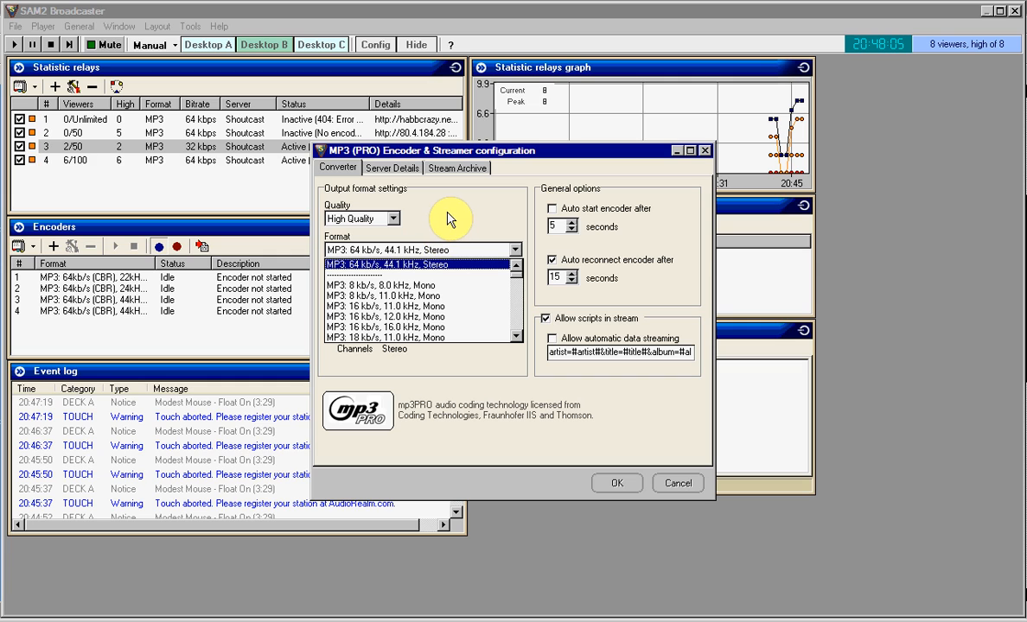
{"action": "left_click", "coordinate": [421, 261]}
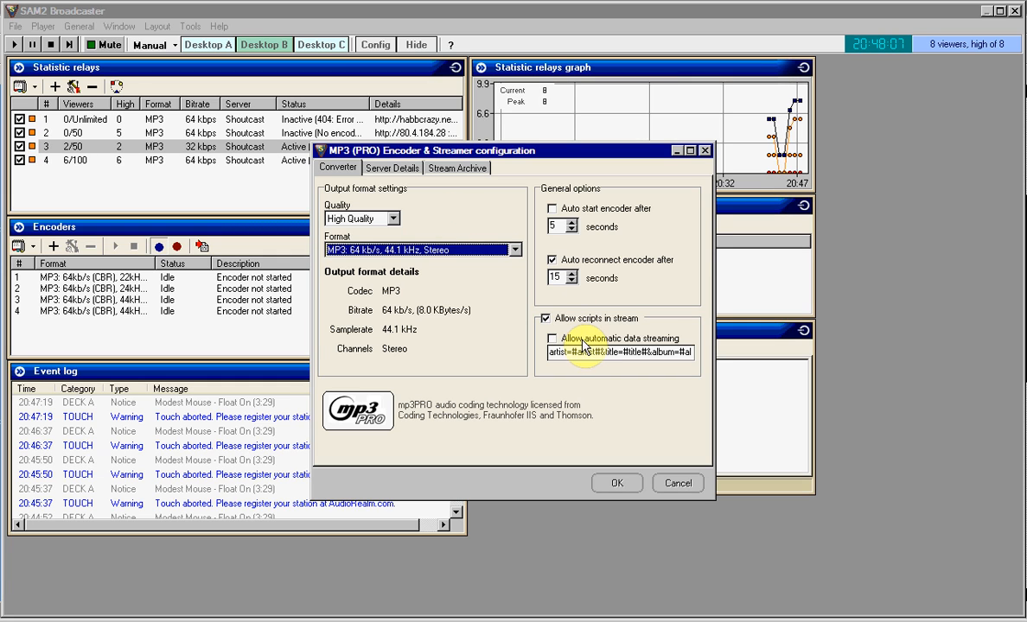
{"action": "left_click", "coordinate": [552, 338]}
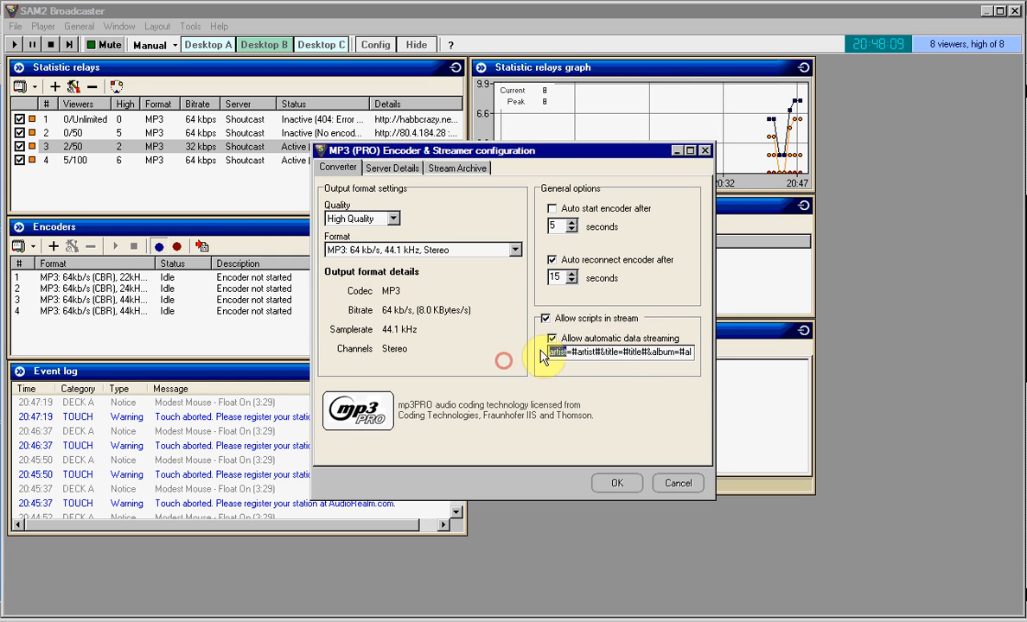
{"action": "mouse_move", "coordinate": [514, 324]}
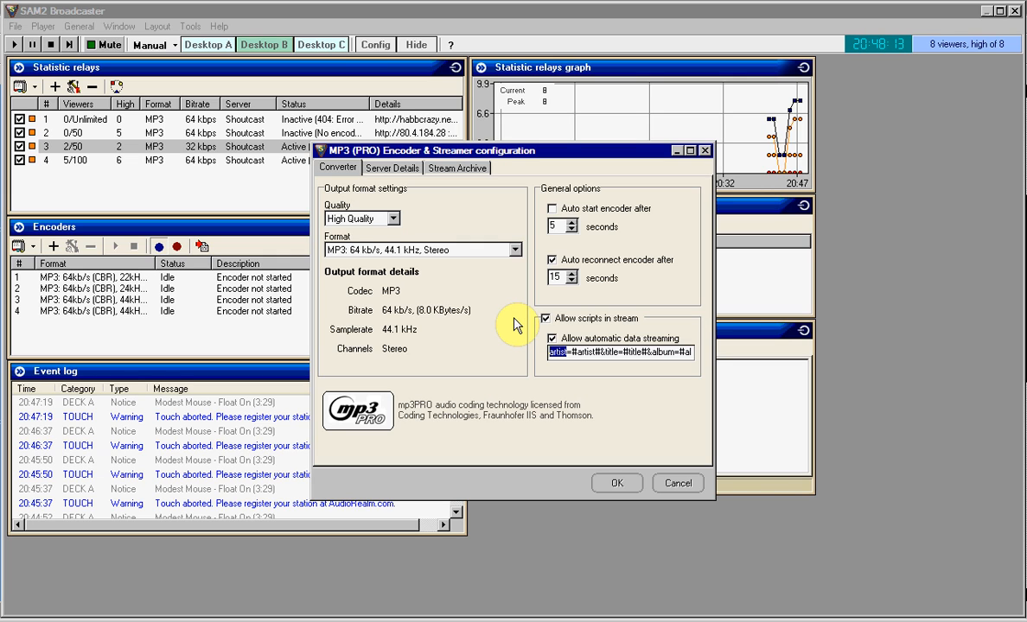
{"action": "left_click", "coordinate": [552, 337]}
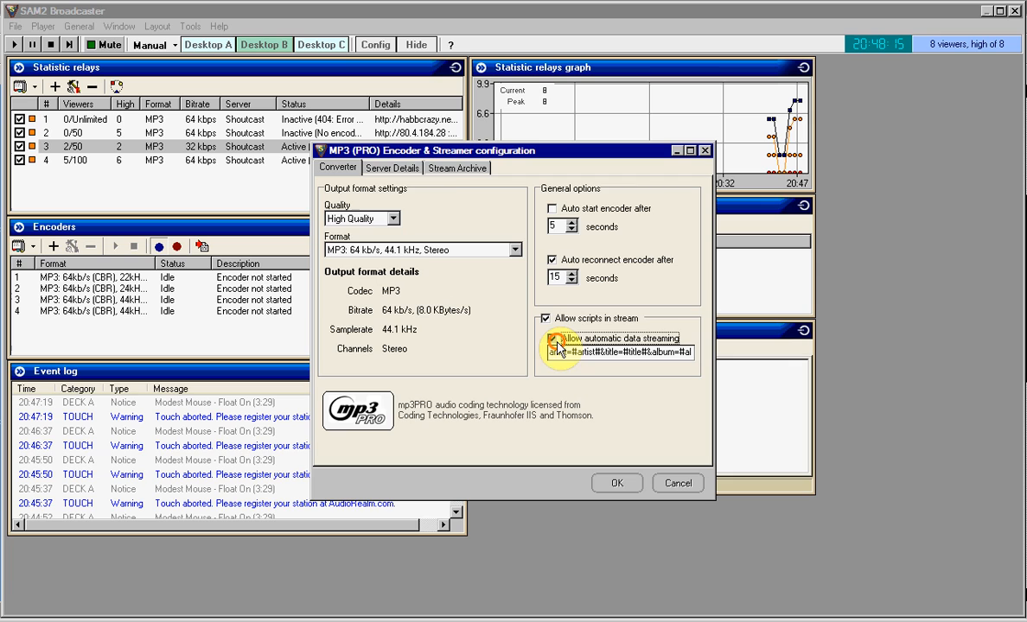
{"action": "left_click", "coordinate": [392, 168]}
{"action": "type", "text": "J"}
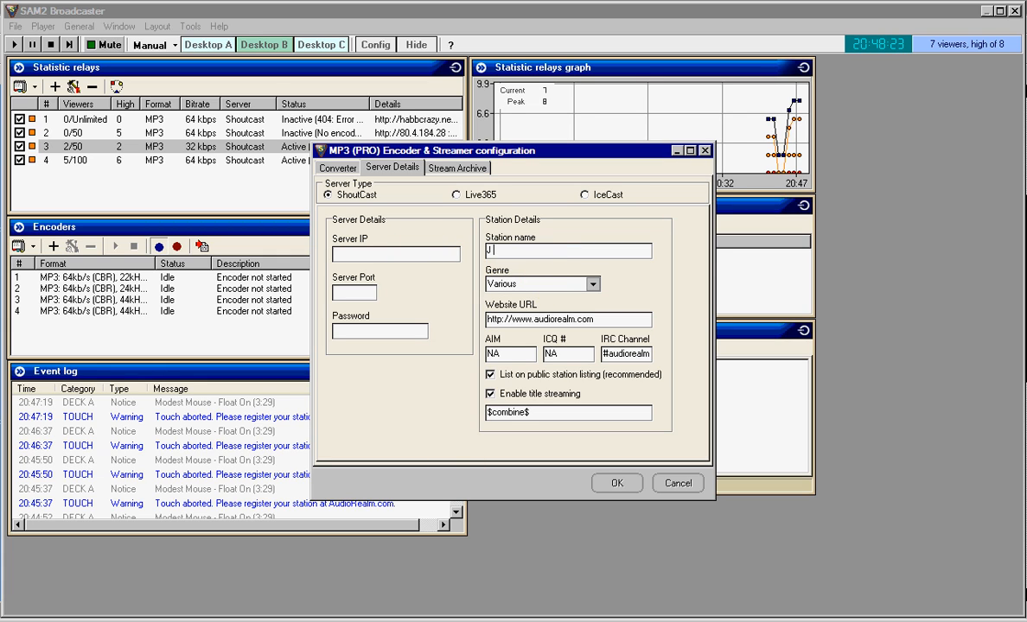
Enter 'DJ Smoshi' as station name, untick public station listing, then cancel the encoder configuration
{"action": "type", "text": "DJ Smoshi"}
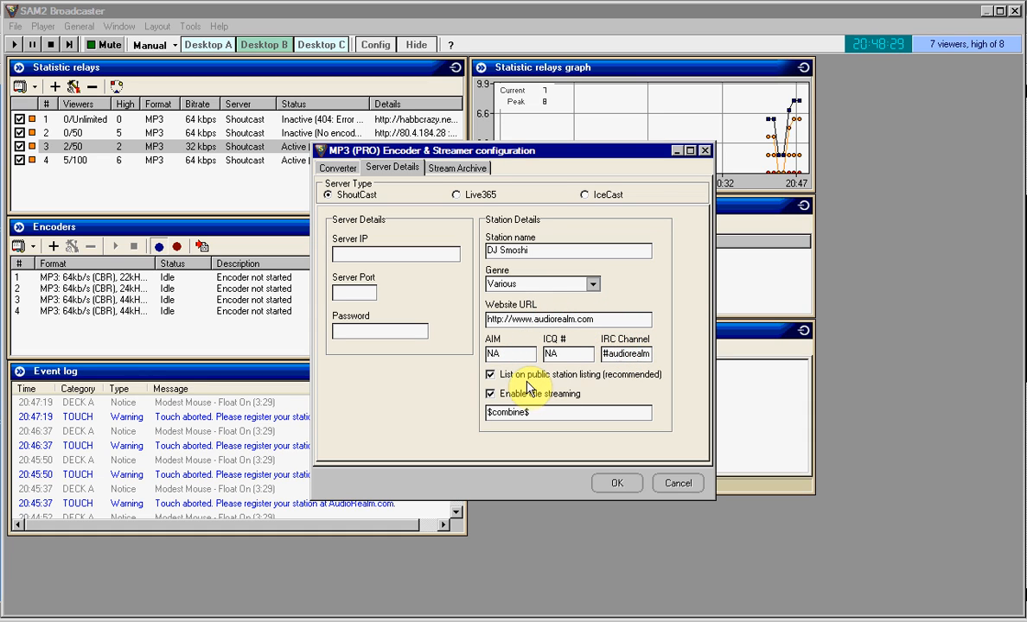
{"action": "left_click", "coordinate": [490, 374]}
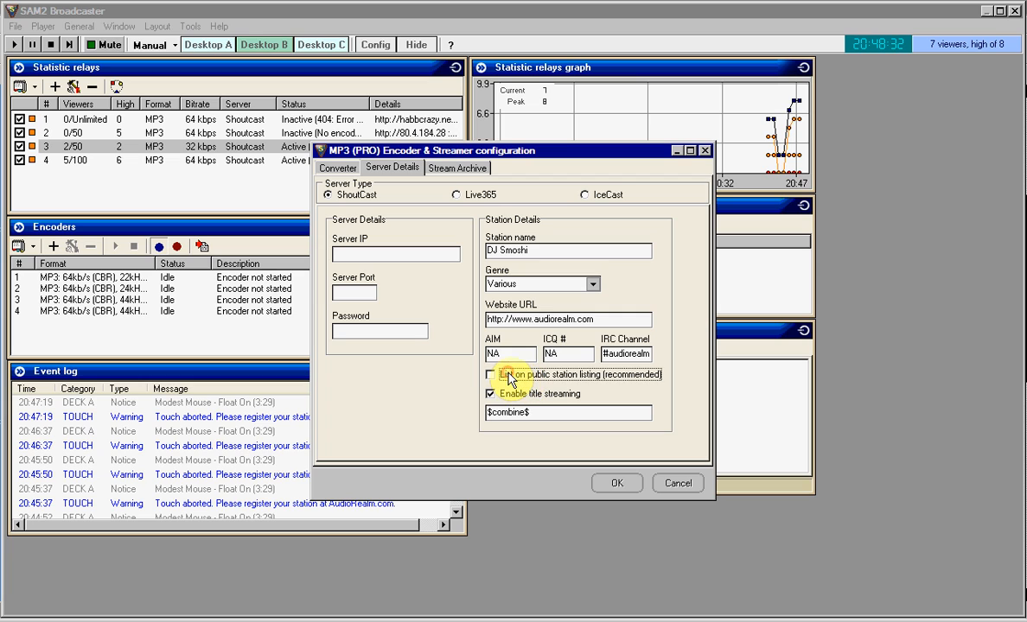
{"action": "mouse_move", "coordinate": [673, 493]}
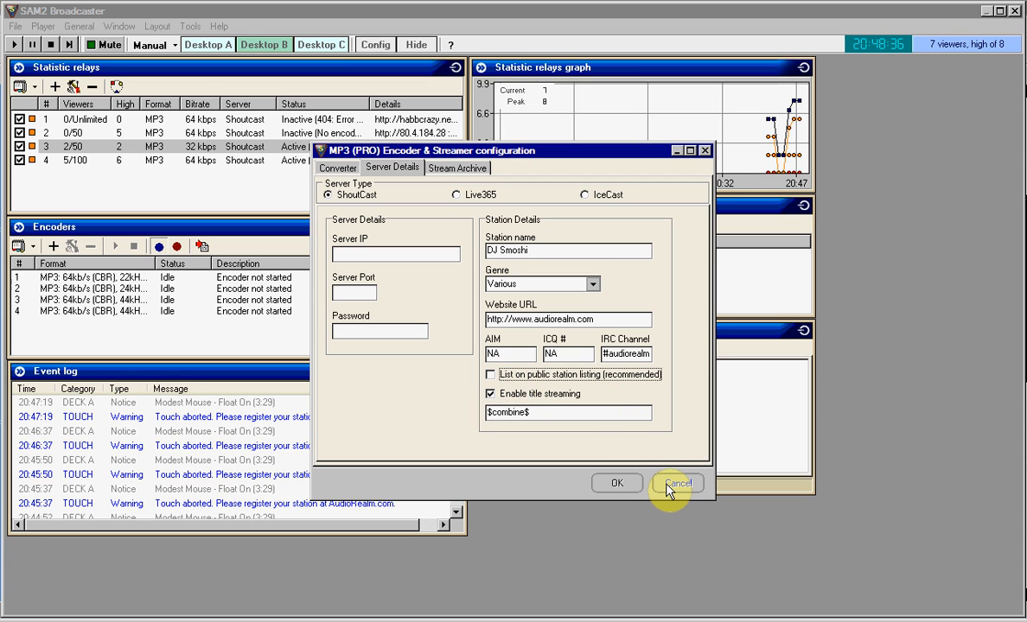
{"action": "left_click", "coordinate": [677, 483]}
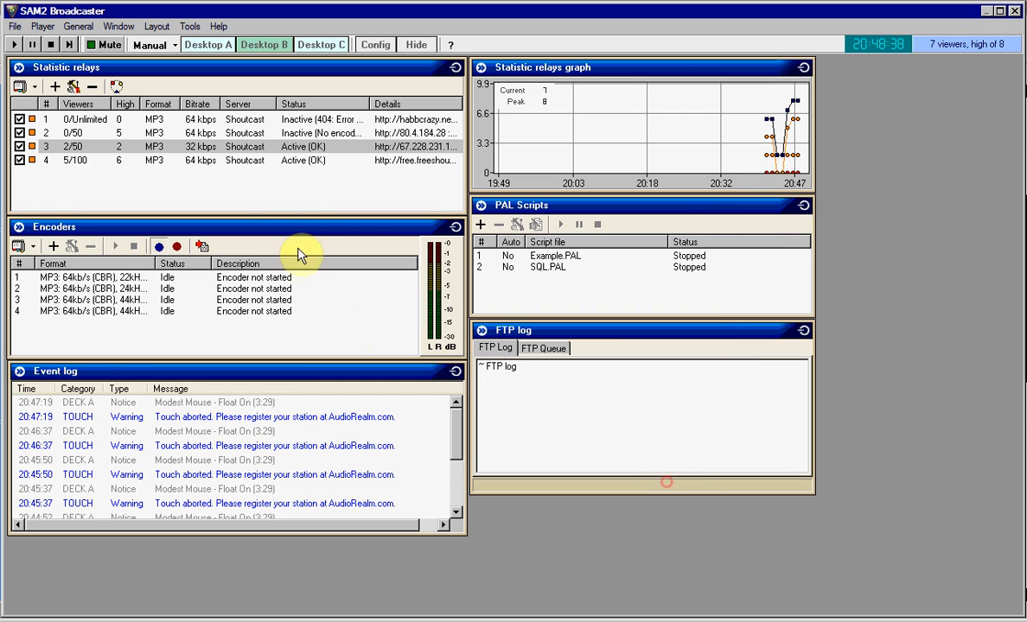
{"action": "mouse_move", "coordinate": [231, 186]}
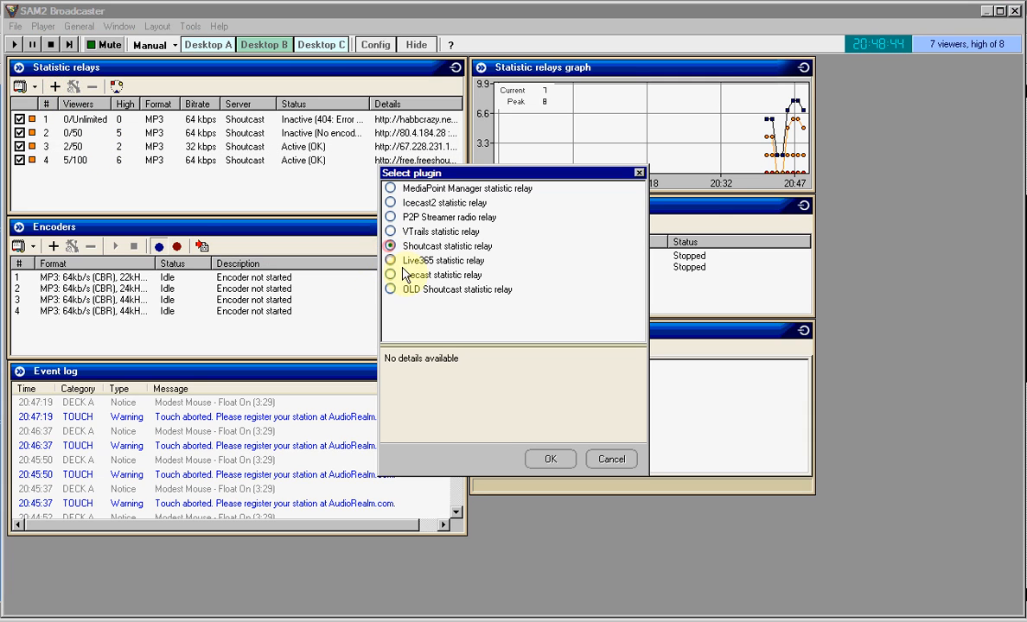
{"action": "mouse_move", "coordinate": [413, 217]}
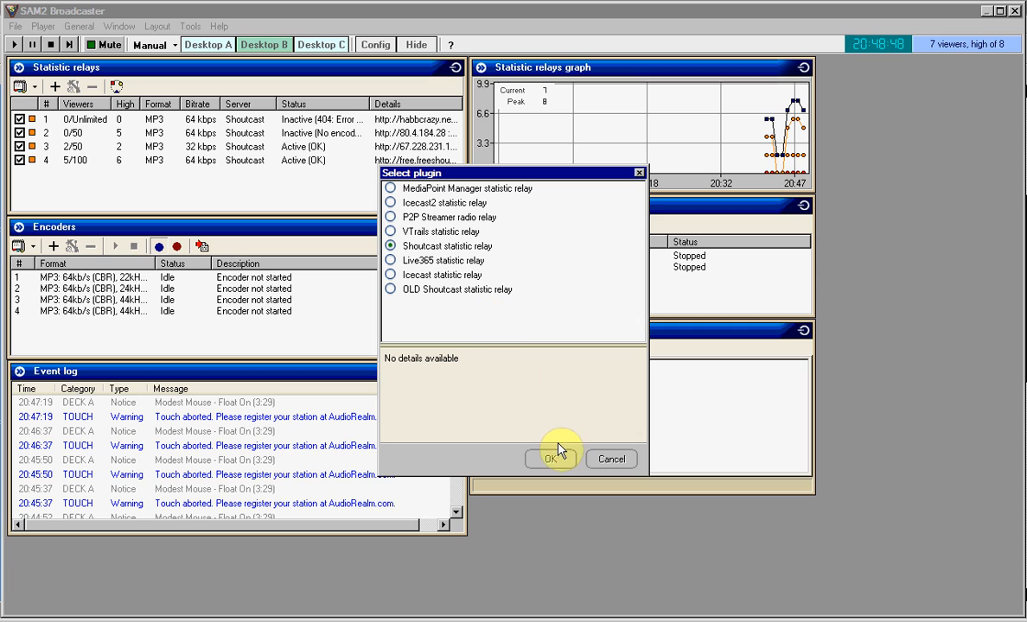
{"action": "left_click", "coordinate": [551, 458]}
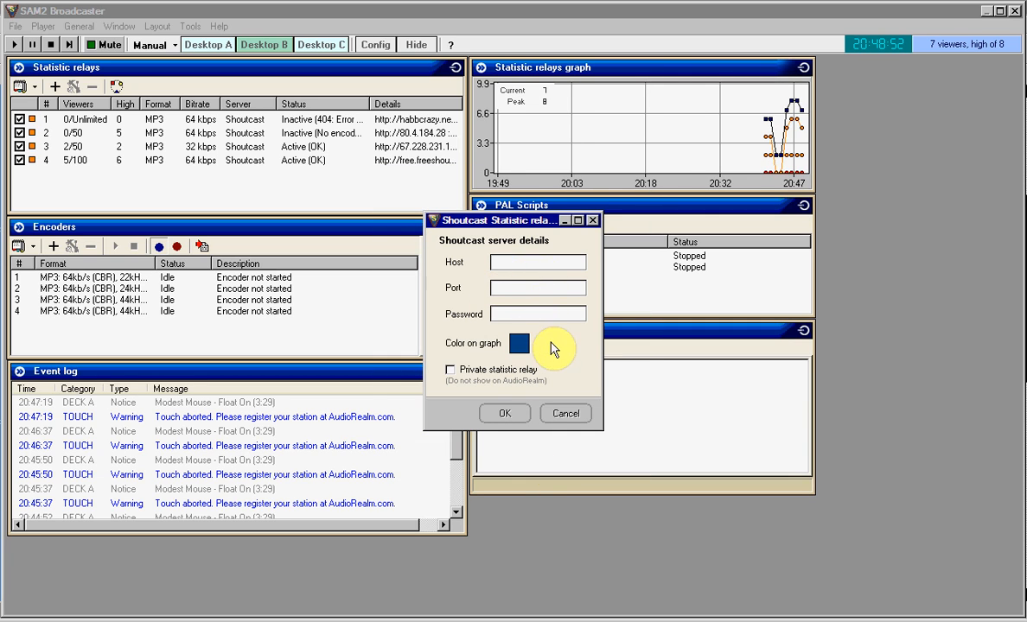
{"action": "left_click", "coordinate": [518, 343]}
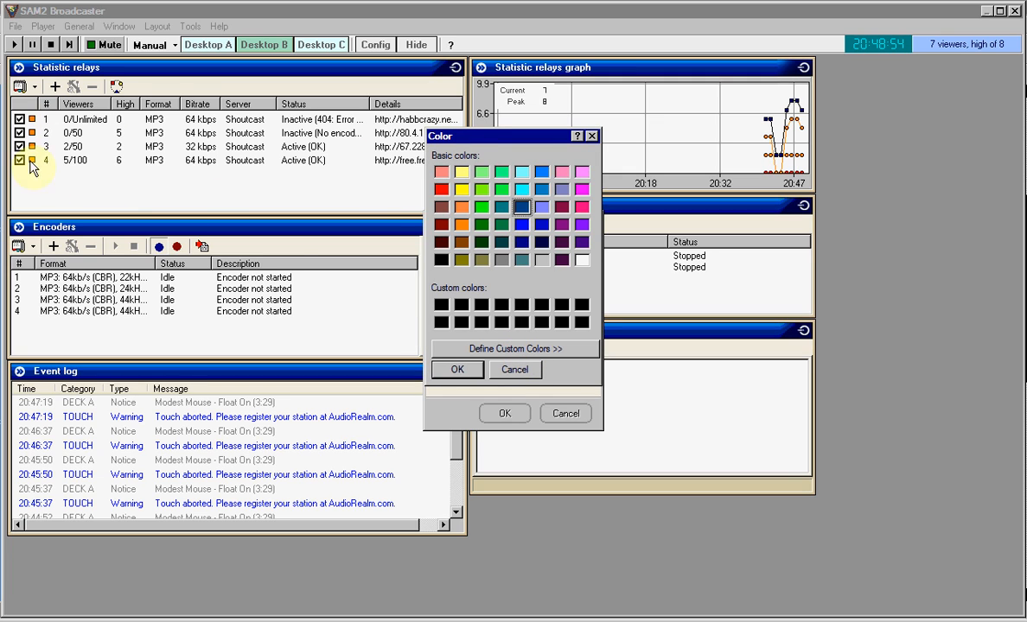
{"action": "left_click", "coordinate": [457, 369]}
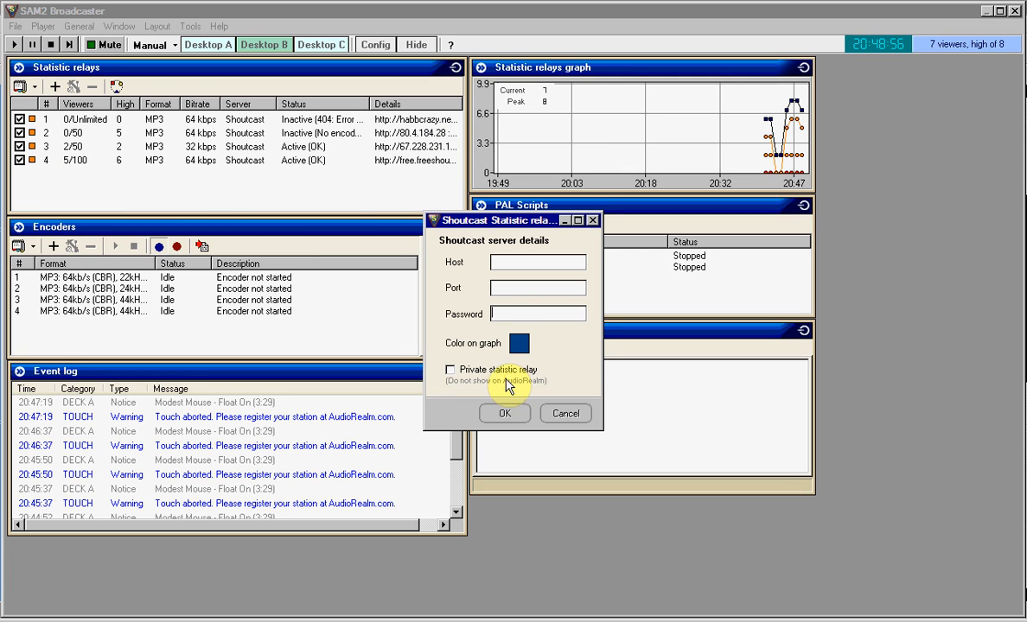
{"action": "mouse_move", "coordinate": [488, 376]}
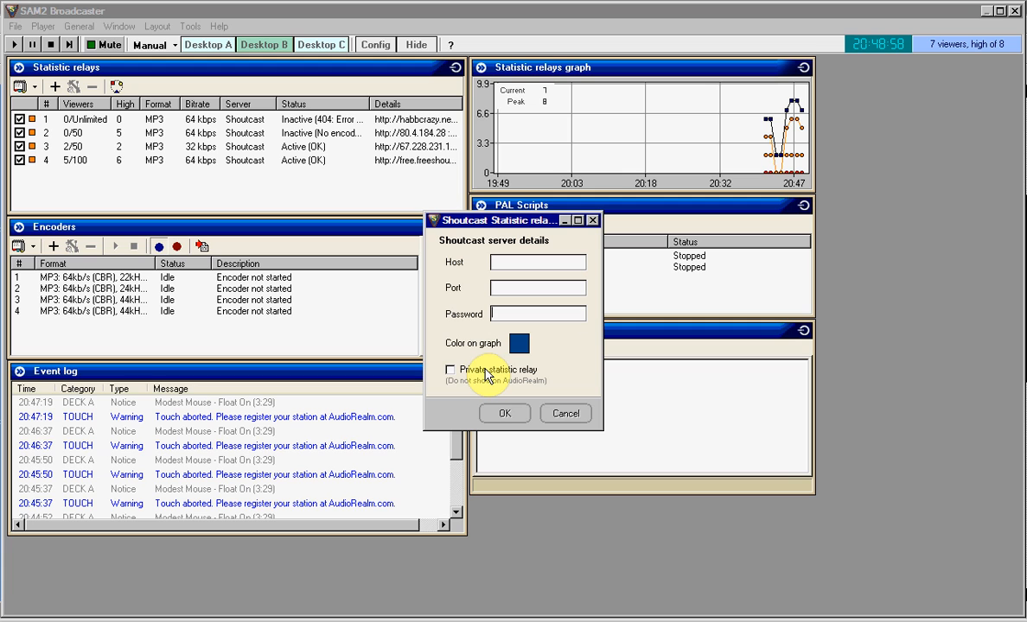
{"action": "left_click", "coordinate": [449, 370]}
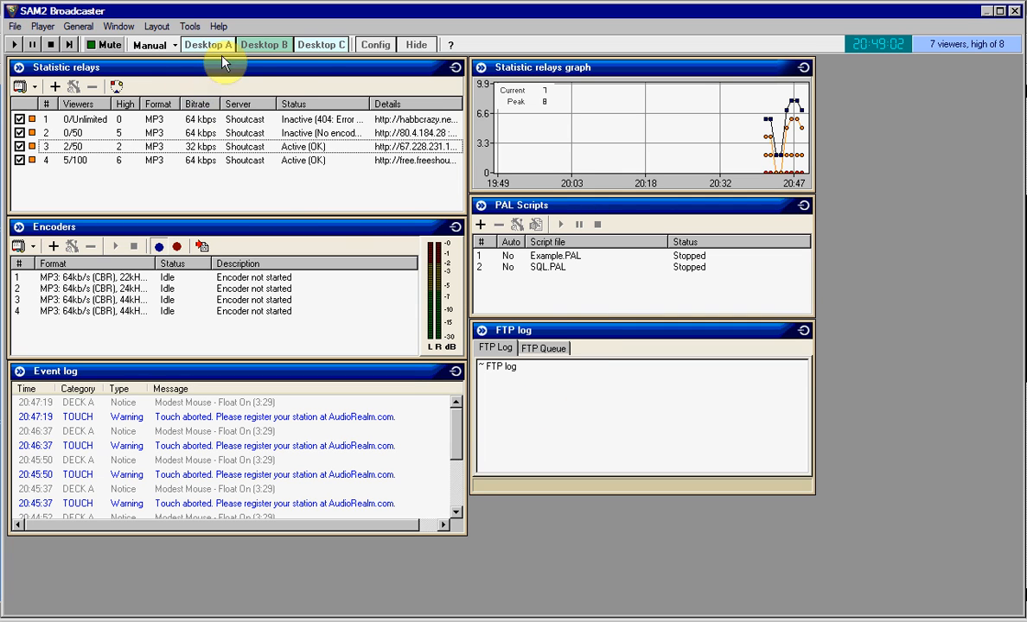
Switch through the sound effects, encoders and empty Desktop A layouts, returning to the decks and playlist desktop
{"action": "left_click", "coordinate": [320, 44]}
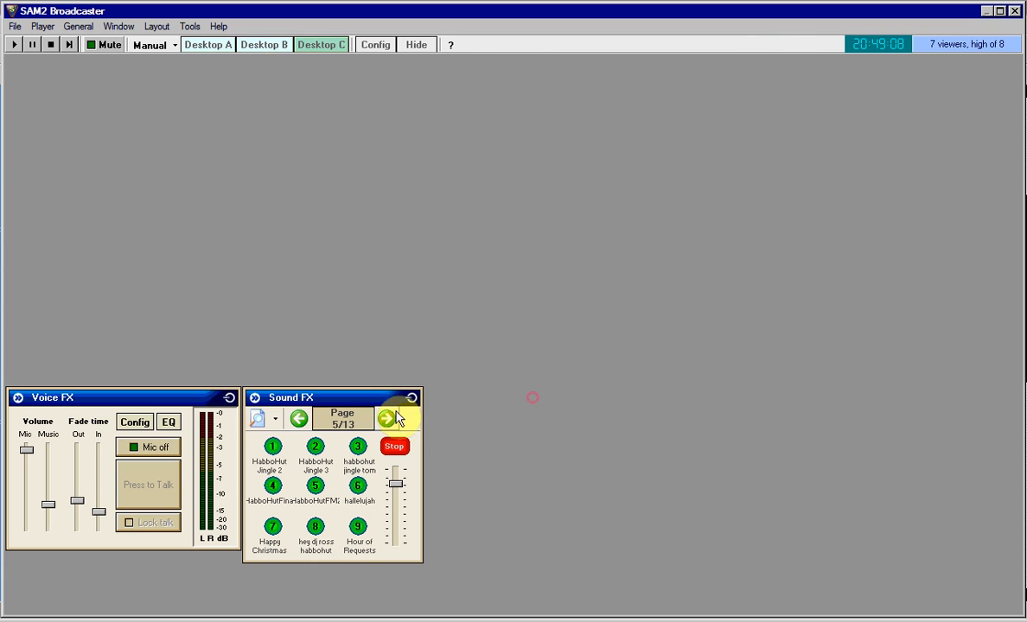
{"action": "left_click", "coordinate": [263, 44]}
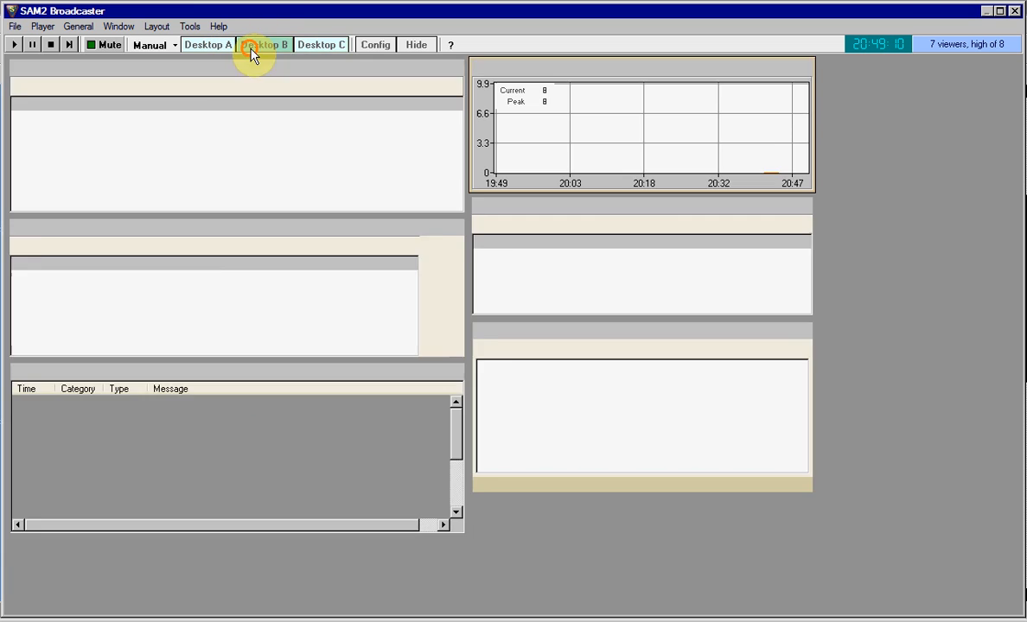
{"action": "left_click", "coordinate": [208, 44]}
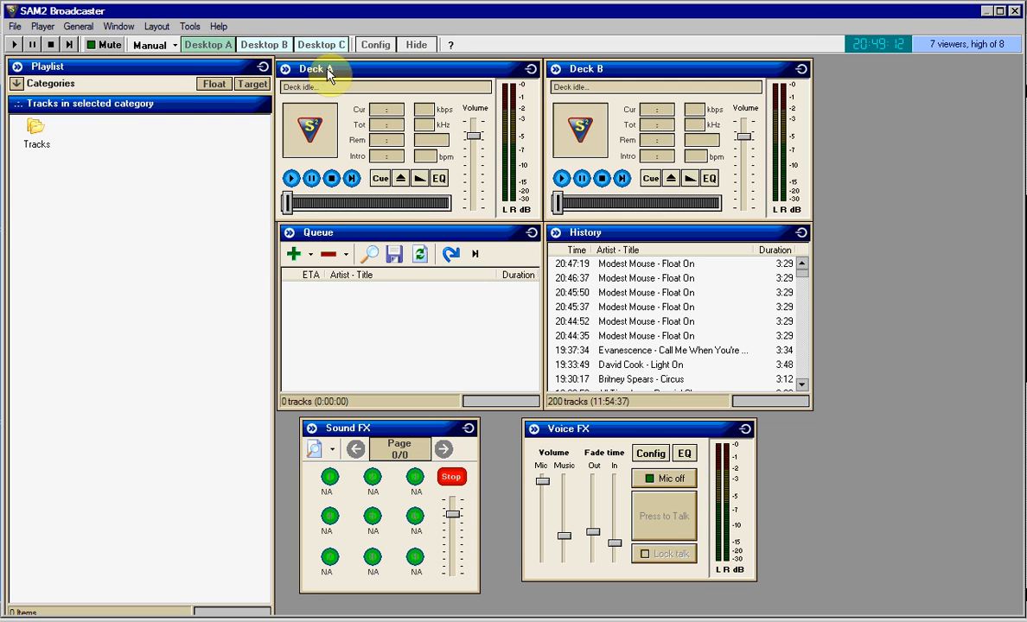
{"action": "left_click", "coordinate": [207, 44]}
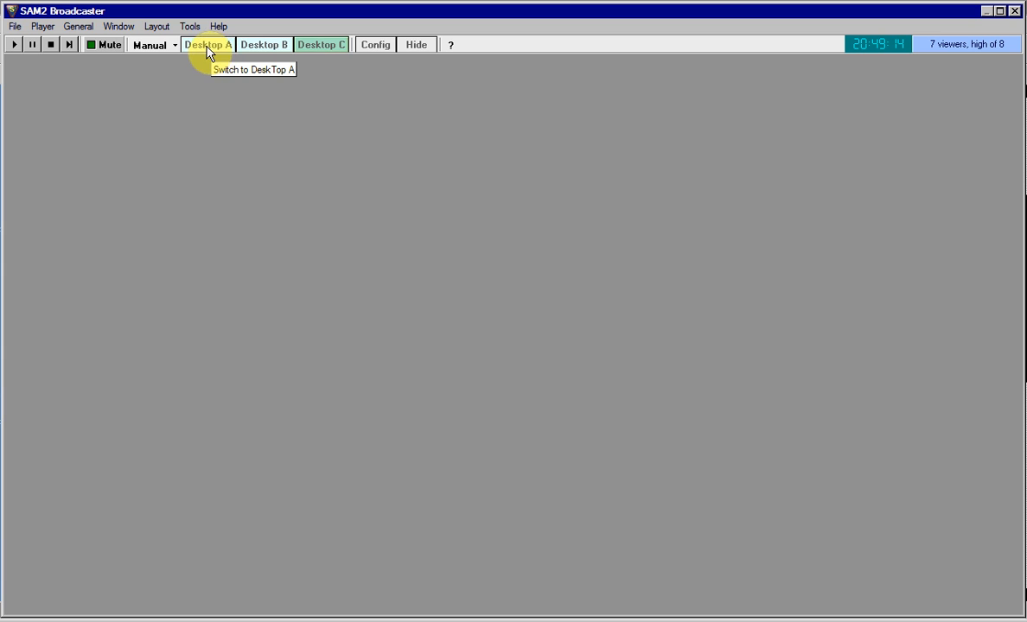
{"action": "left_click", "coordinate": [208, 45]}
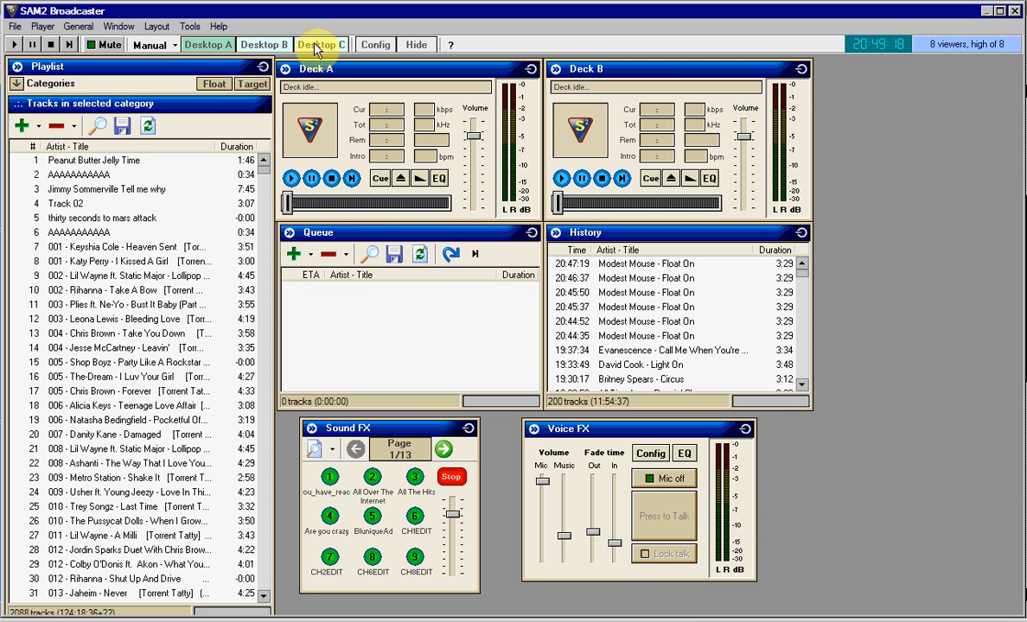
{"action": "left_click", "coordinate": [208, 44]}
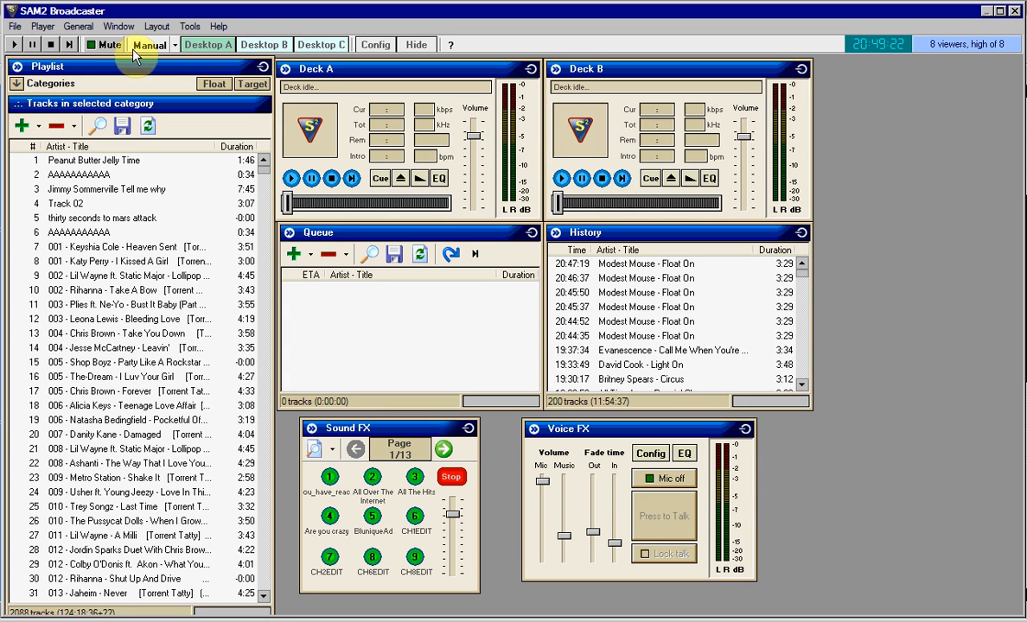
Play the queued Modest Mouse 'Float On' track on Deck A and cue it up
{"action": "left_click", "coordinate": [291, 177]}
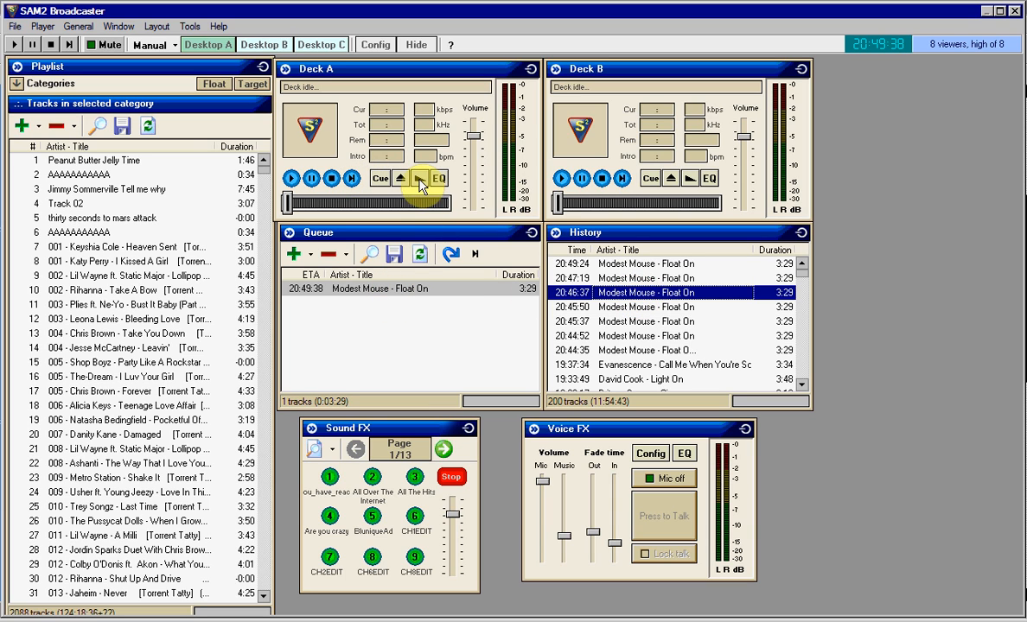
{"action": "left_click", "coordinate": [291, 178]}
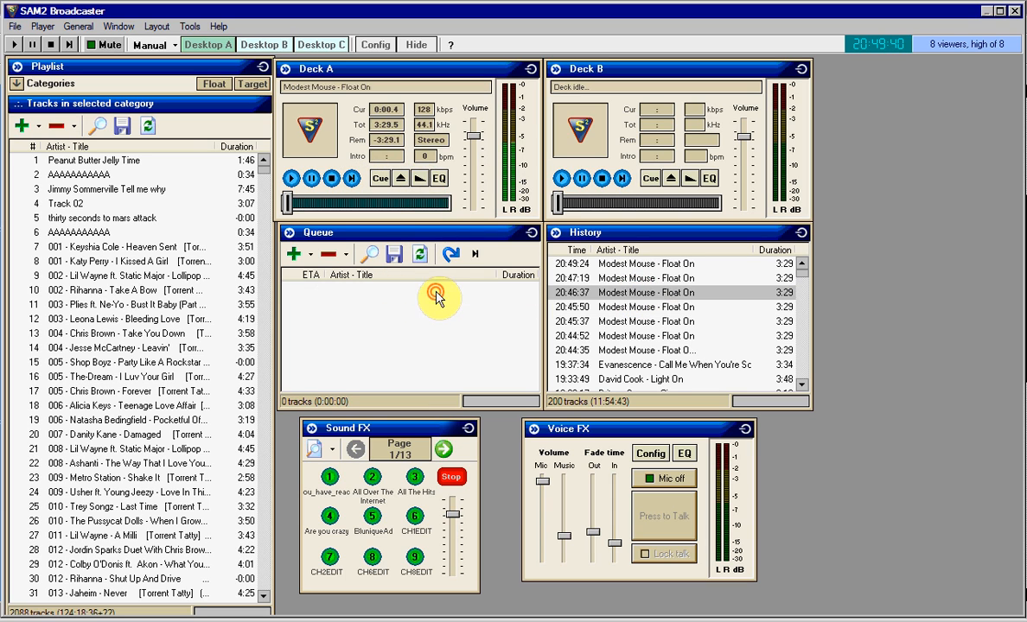
{"action": "left_click", "coordinate": [380, 178]}
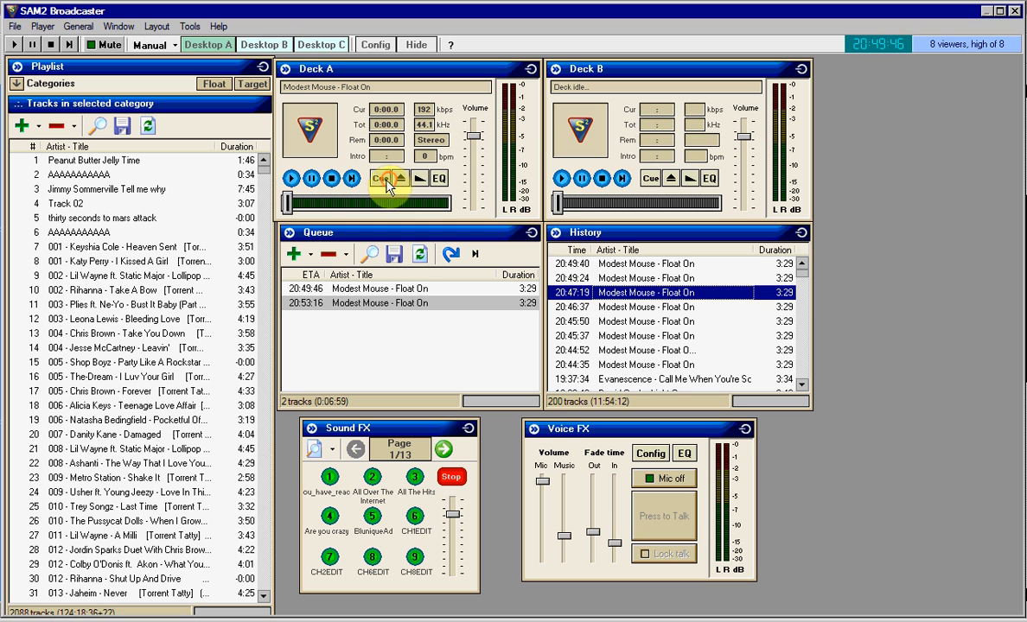
{"action": "left_click", "coordinate": [291, 178]}
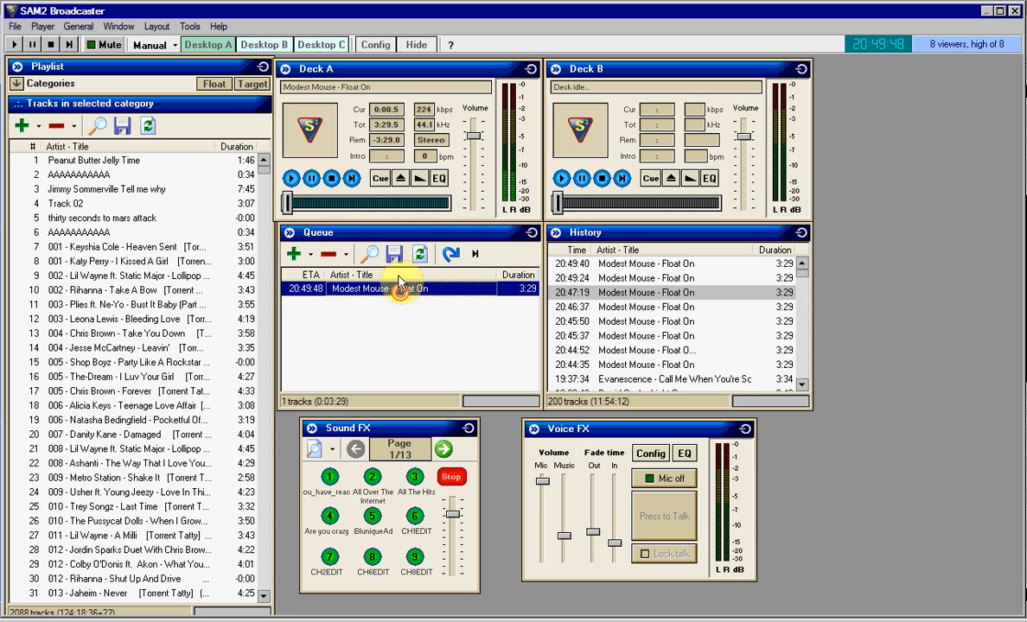
{"action": "left_click", "coordinate": [291, 178]}
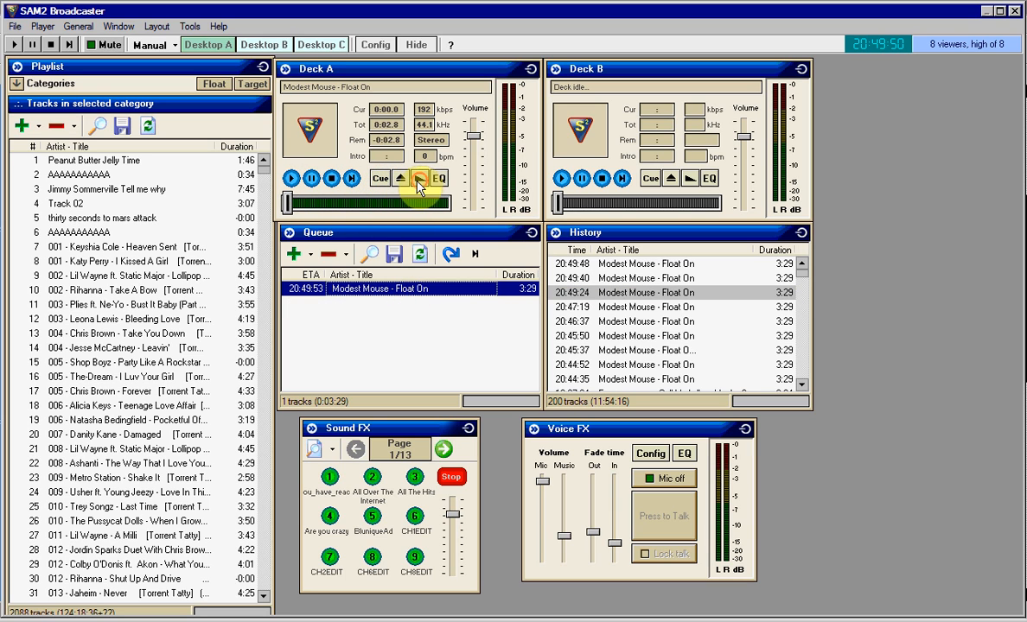
Fade out Deck A, clear the queue, load and skip tracks, then stop the deck
{"action": "left_click", "coordinate": [331, 177]}
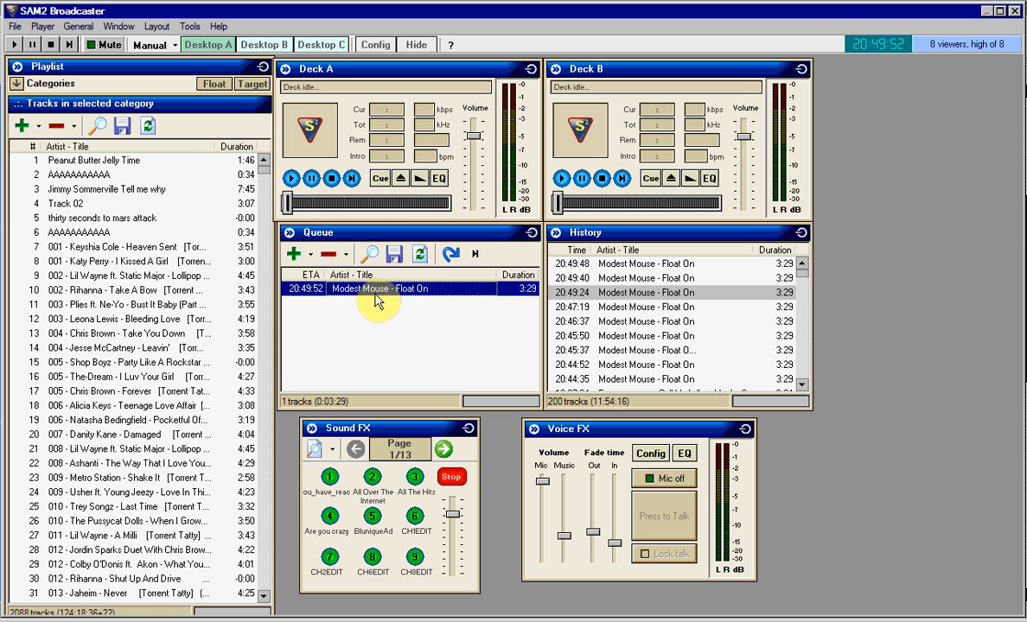
{"action": "left_click", "coordinate": [400, 178]}
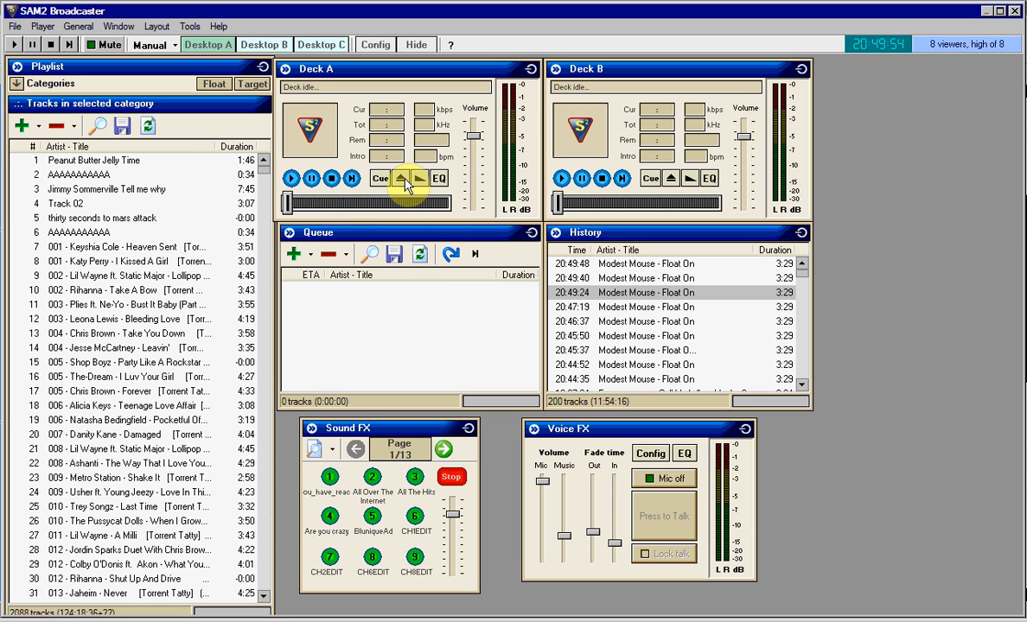
{"action": "mouse_move", "coordinate": [402, 178]}
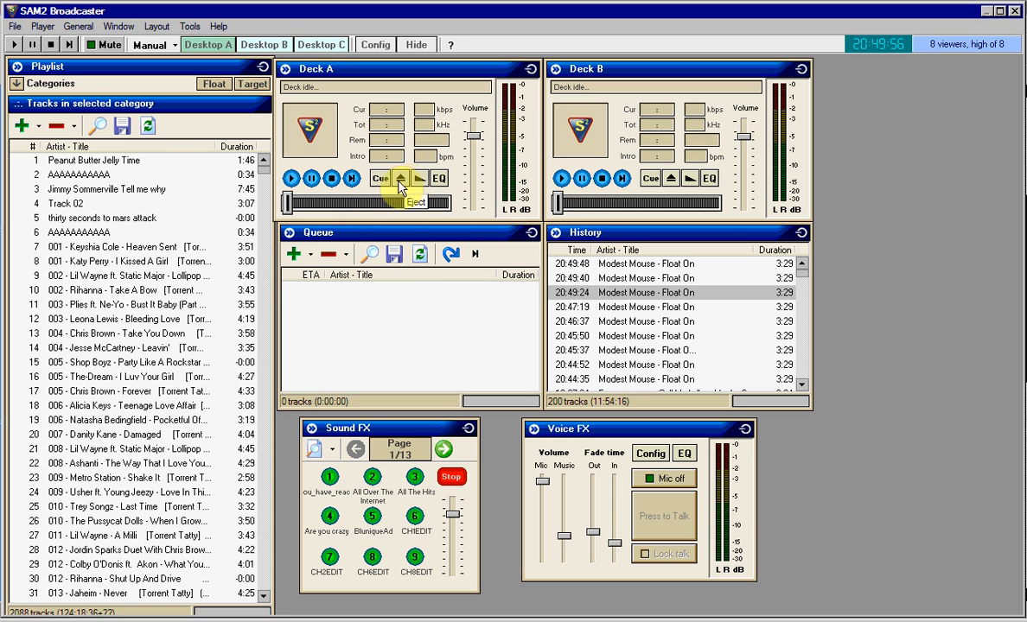
{"action": "left_click", "coordinate": [291, 178]}
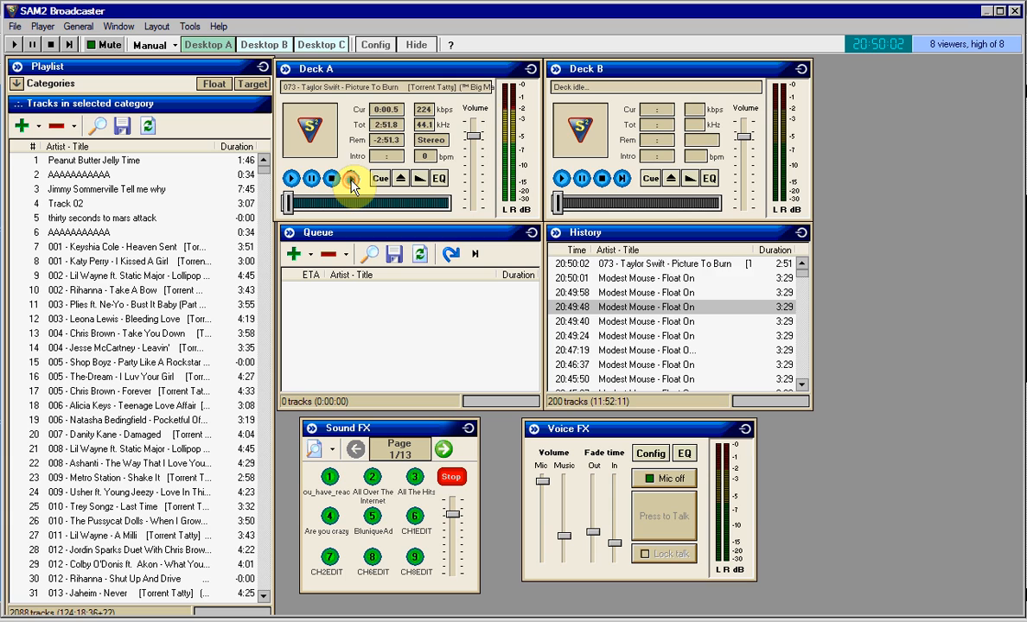
{"action": "left_click", "coordinate": [352, 178]}
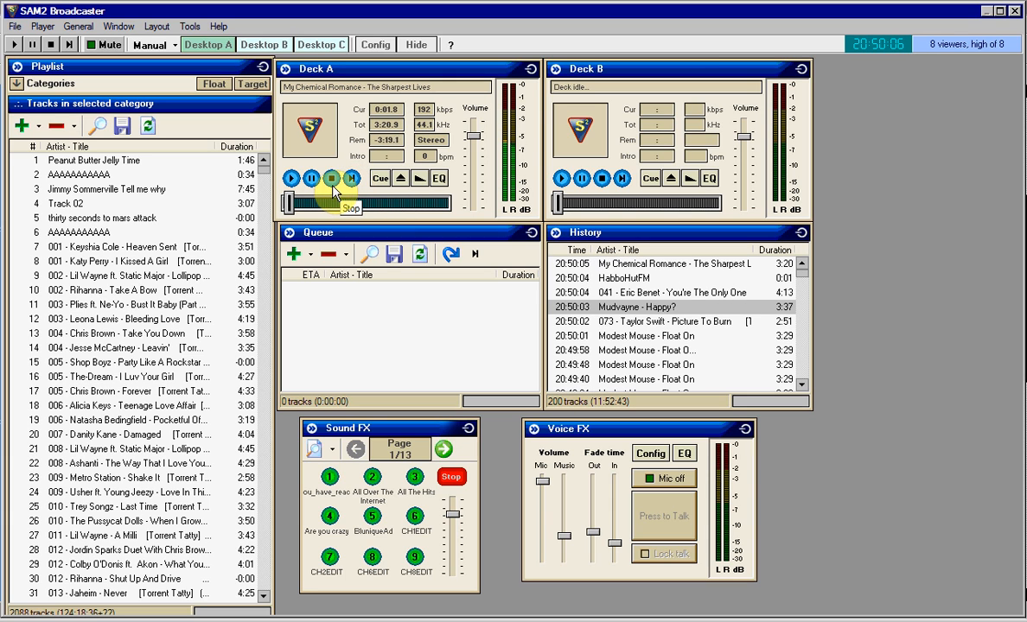
{"action": "left_click", "coordinate": [331, 178]}
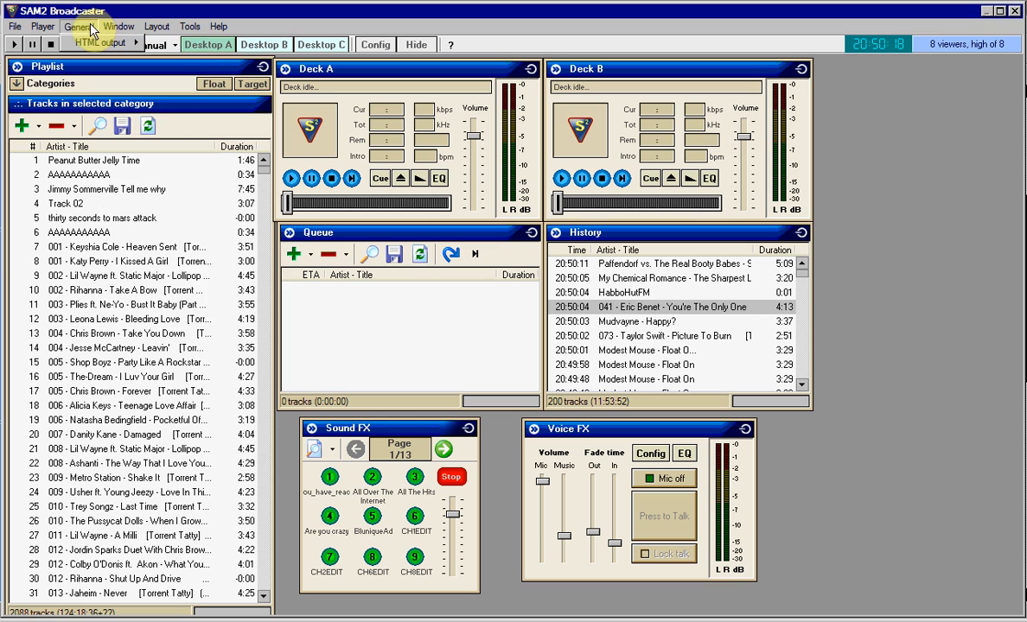
{"action": "left_click", "coordinate": [118, 26]}
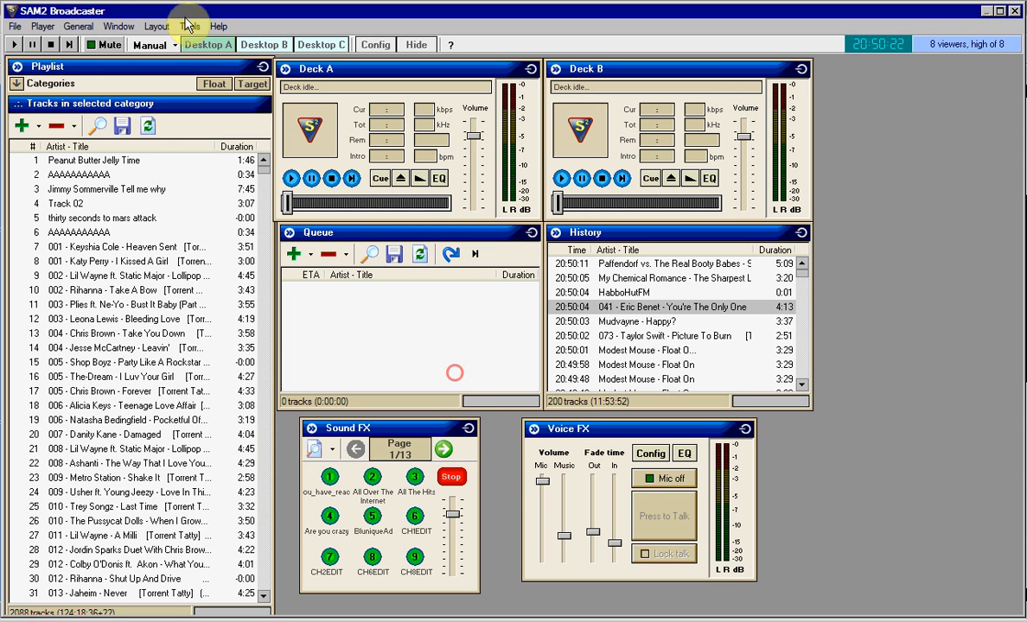
{"action": "left_click", "coordinate": [119, 26]}
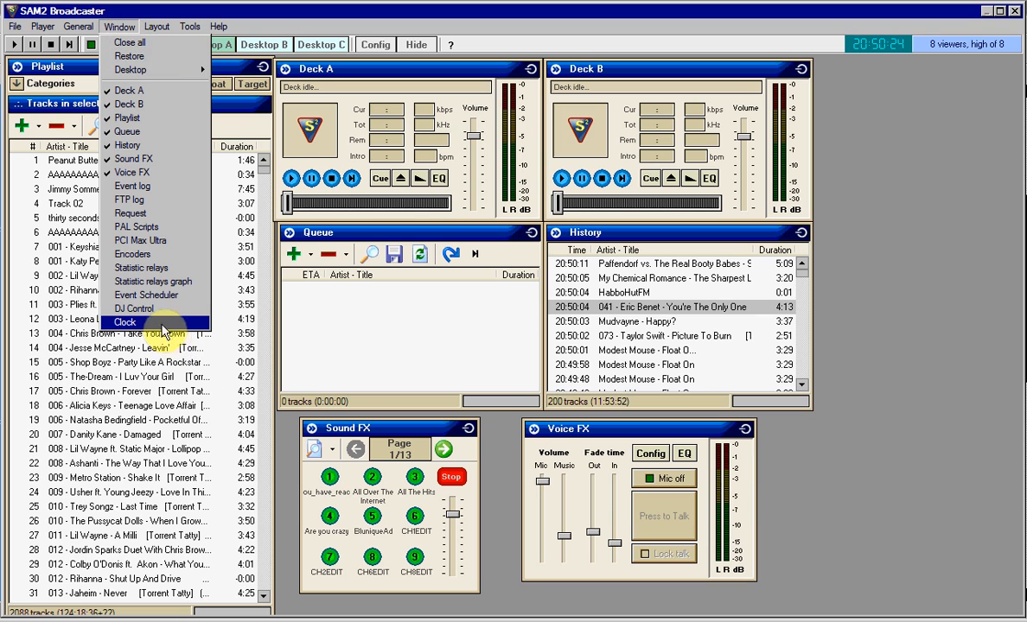
{"action": "left_click", "coordinate": [146, 295]}
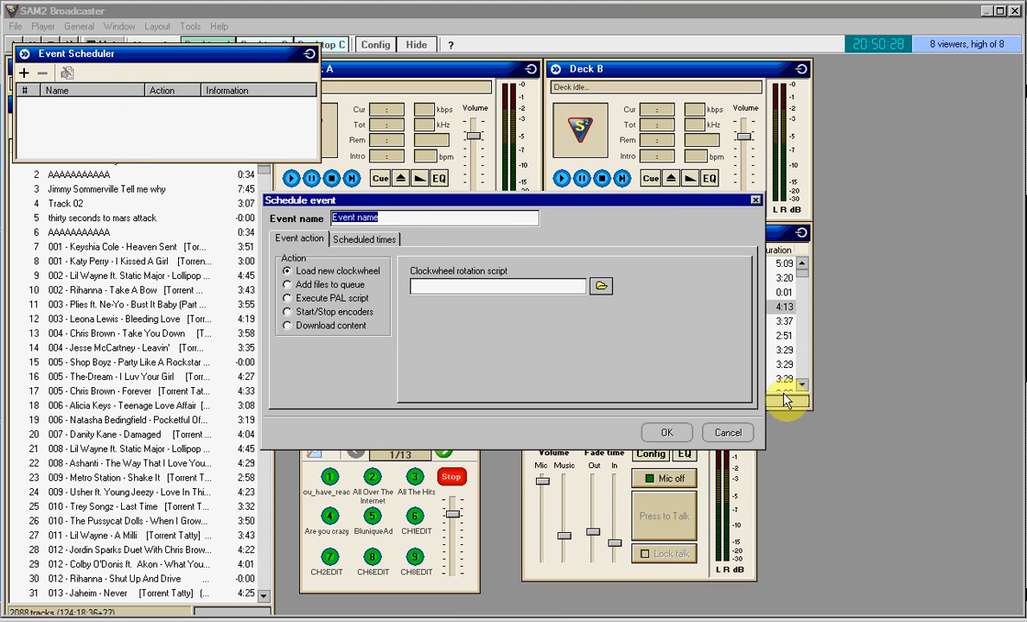
{"action": "left_click", "coordinate": [727, 432]}
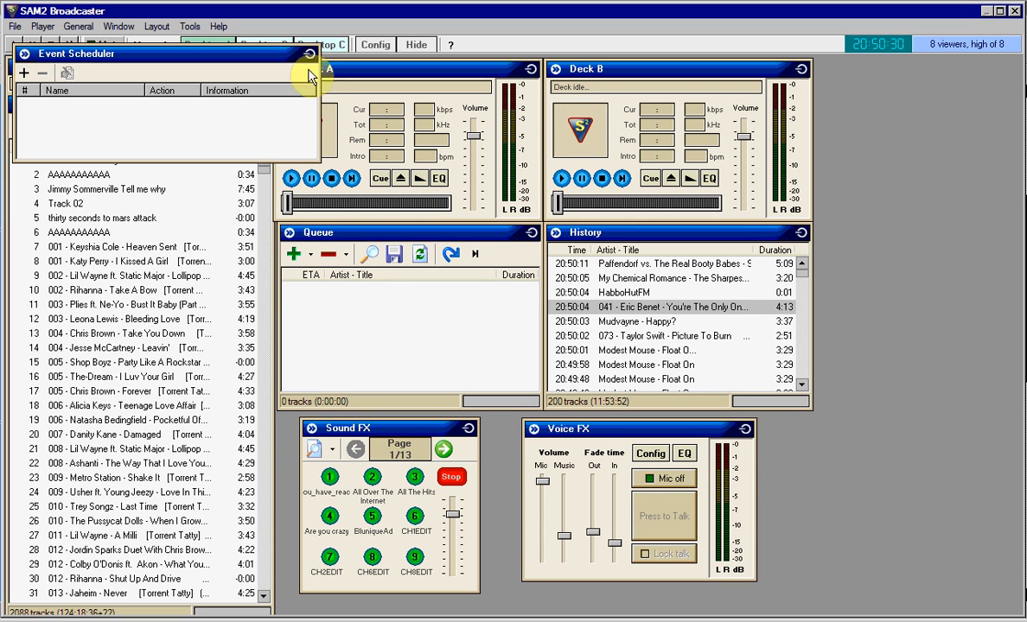
{"action": "left_click", "coordinate": [118, 26]}
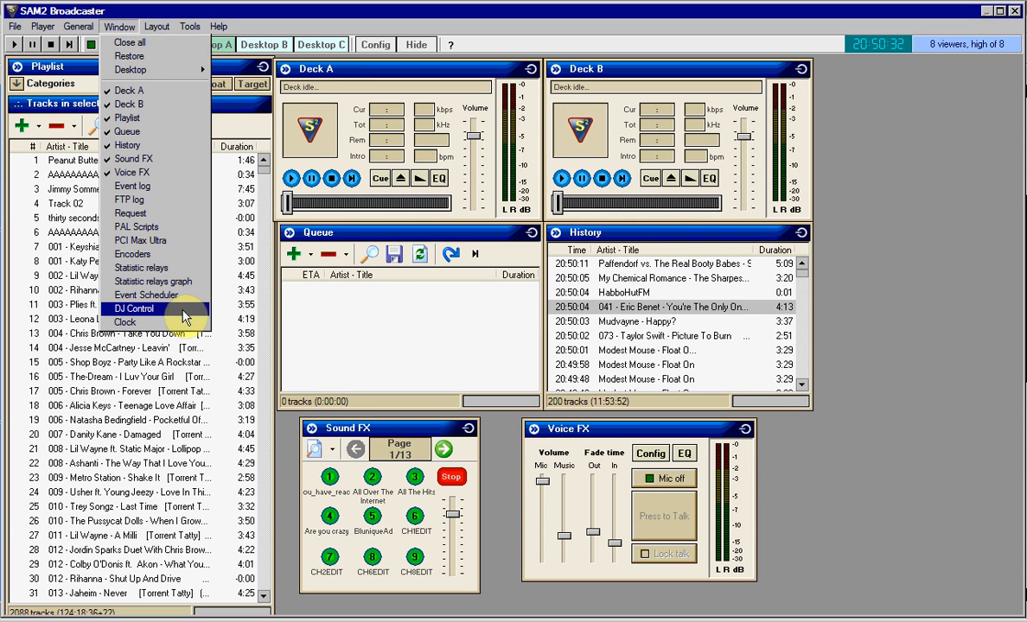
Open DJ Control and drag the Manual Fade slider to fade Deck A's playing music
{"action": "left_click", "coordinate": [134, 309]}
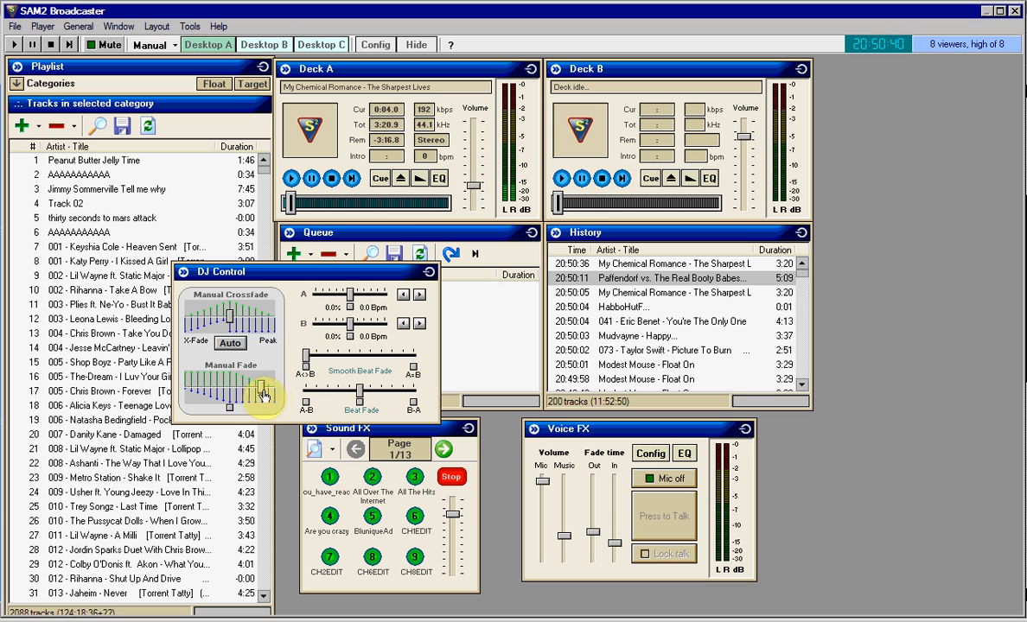
{"action": "left_click_drag", "start_coordinate": [264, 393], "coordinate": [199, 393]}
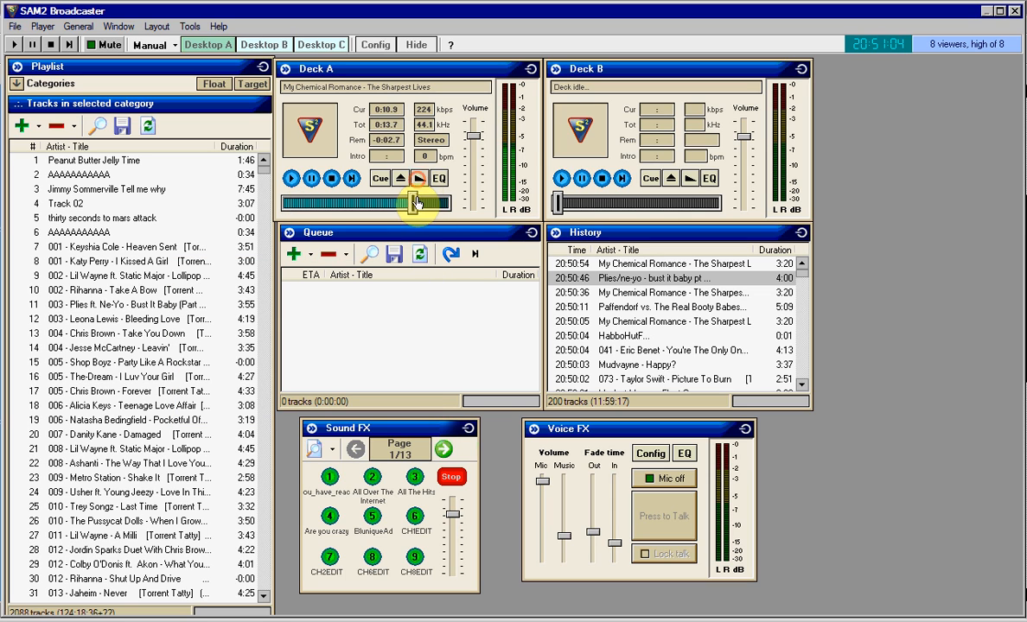
End Deck A's playing track, leaving both decks stopped and the queue empty
{"action": "left_click", "coordinate": [118, 26]}
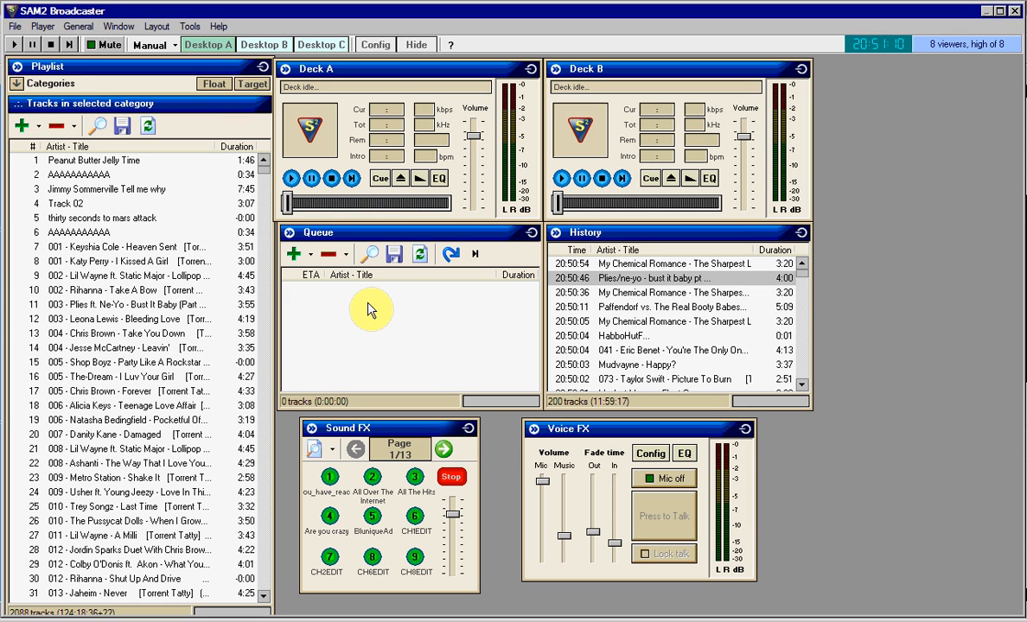
{"action": "mouse_move", "coordinate": [119, 26]}
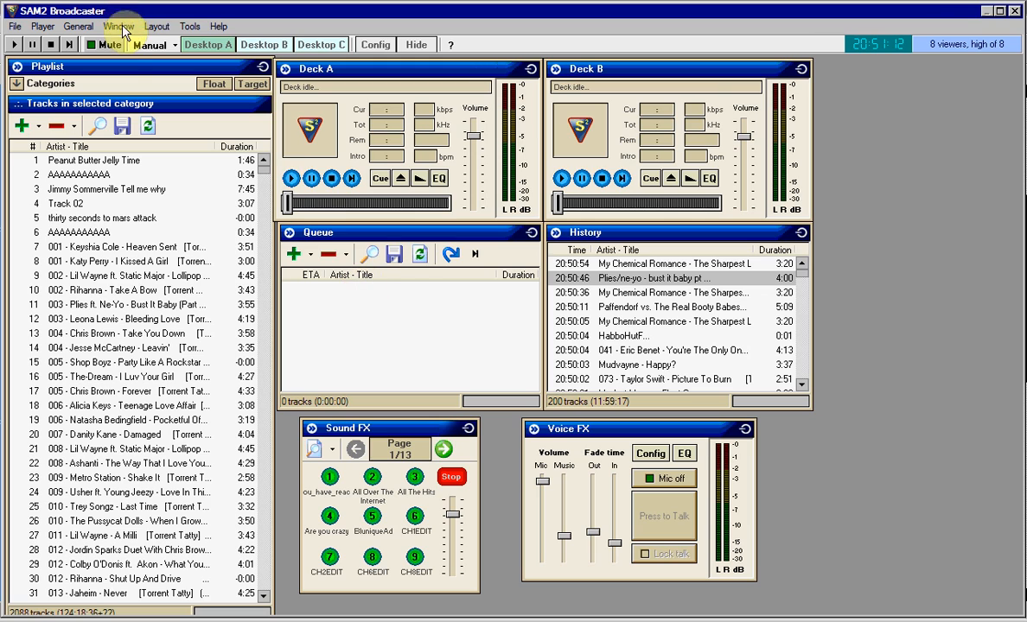
{"action": "mouse_move", "coordinate": [424, 292]}
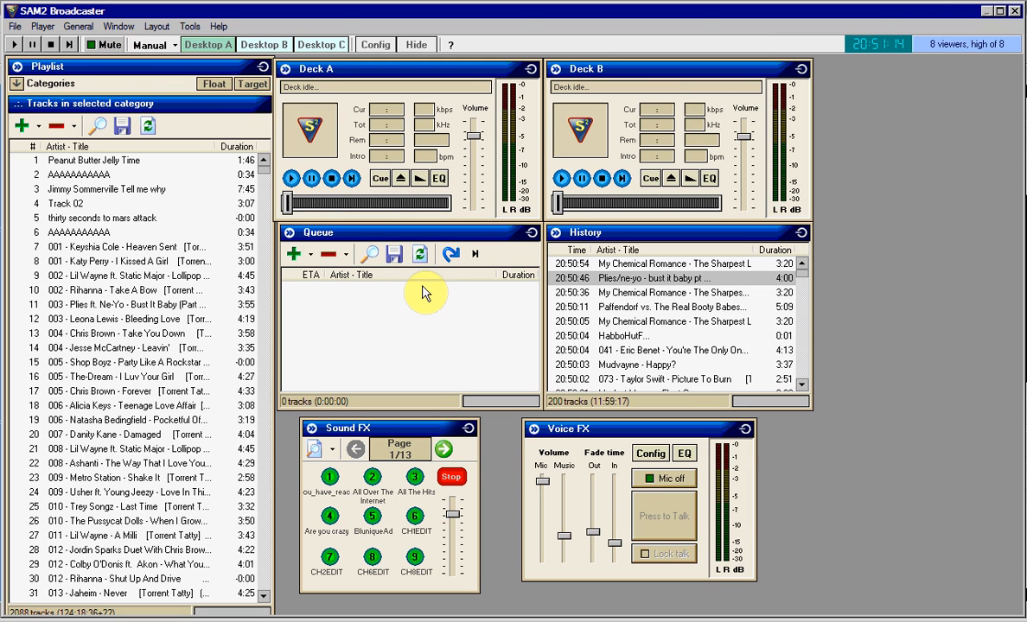